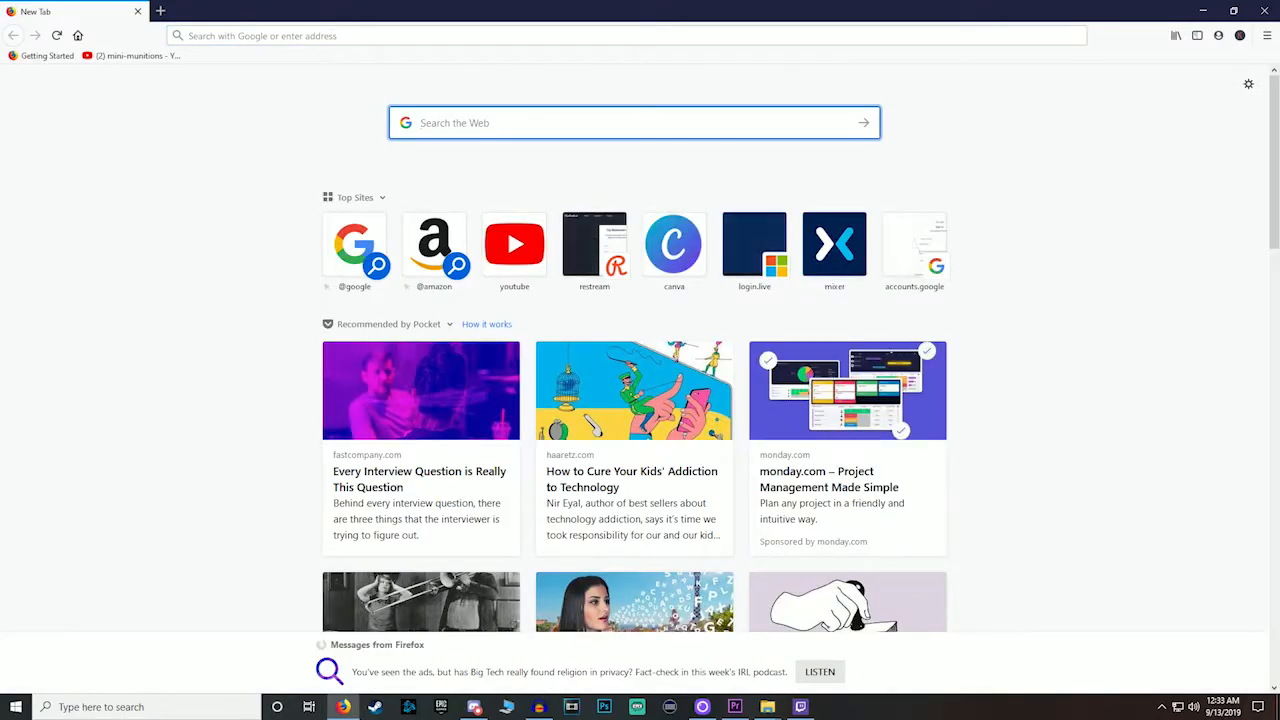
Step: Search Google for restream.io from Firefox's new tab
{"action": "type", "text": "restream.io"}
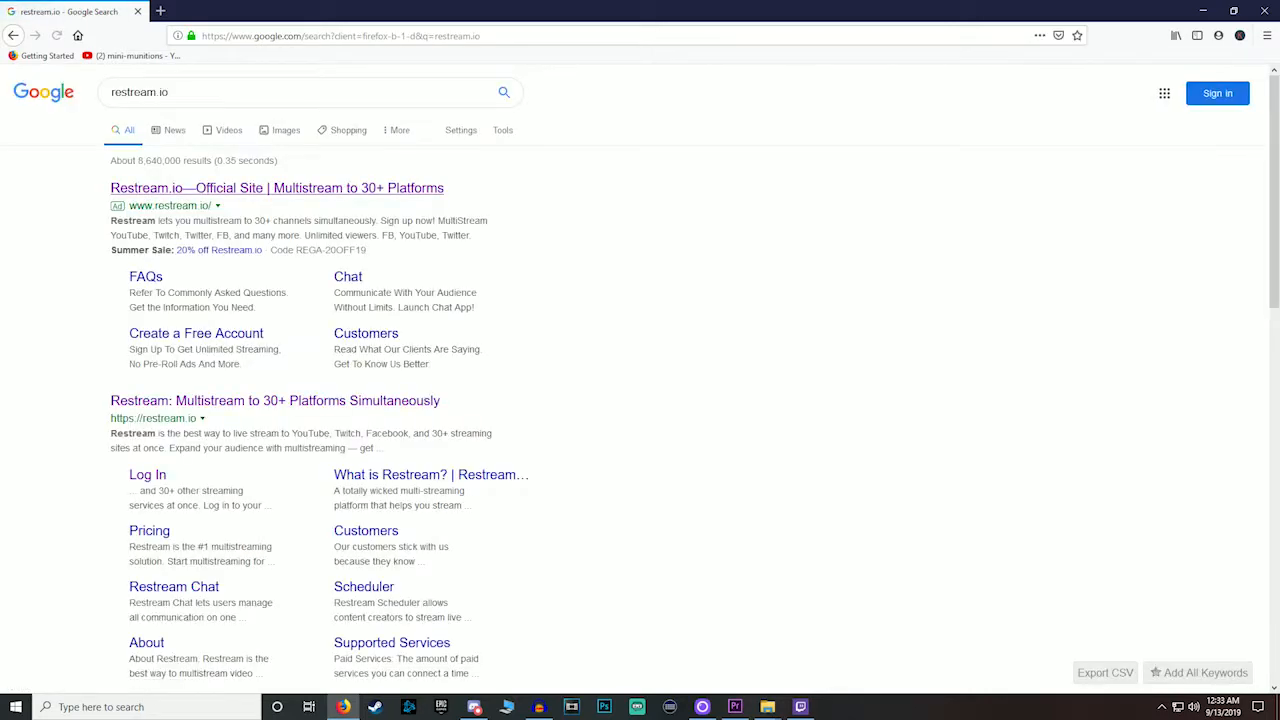
Step: Open the Restream site, log in, and dismiss the dashboard welcome and encoder tips
{"action": "left_click", "coordinate": [276, 188]}
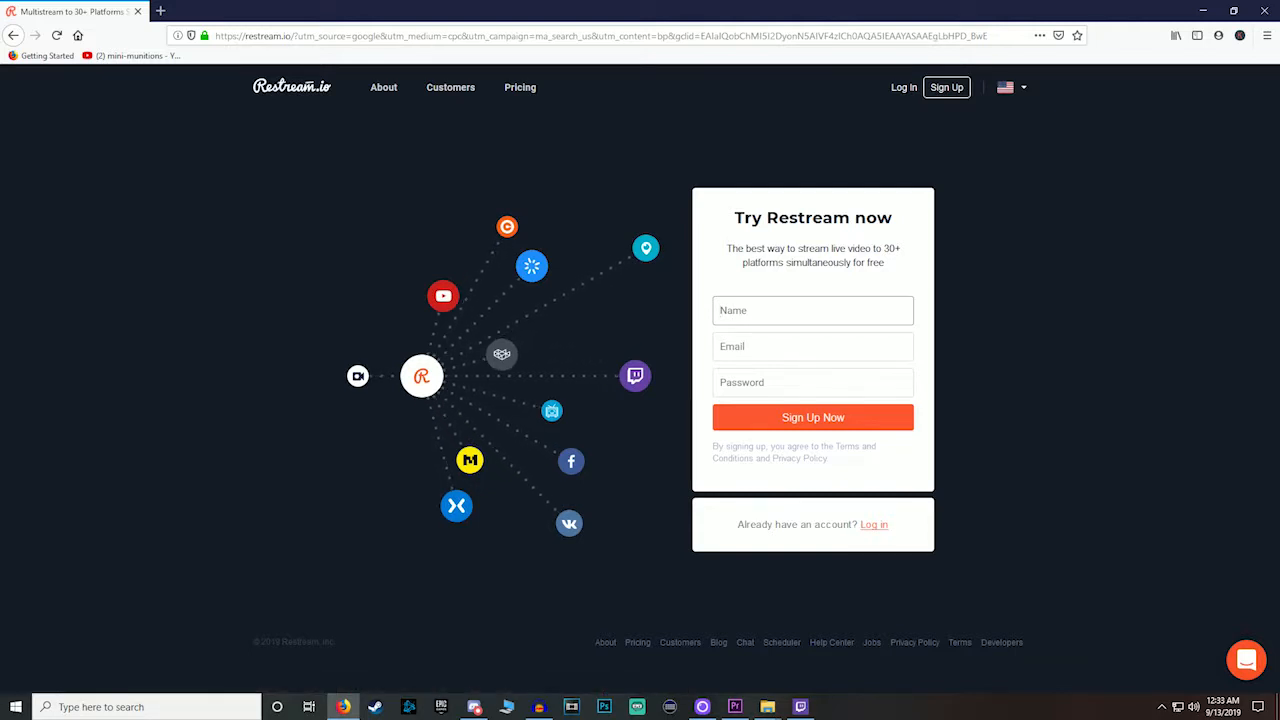
{"action": "left_click", "coordinate": [1246, 661]}
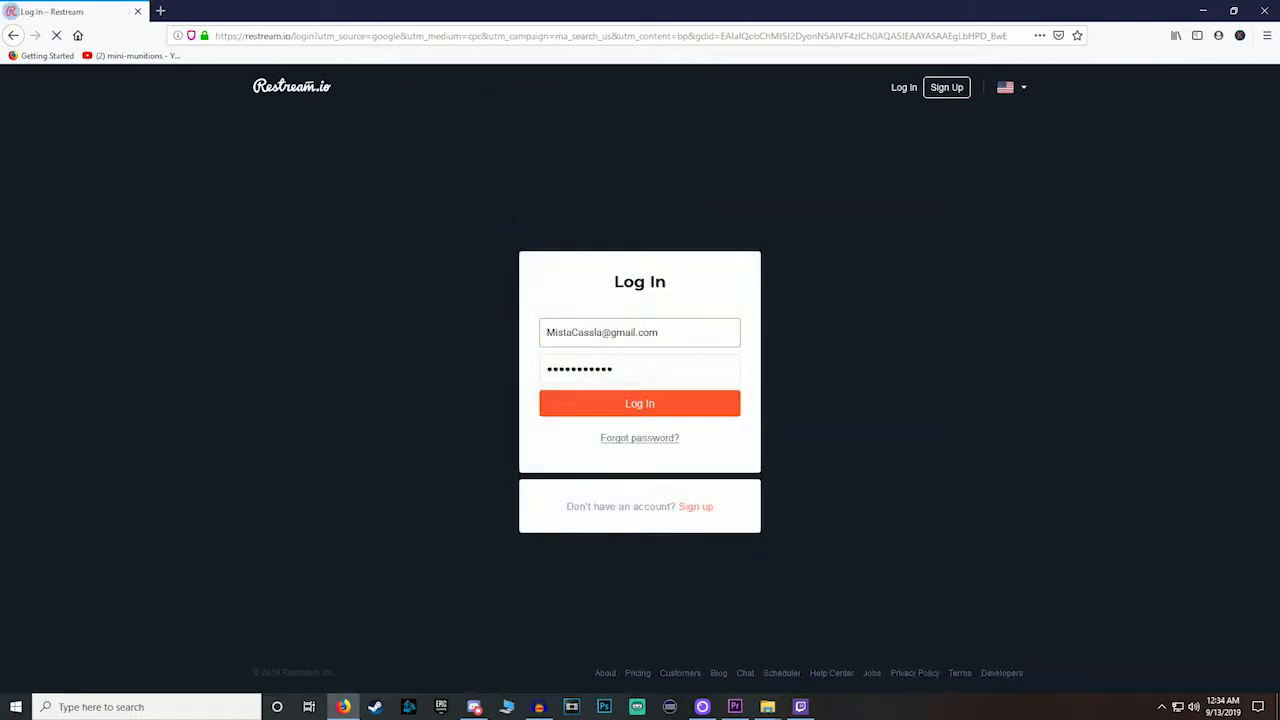
{"action": "left_click", "coordinate": [639, 403]}
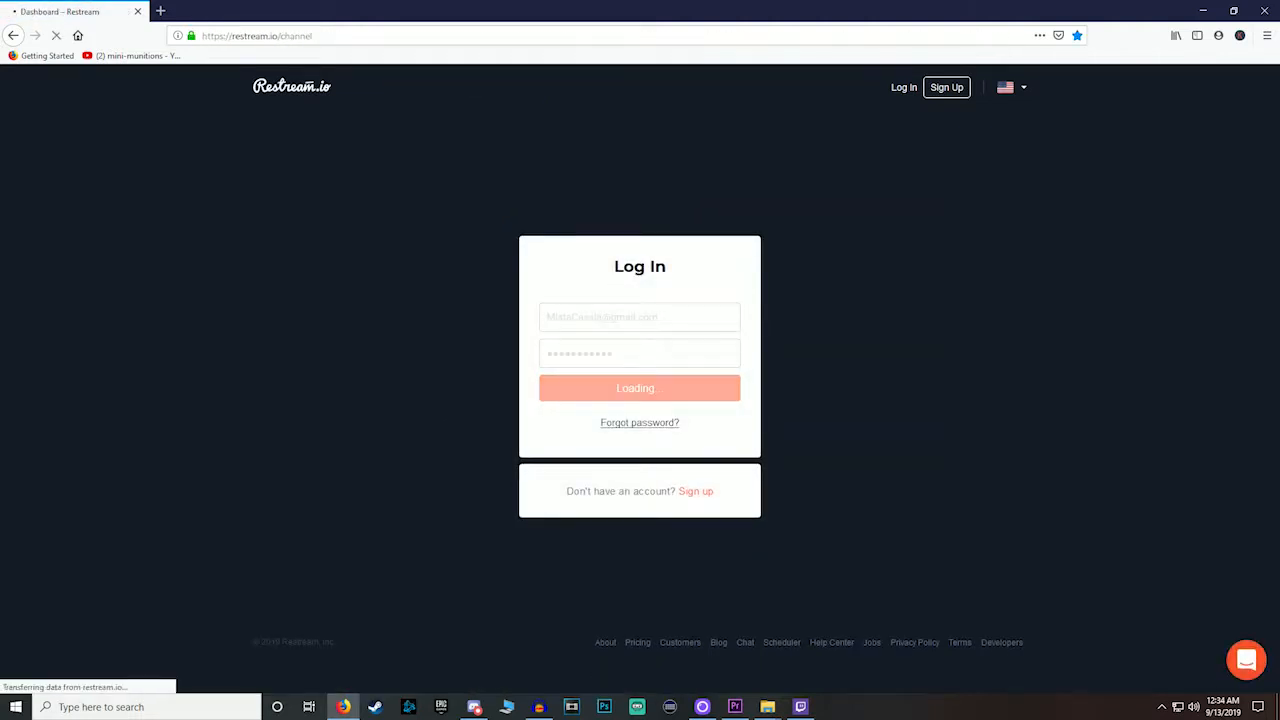
{"action": "left_click", "coordinate": [639, 388]}
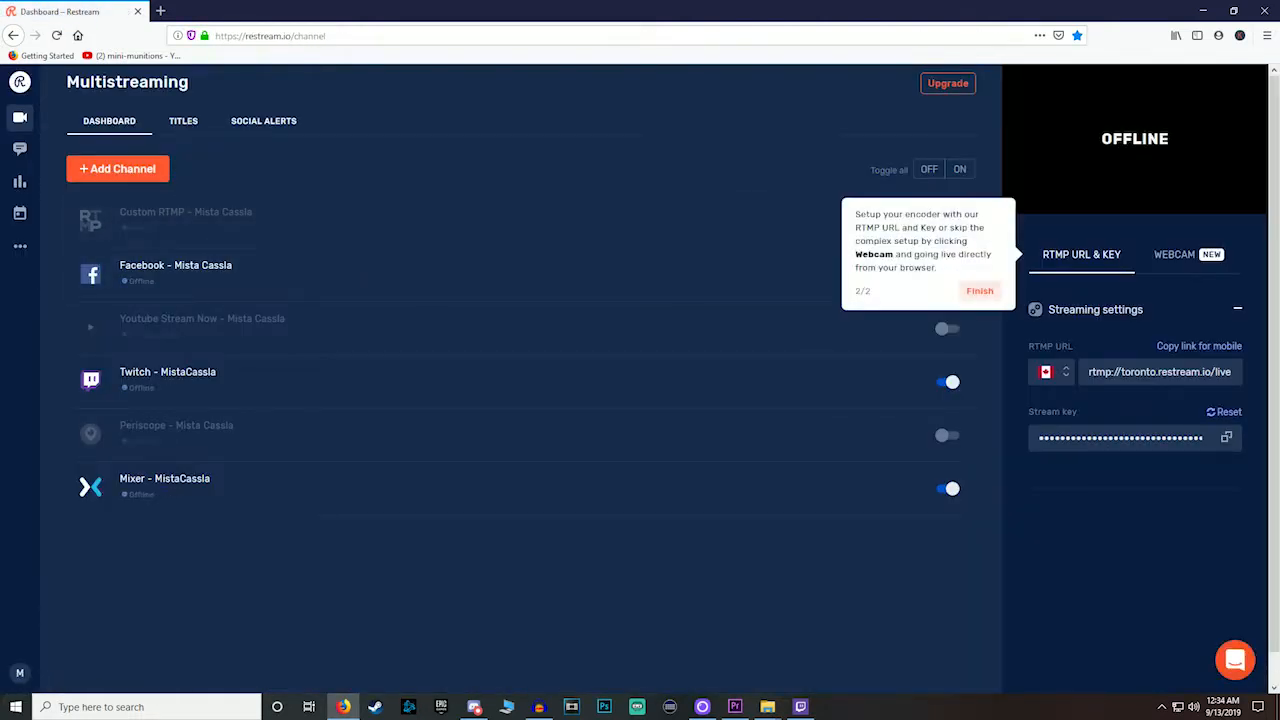
{"action": "left_click", "coordinate": [979, 291]}
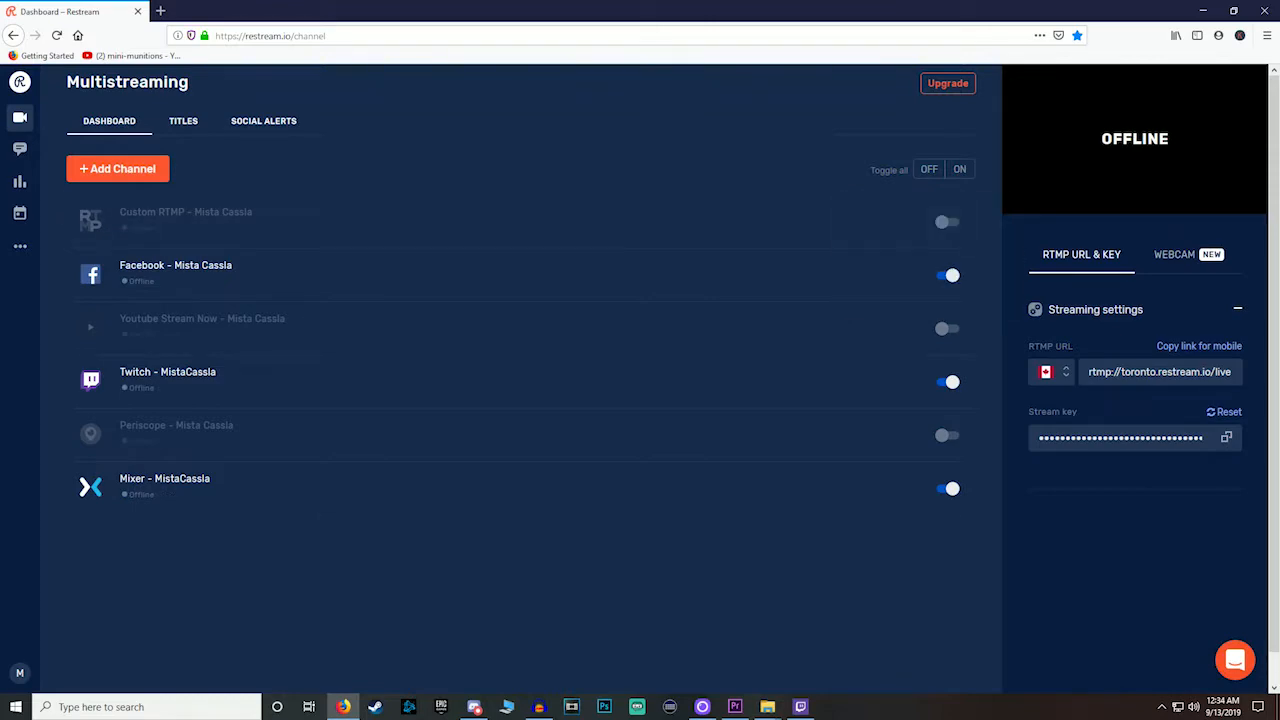
Step: Add a new channel, choosing YouTube Stream Now and starting its account connection
{"action": "left_click", "coordinate": [117, 168]}
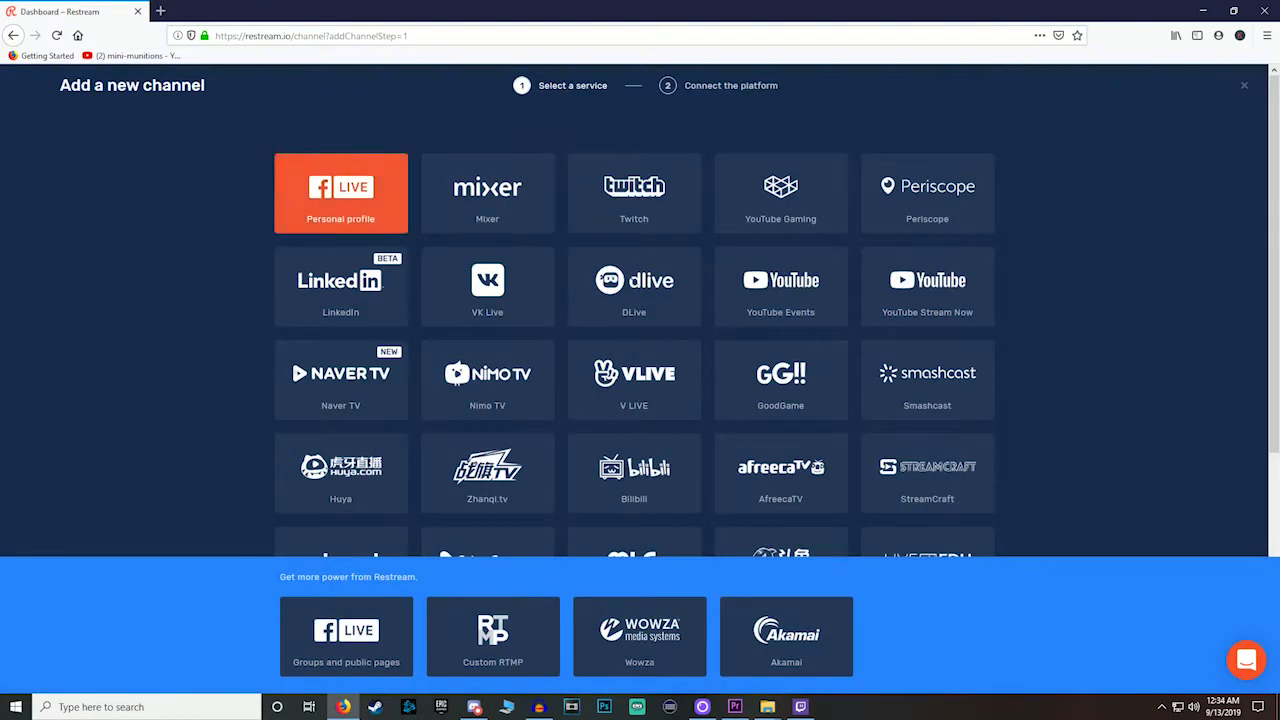
{"action": "scroll", "scroll_direction": "down", "scroll_amount": 3}
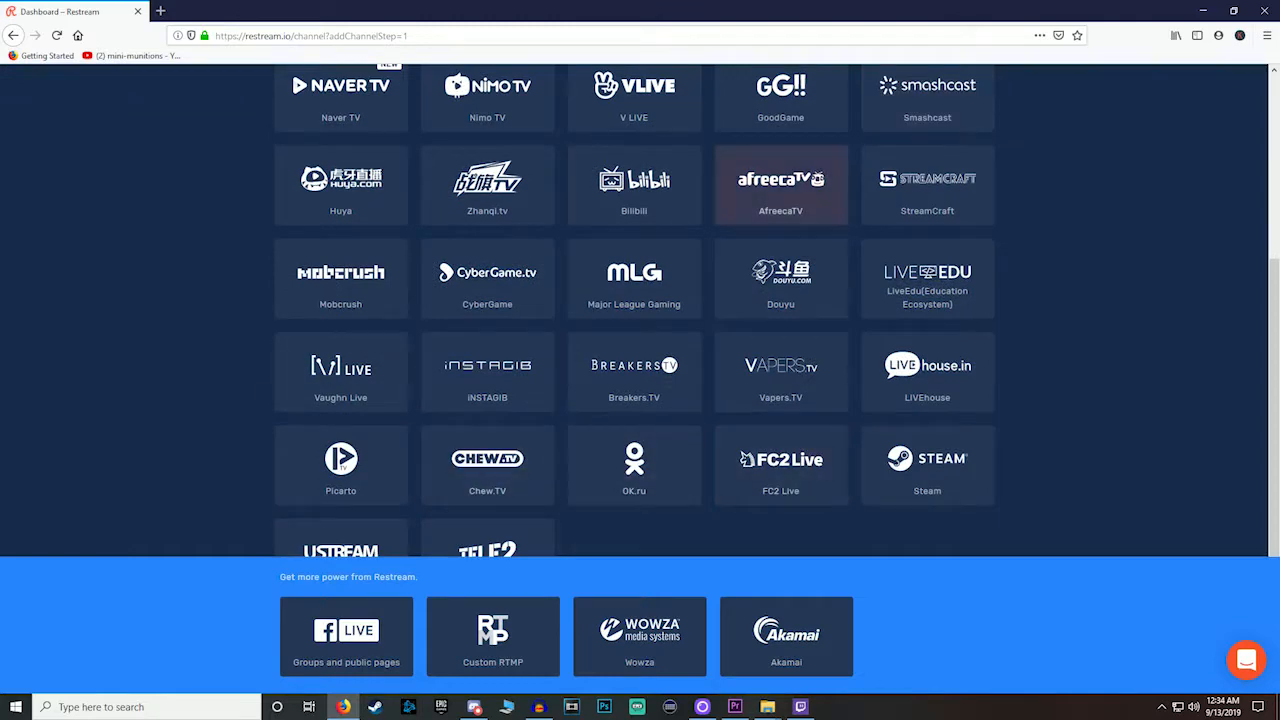
{"action": "scroll", "scroll_direction": "up", "scroll_amount": 3}
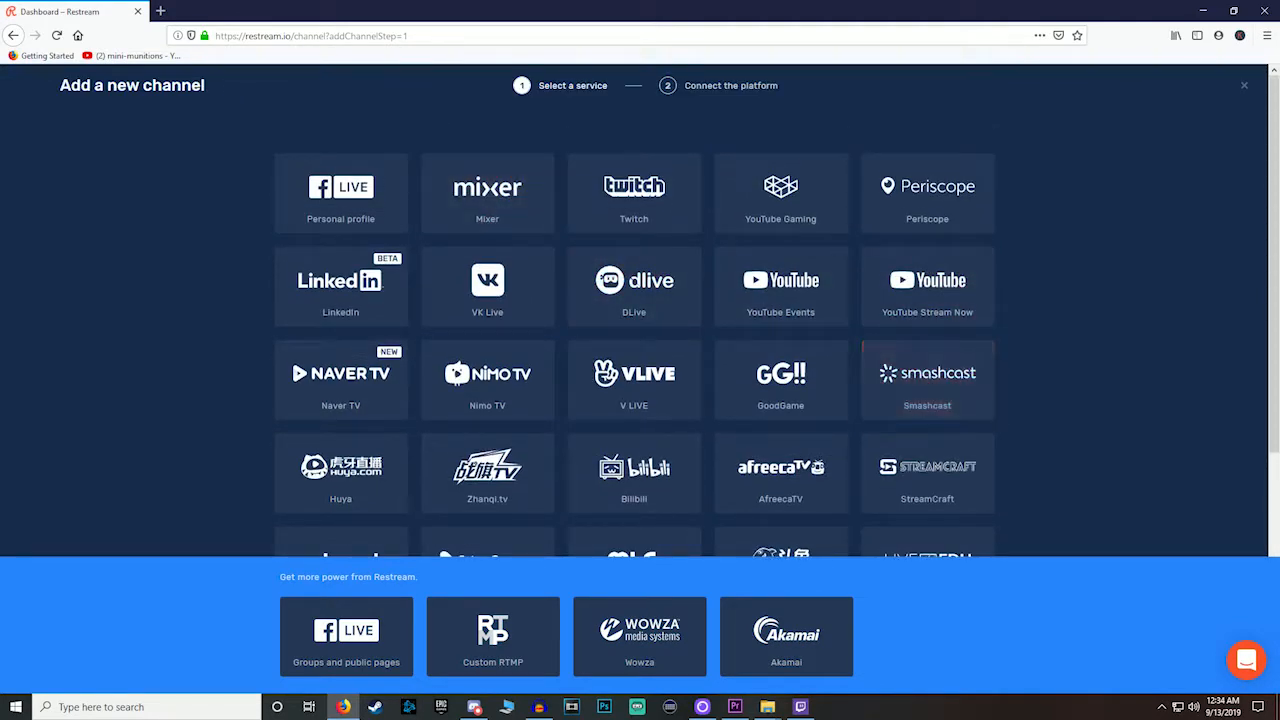
{"action": "mouse_move", "coordinate": [487, 380]}
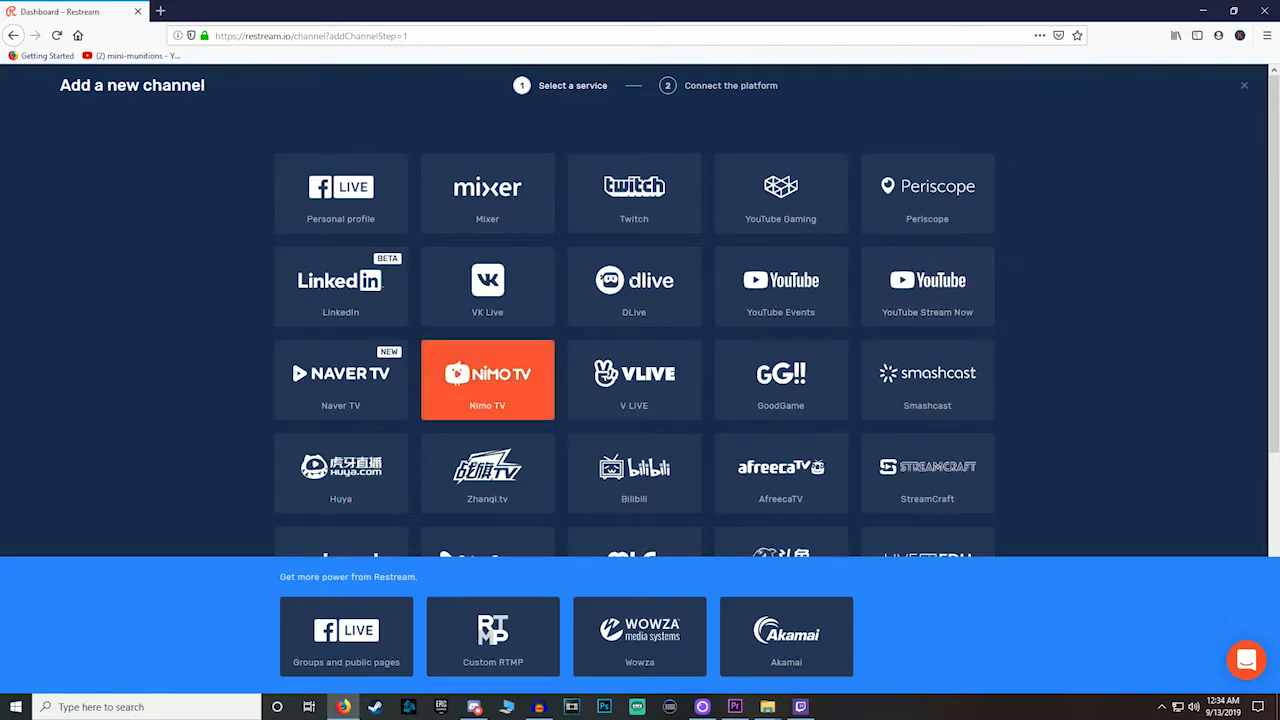
{"action": "scroll", "scroll_direction": "down", "scroll_amount": 3}
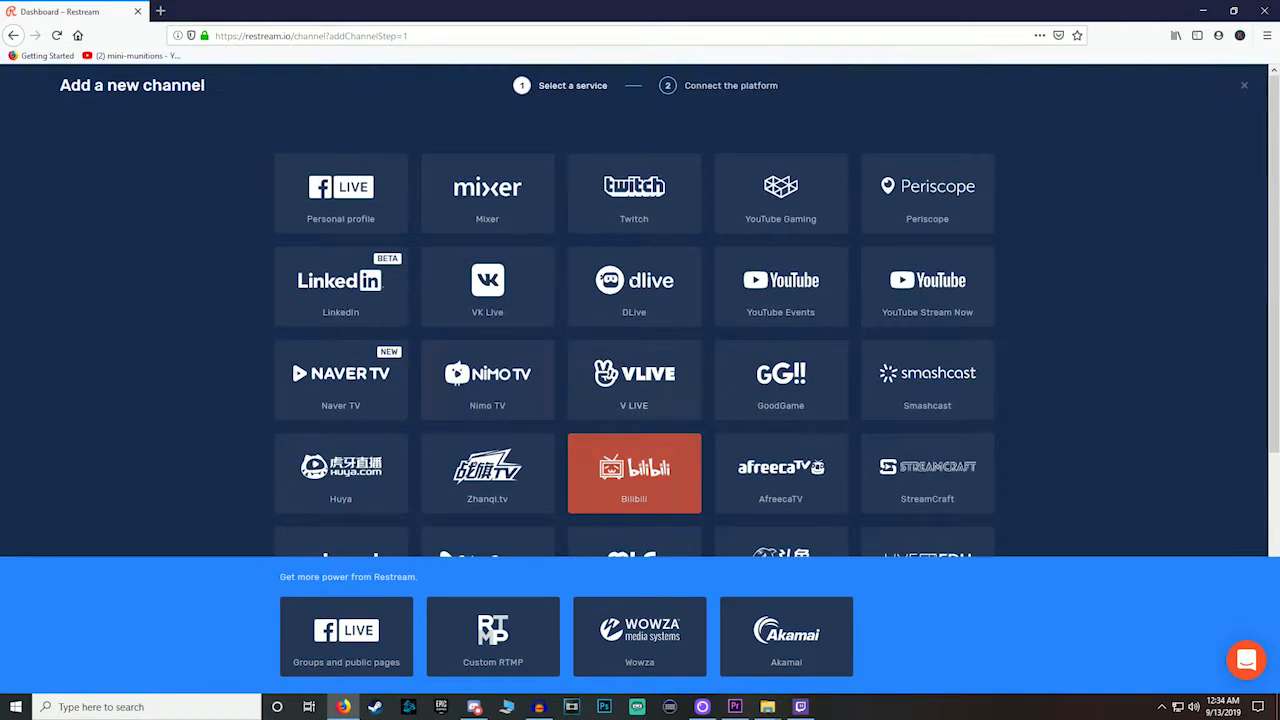
{"action": "scroll", "scroll_direction": "down", "scroll_amount": 3}
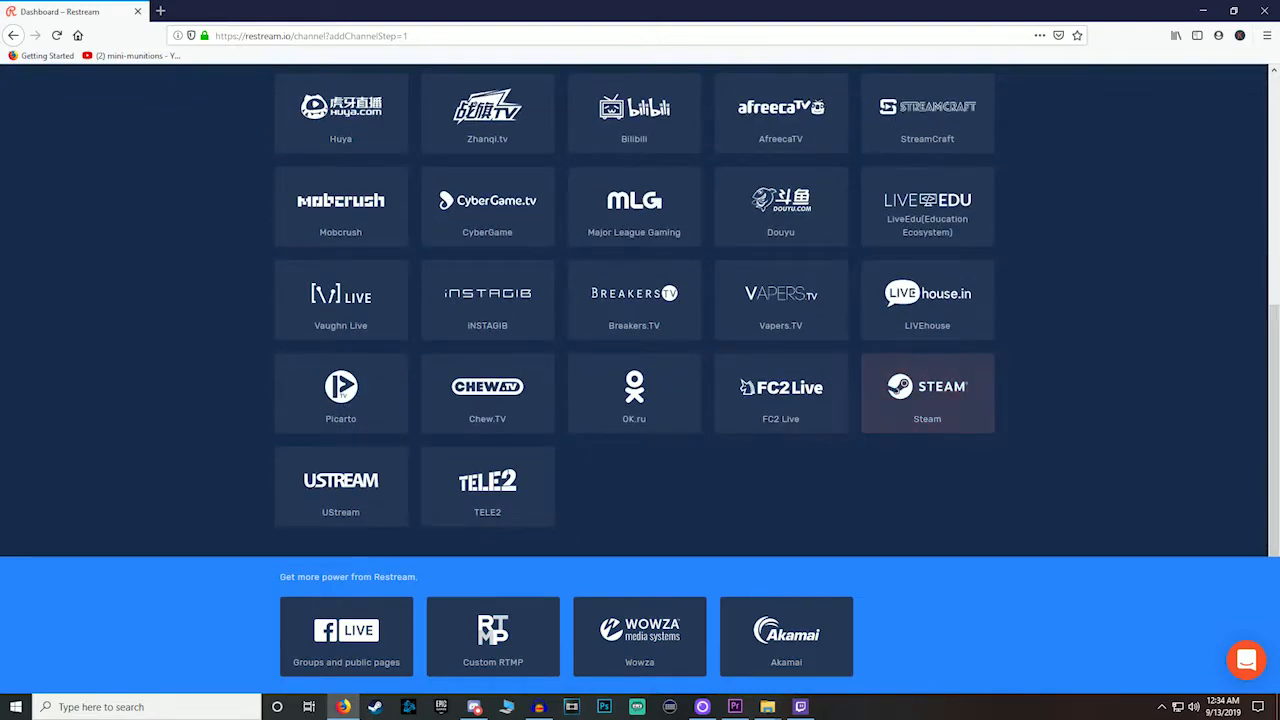
{"action": "scroll", "scroll_direction": "up", "scroll_amount": 3}
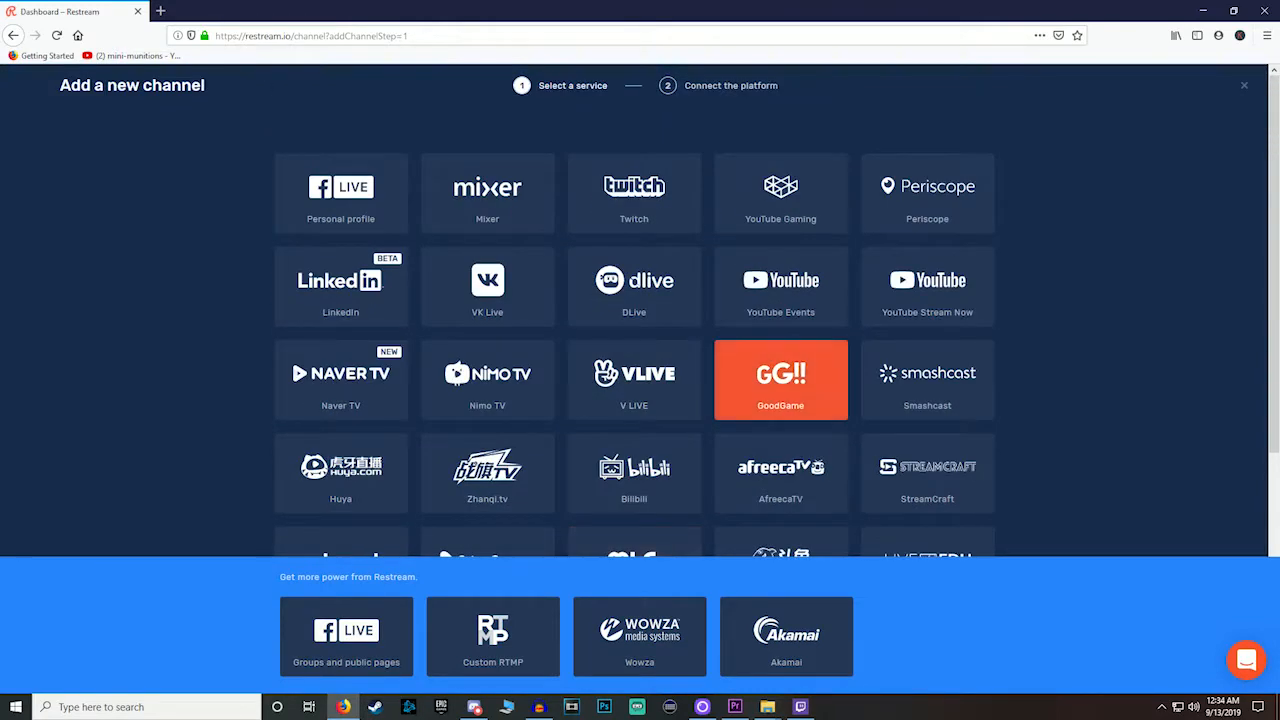
{"action": "scroll", "scroll_direction": "down", "scroll_amount": 3}
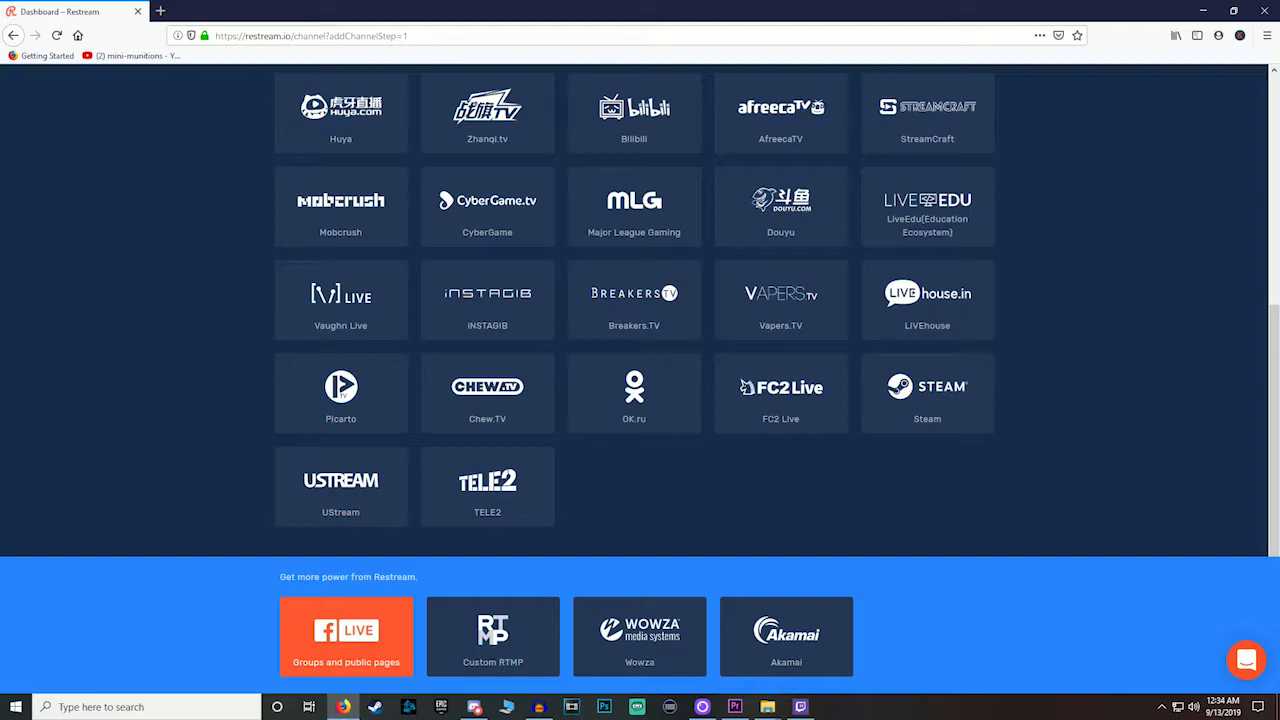
{"action": "scroll", "scroll_direction": "up", "scroll_amount": 3}
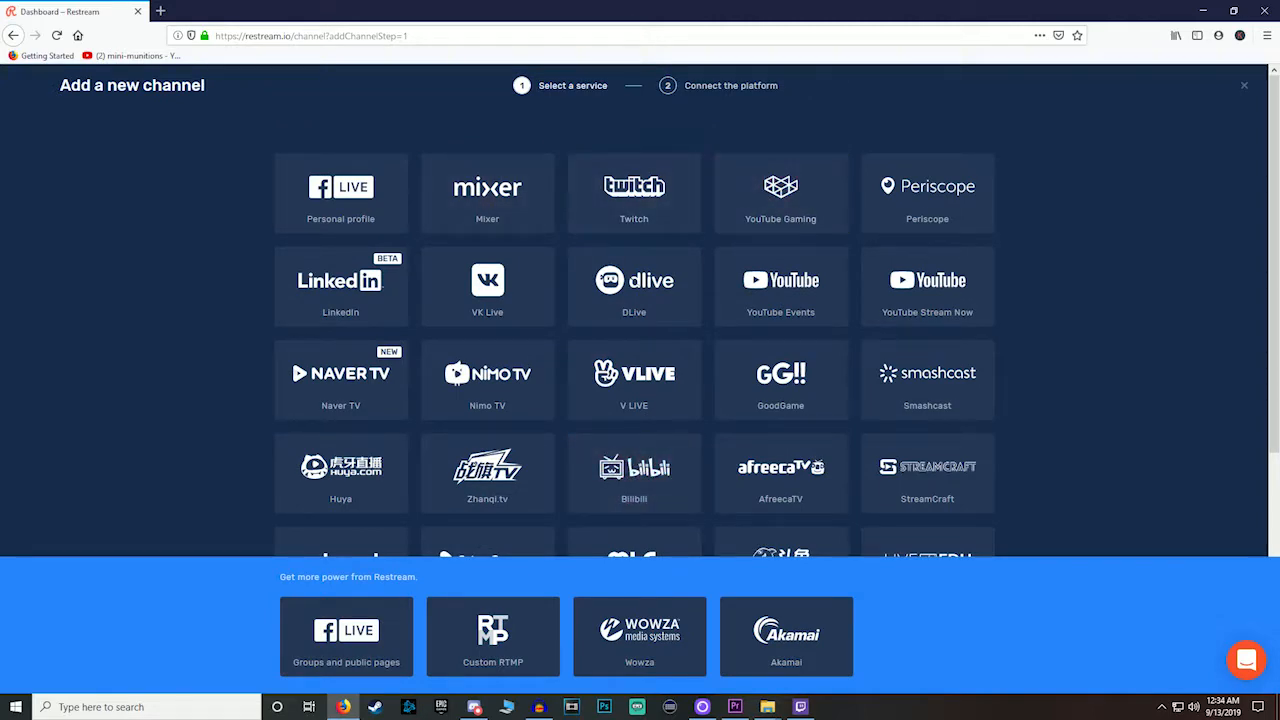
{"action": "mouse_move", "coordinate": [487, 378]}
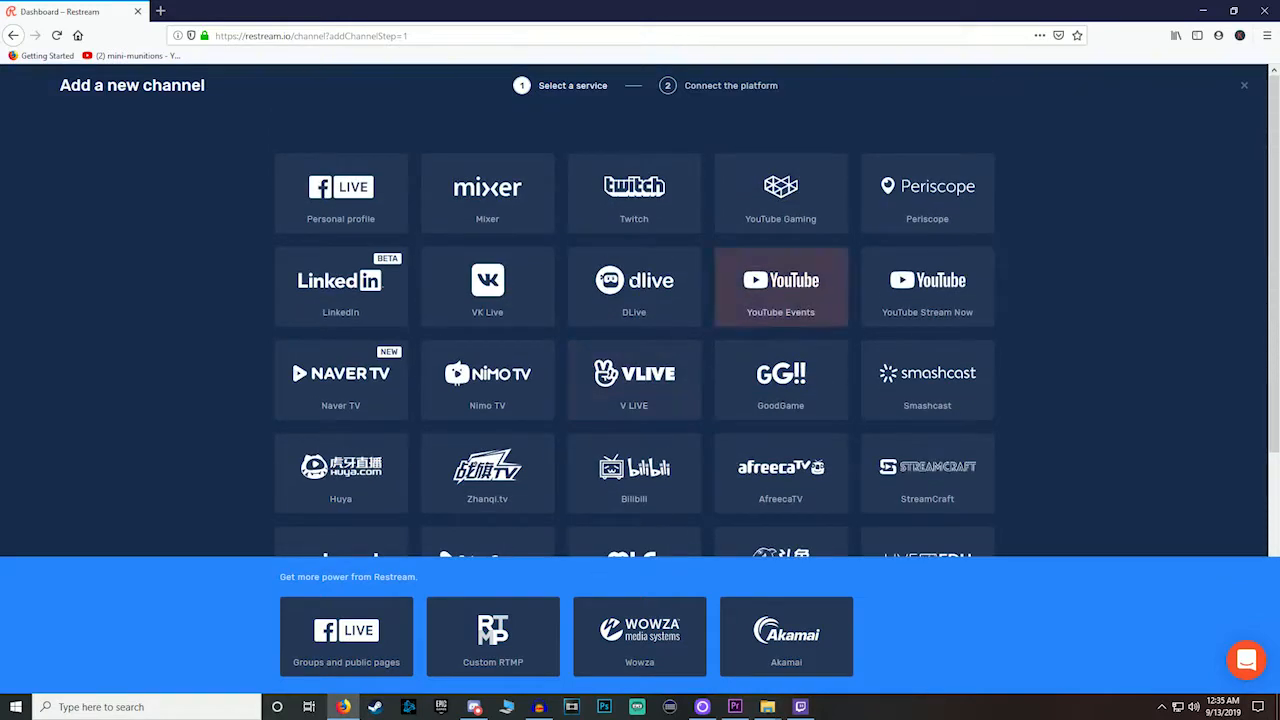
{"action": "left_click", "coordinate": [927, 286]}
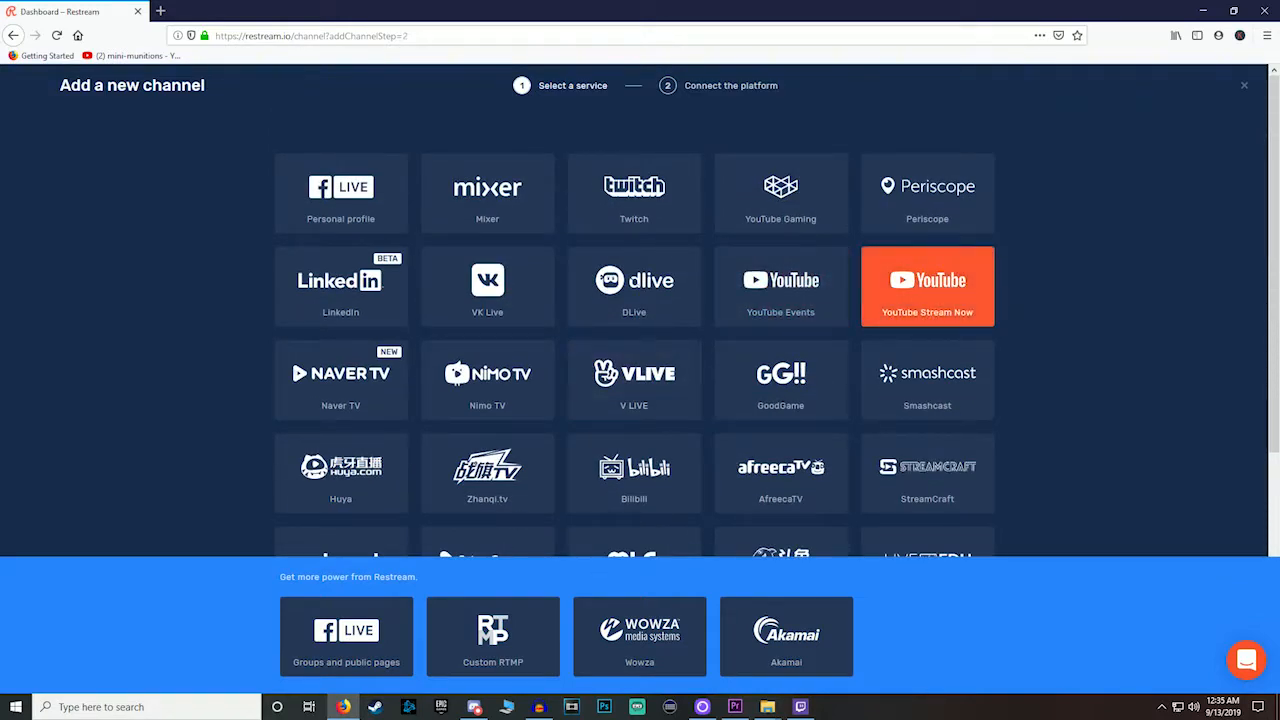
{"action": "left_click", "coordinate": [927, 285]}
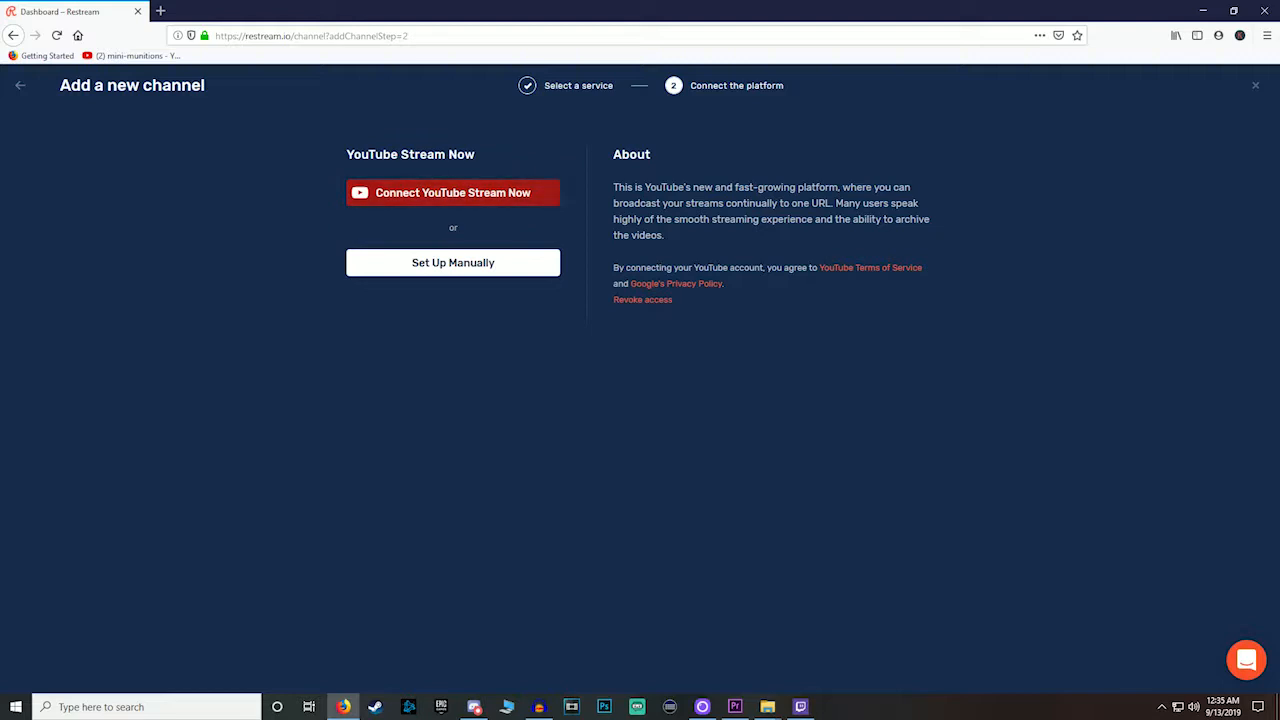
{"action": "left_click", "coordinate": [452, 192]}
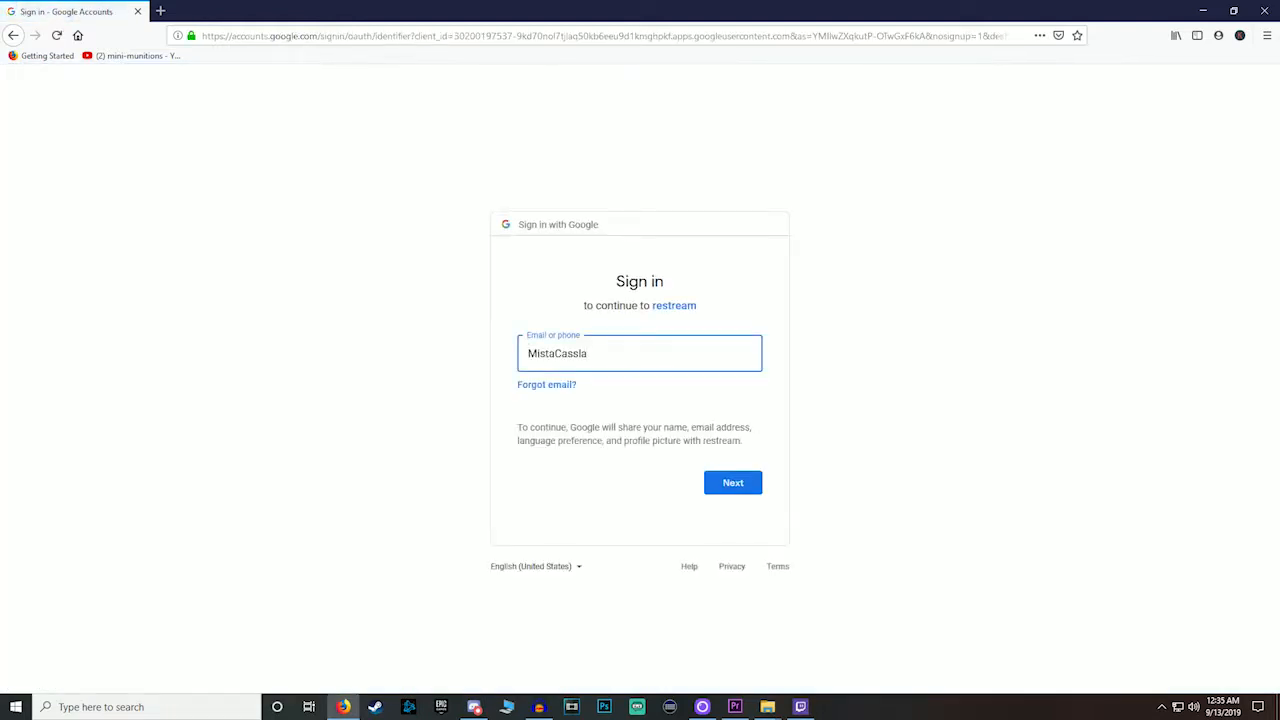
Step: Sign in with the Google email and password, then allow Restream access to YouTube
{"action": "left_click", "coordinate": [733, 482]}
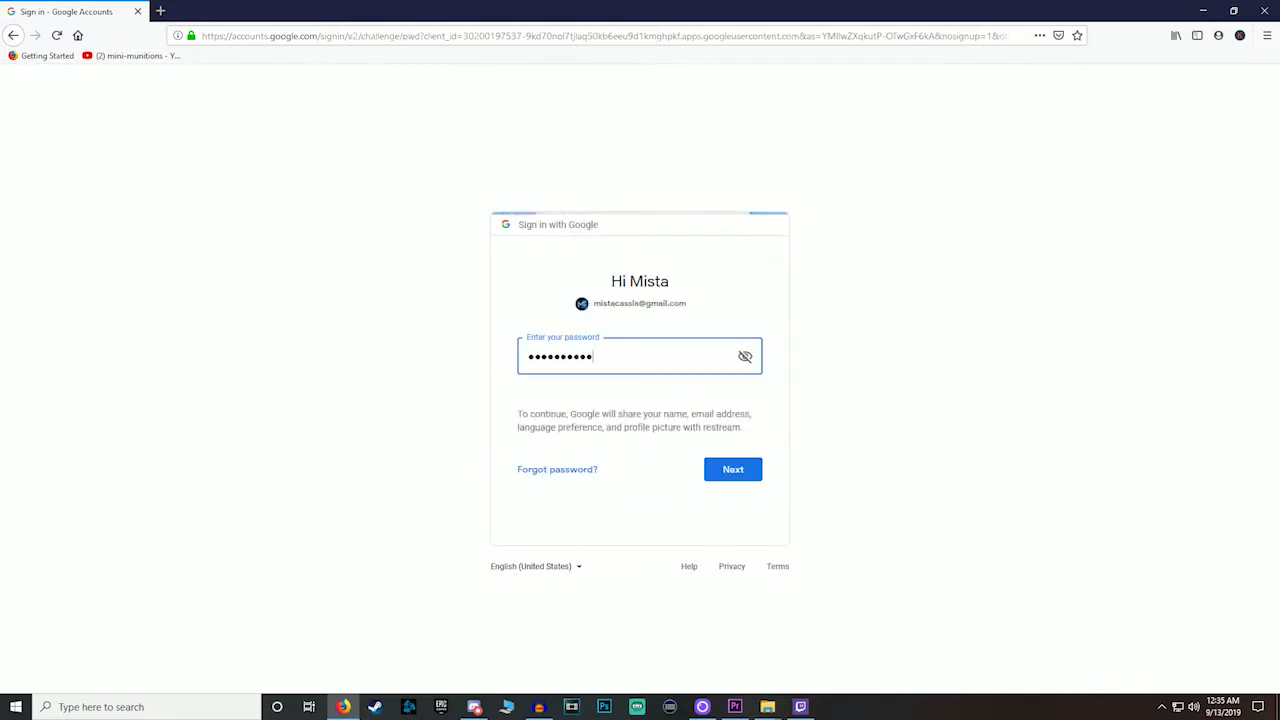
{"action": "left_click", "coordinate": [732, 469]}
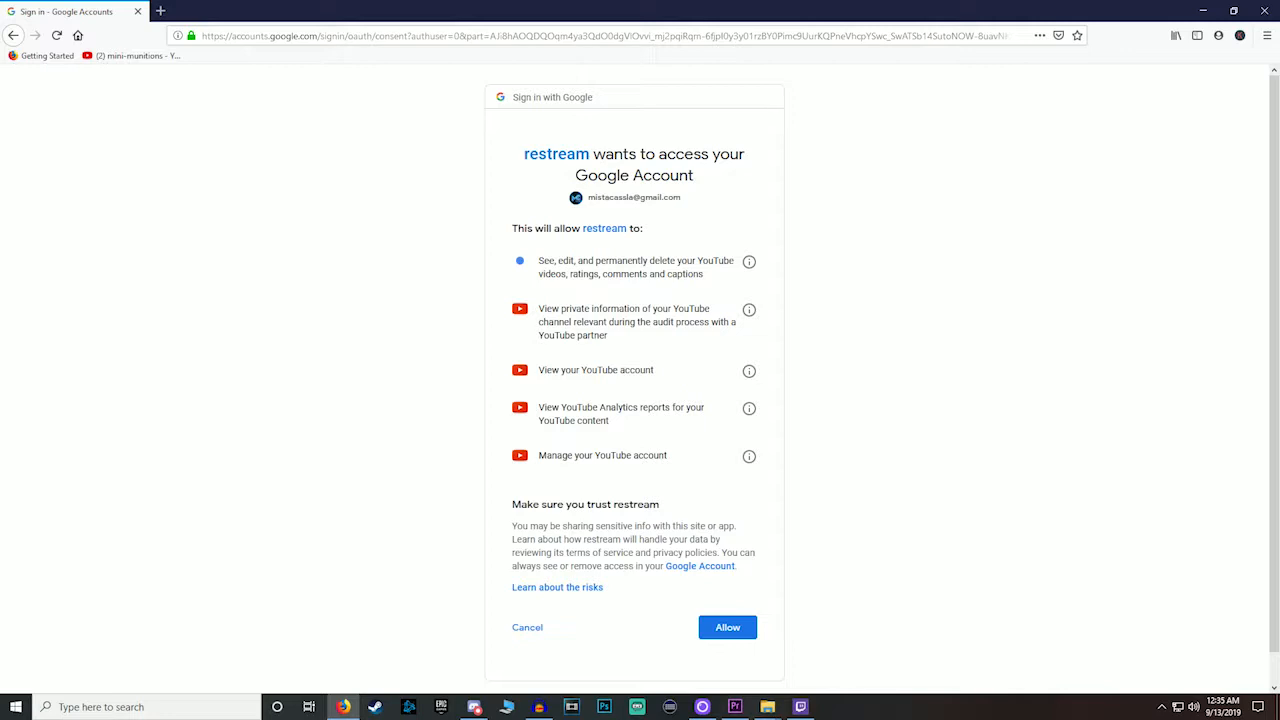
{"action": "double_click", "coordinate": [620, 321]}
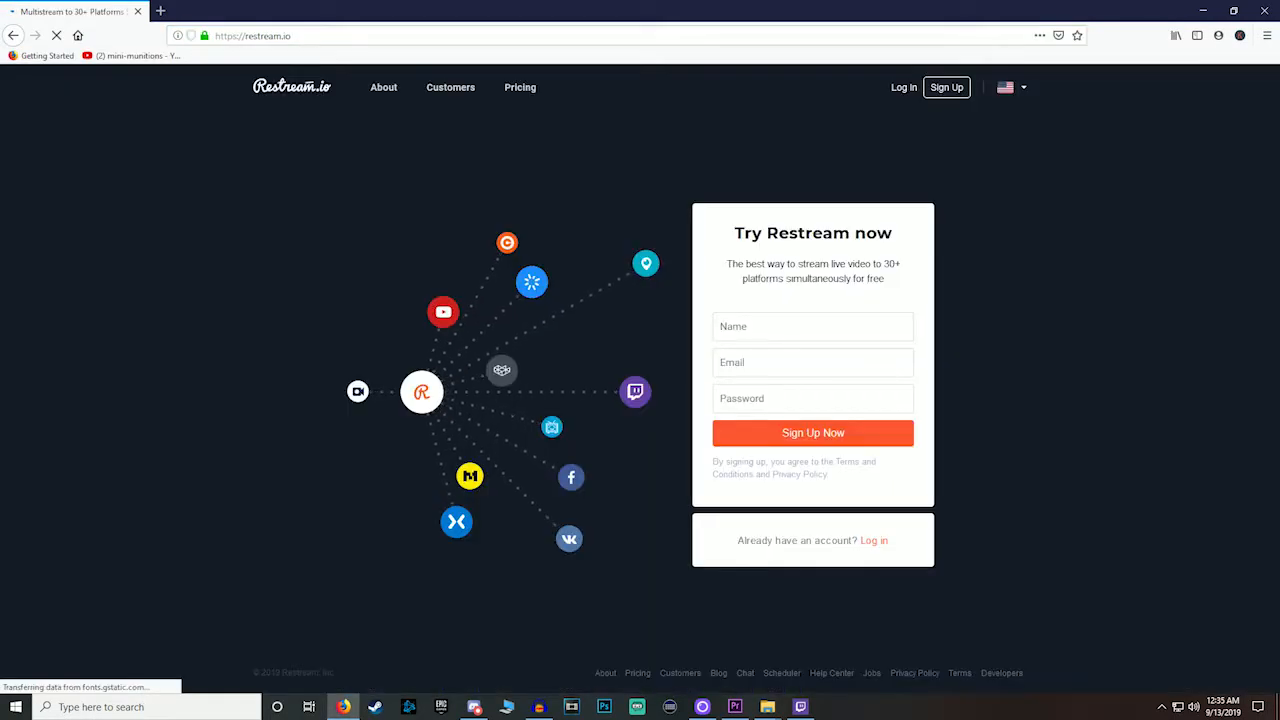
Step: Log back into Restream and solve the bridge image captcha
{"action": "left_click", "coordinate": [873, 540]}
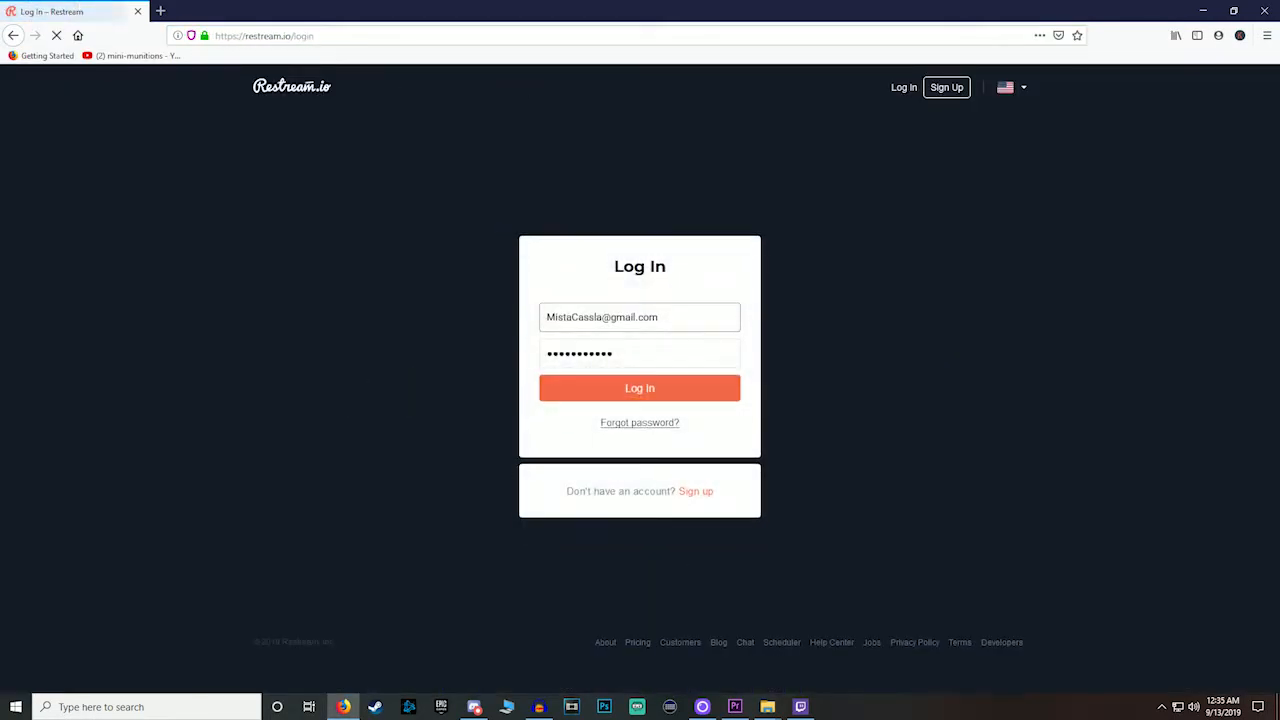
{"action": "left_click", "coordinate": [639, 388]}
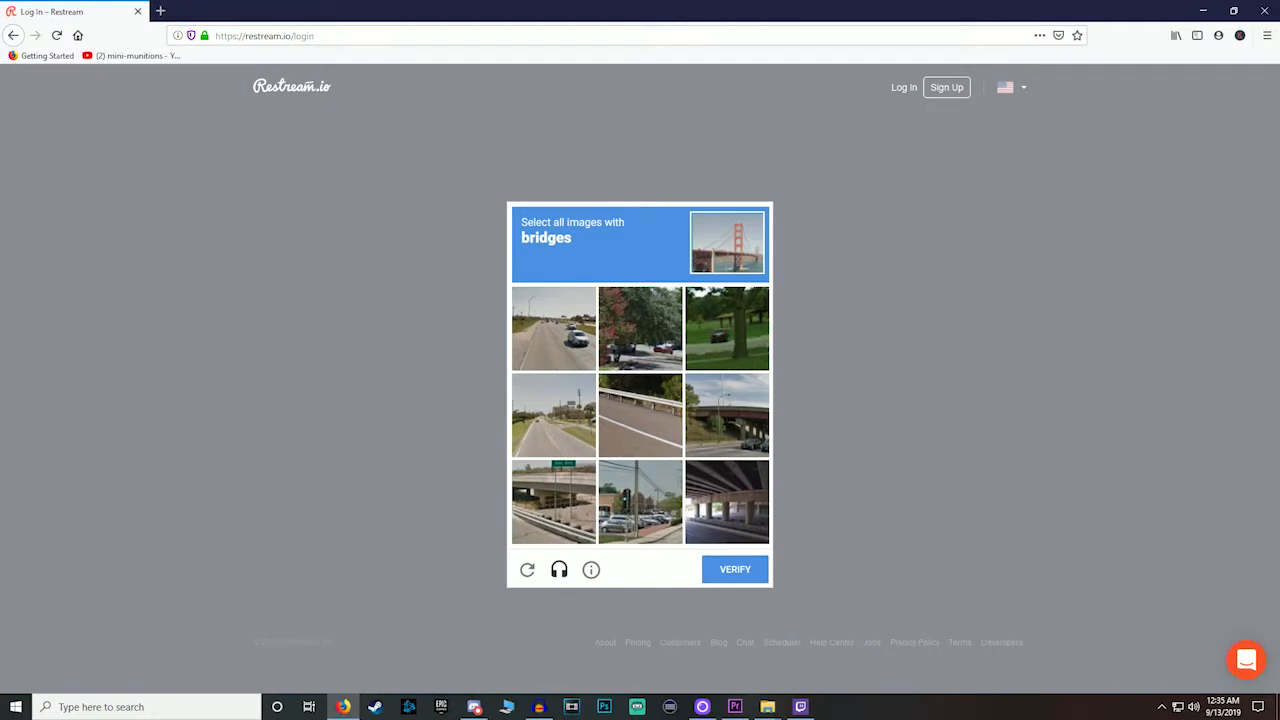
{"action": "left_click", "coordinate": [553, 501]}
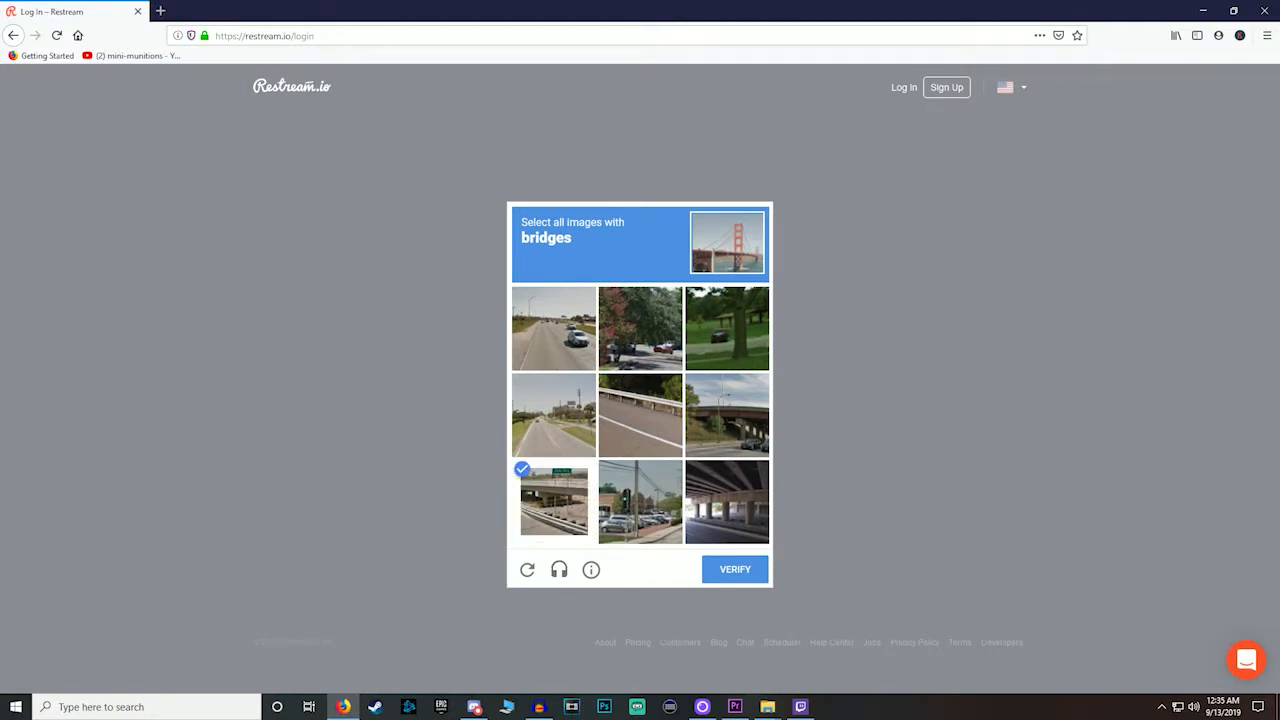
{"action": "left_click", "coordinate": [727, 501]}
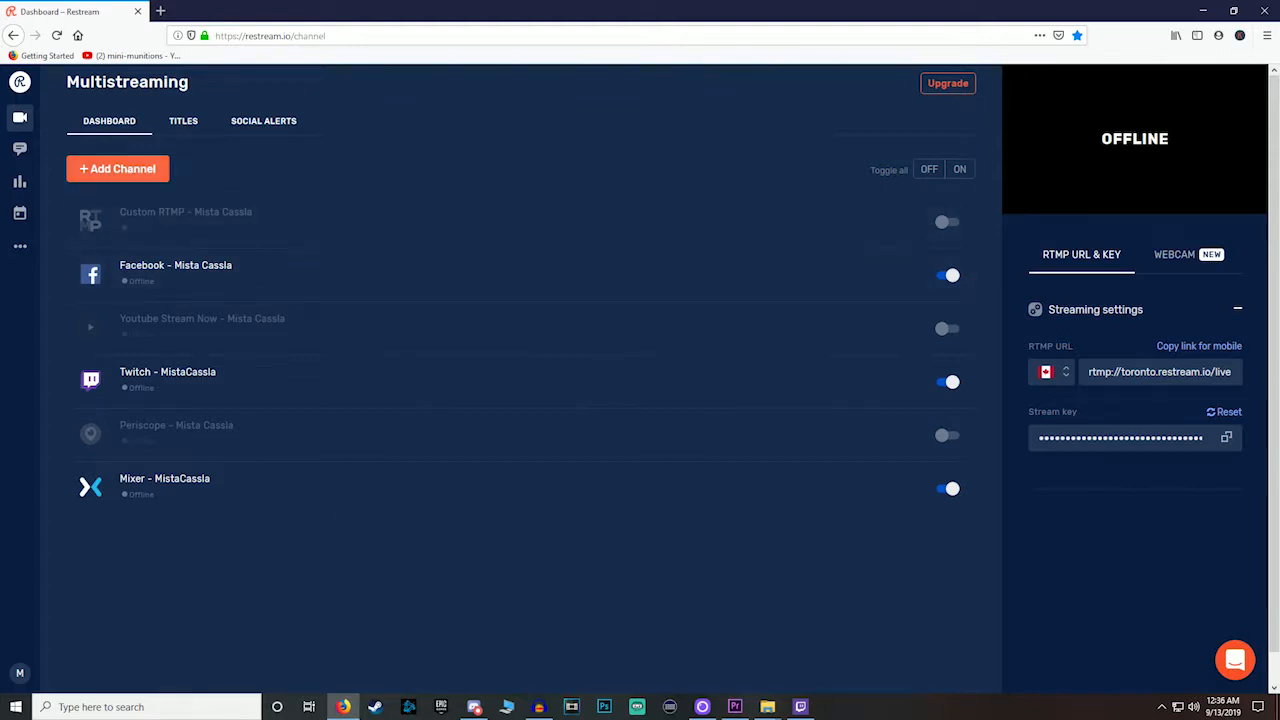
{"action": "mouse_move", "coordinate": [500, 381]}
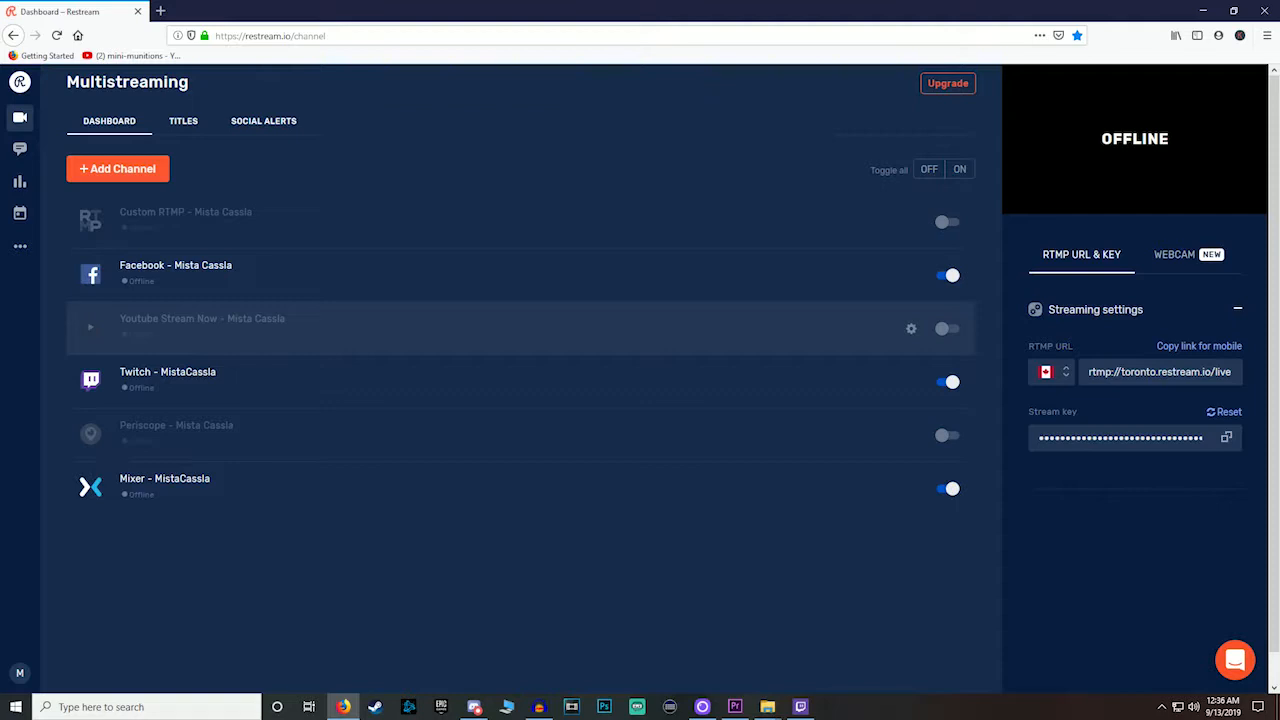
{"action": "mouse_move", "coordinate": [911, 275]}
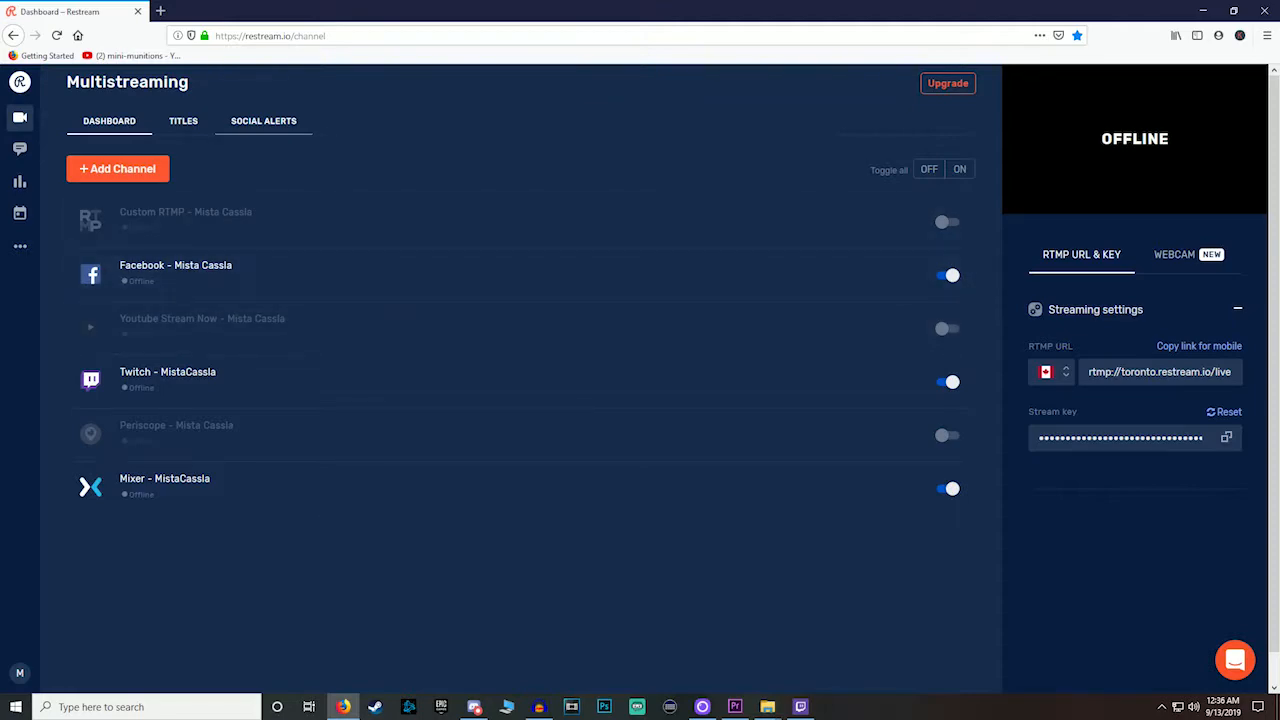
Step: Open the streaming service picker with + Add Channel on the Multistreaming dashboard
{"action": "left_click", "coordinate": [117, 168]}
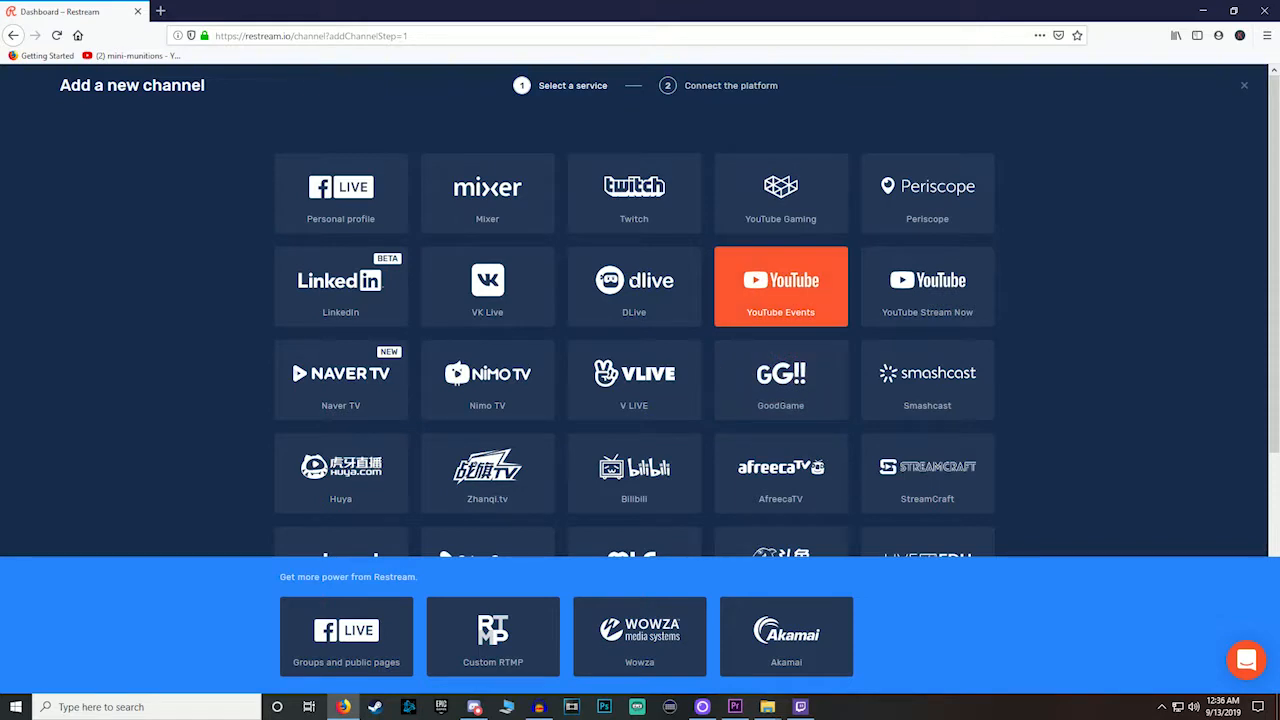
{"action": "scroll", "scroll_direction": "down", "scroll_amount": 3}
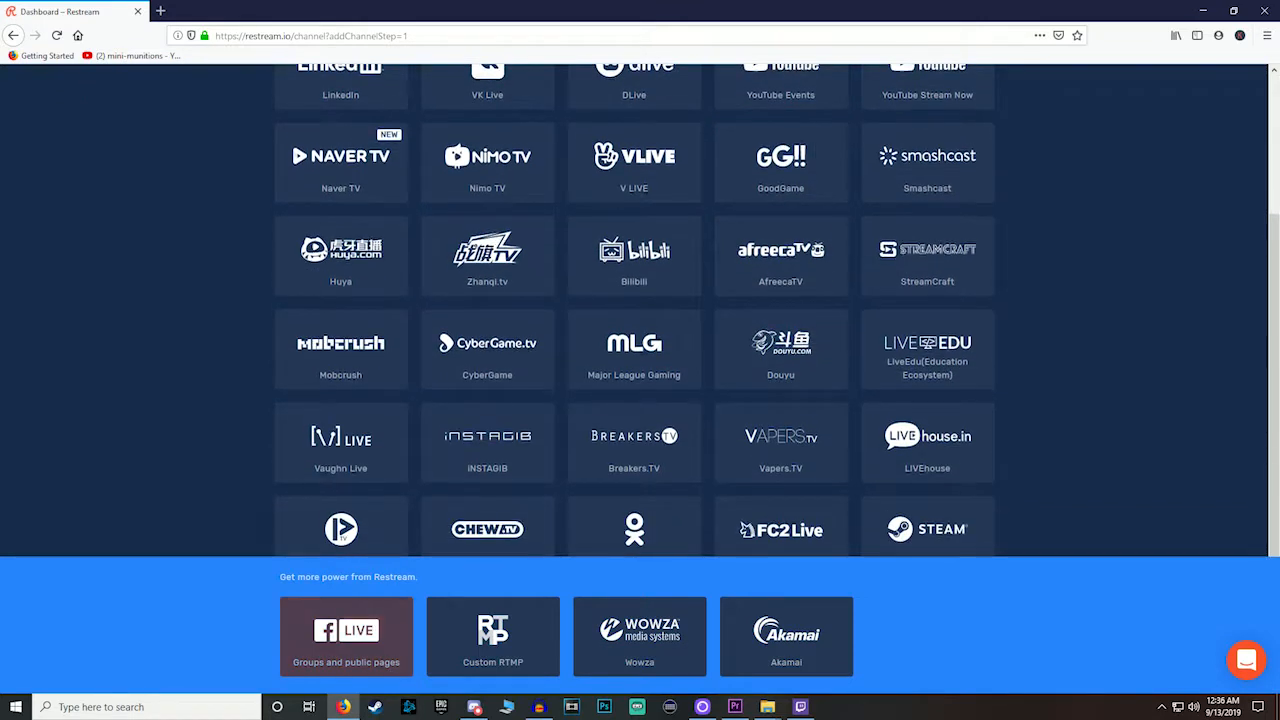
{"action": "scroll", "scroll_direction": "up", "scroll_amount": 3}
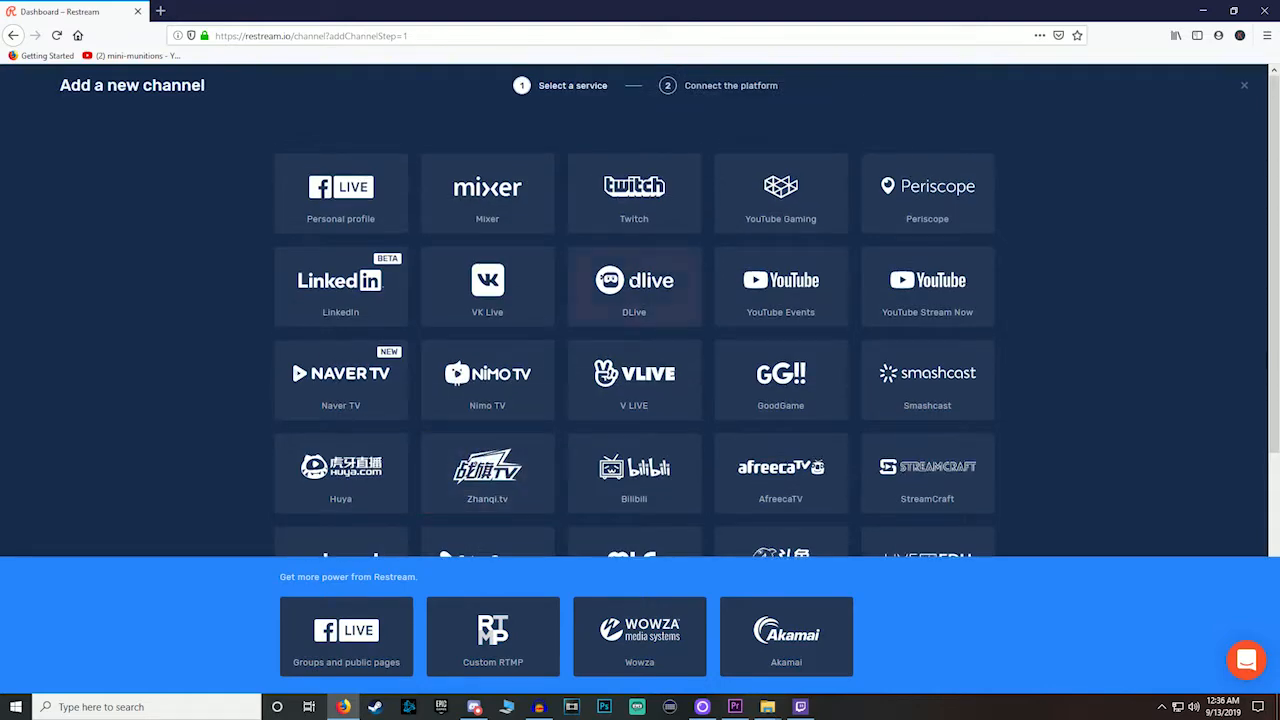
{"action": "scroll", "scroll_direction": "down", "scroll_amount": 3}
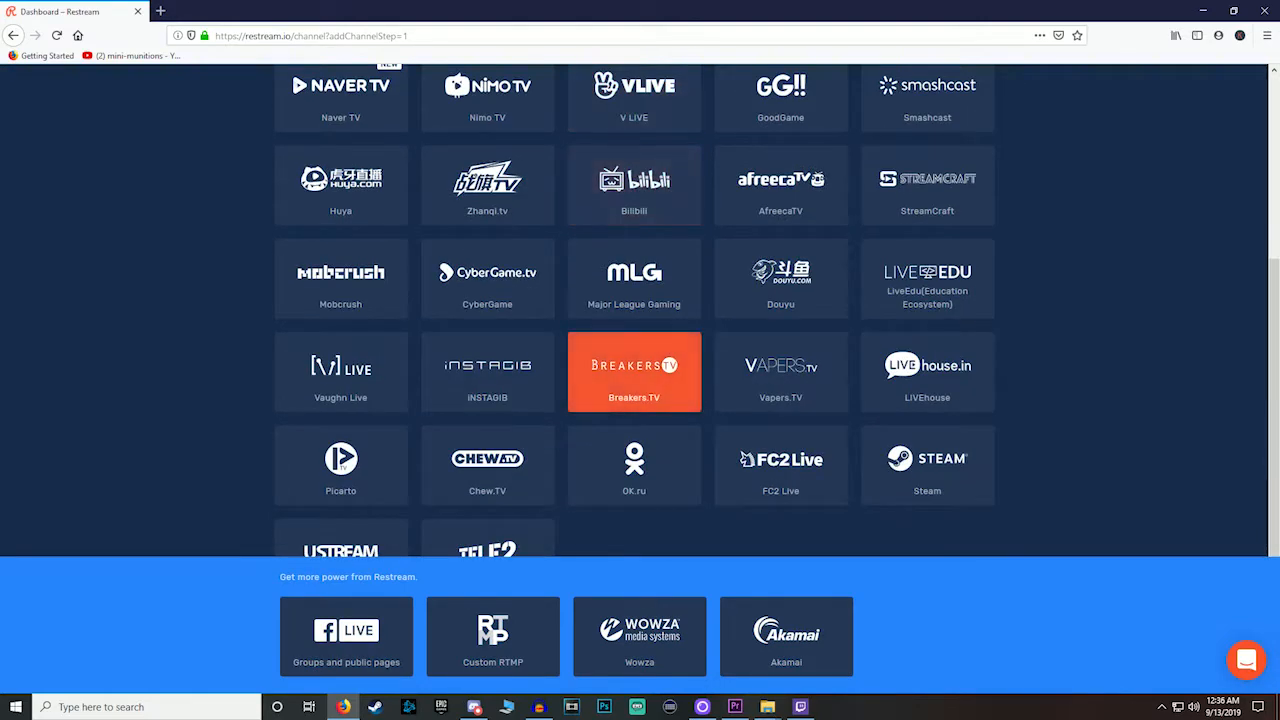
{"action": "scroll", "scroll_direction": "down", "scroll_amount": 3}
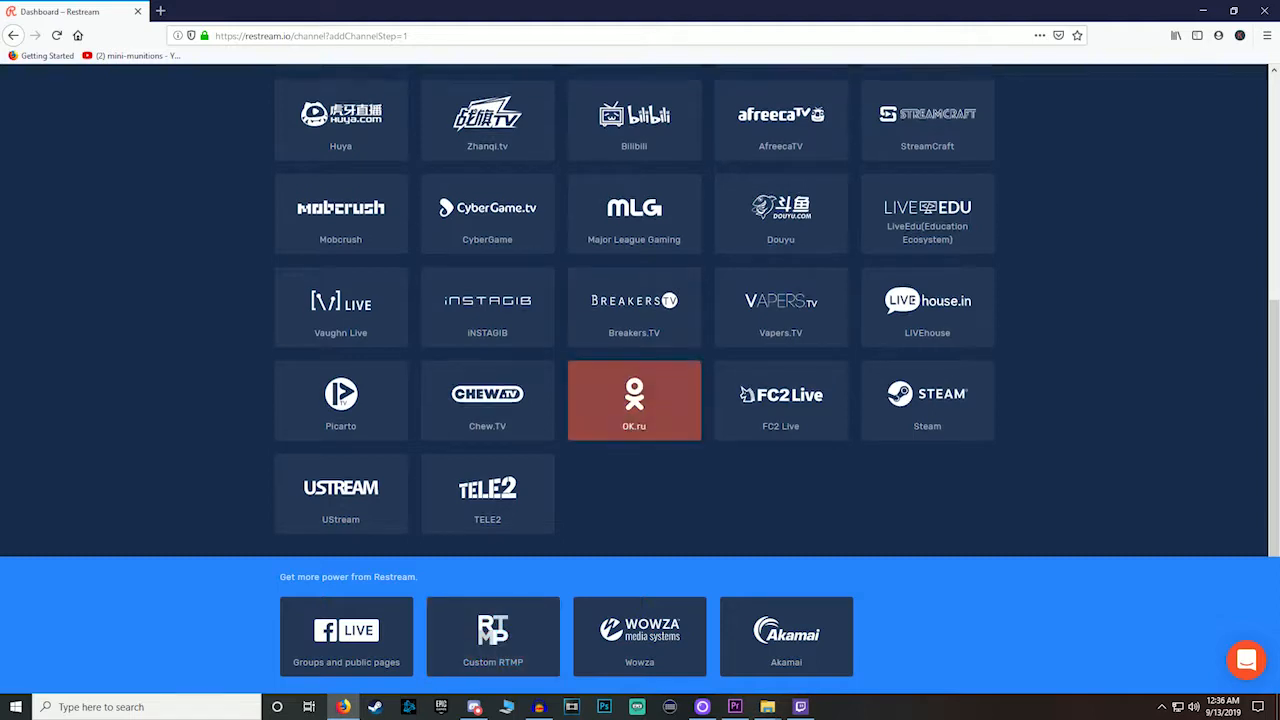
{"action": "scroll", "scroll_direction": "up", "scroll_amount": 3}
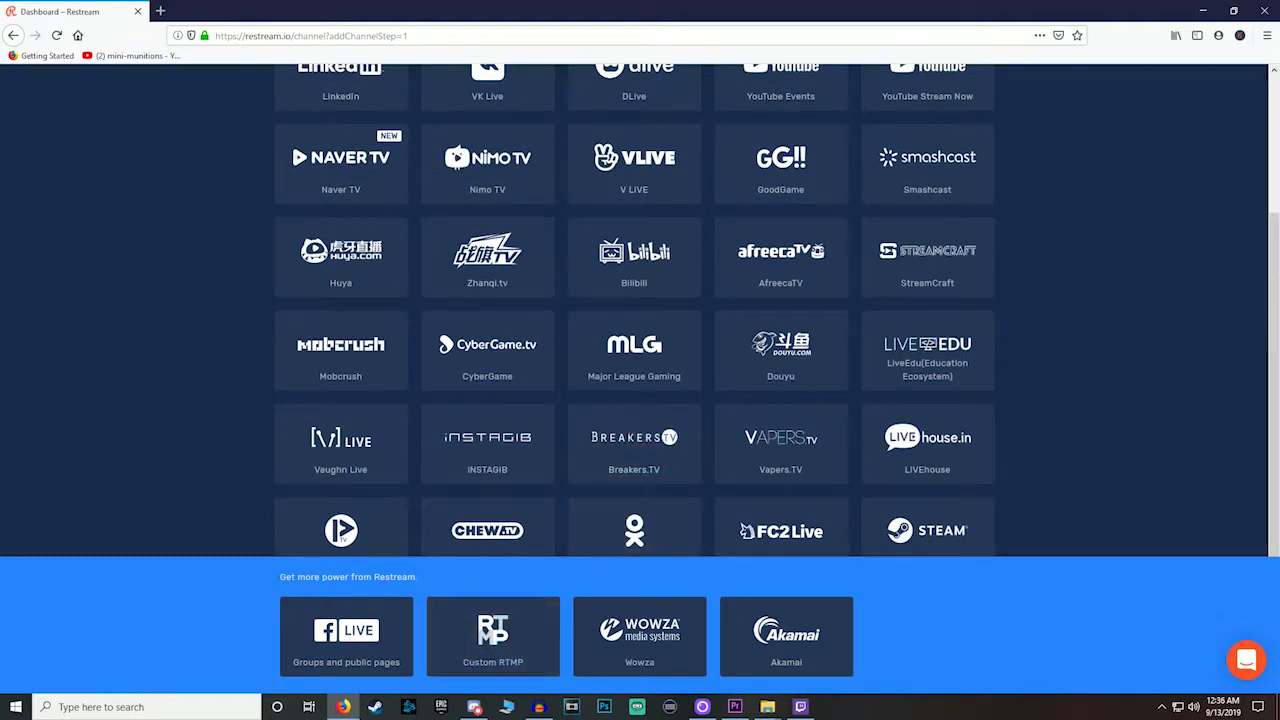
{"action": "scroll", "scroll_direction": "down", "scroll_amount": 3}
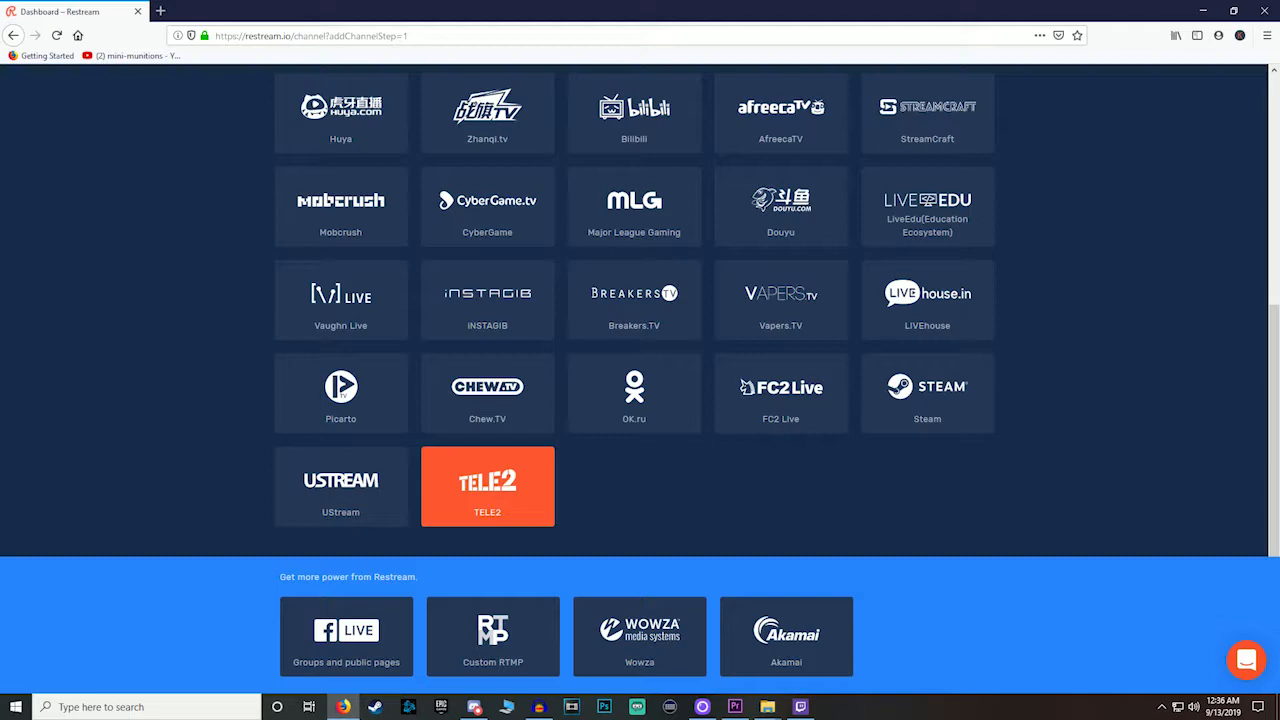
{"action": "scroll", "scroll_direction": "up", "scroll_amount": 3}
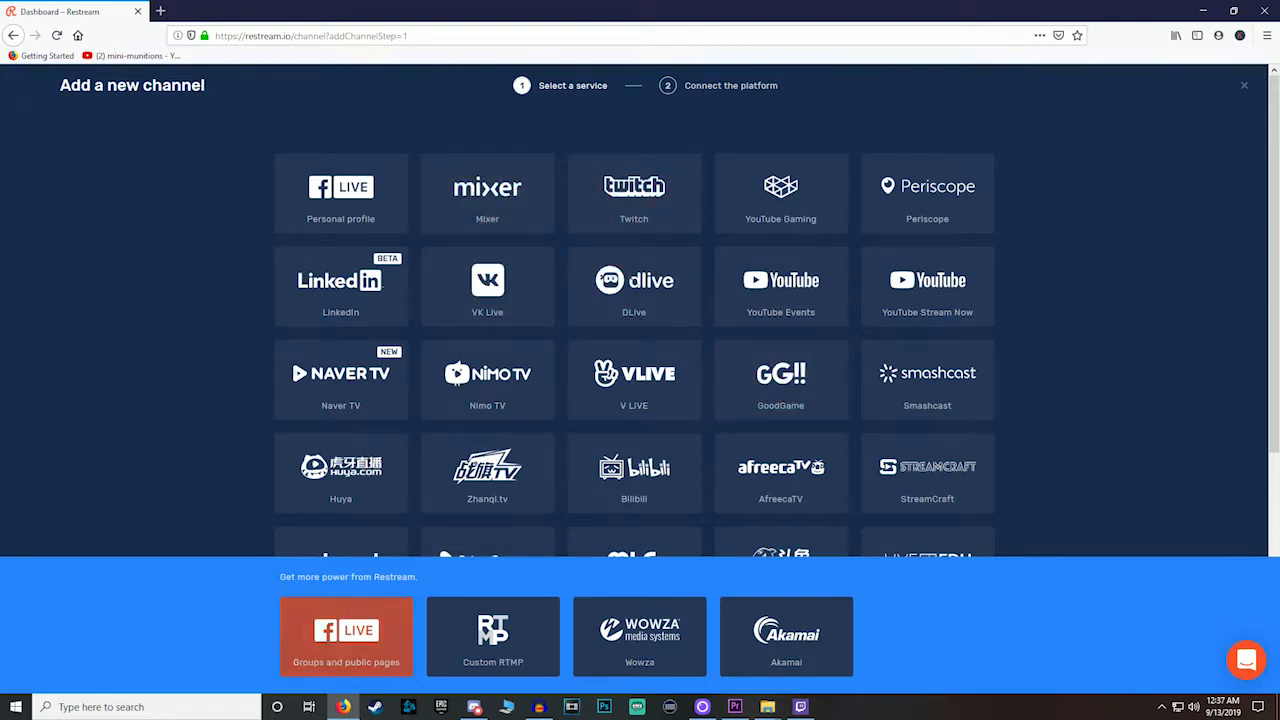
Step: Choose Facebook Live Groups and public pages and scroll through the Facebook gaming page
{"action": "left_click", "coordinate": [1244, 85]}
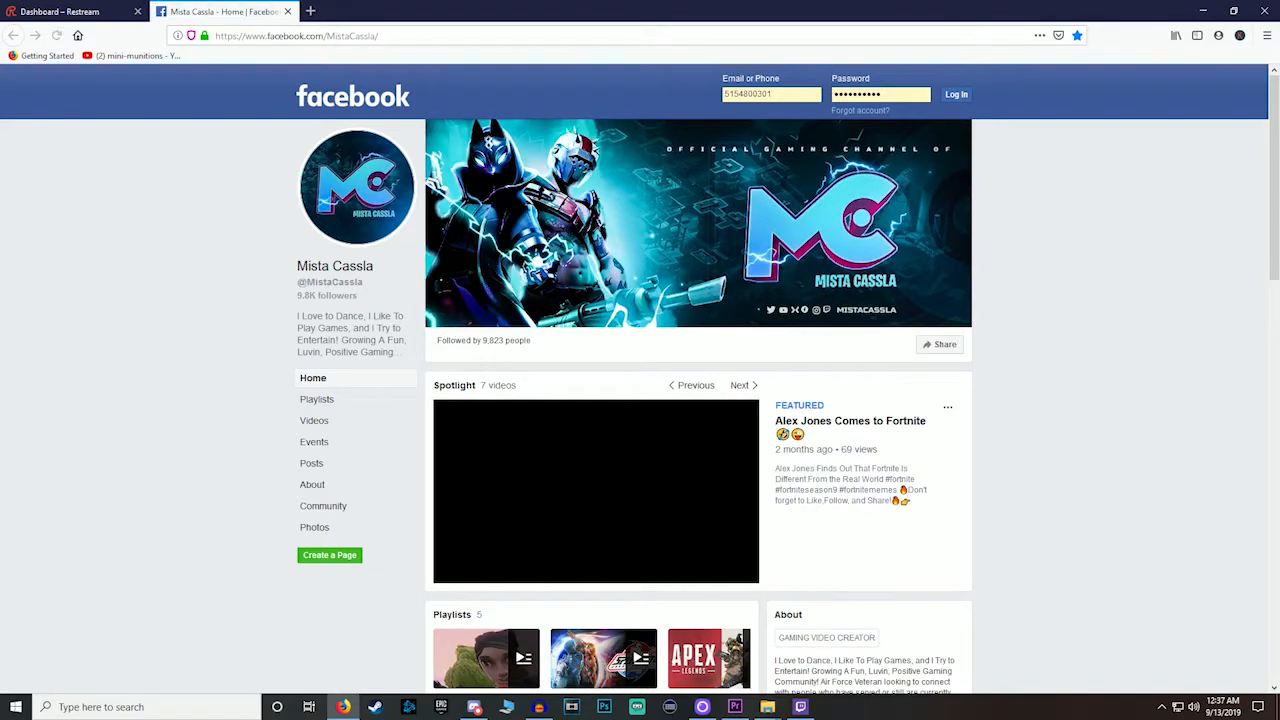
{"action": "scroll", "scroll_direction": "down", "scroll_amount": 3}
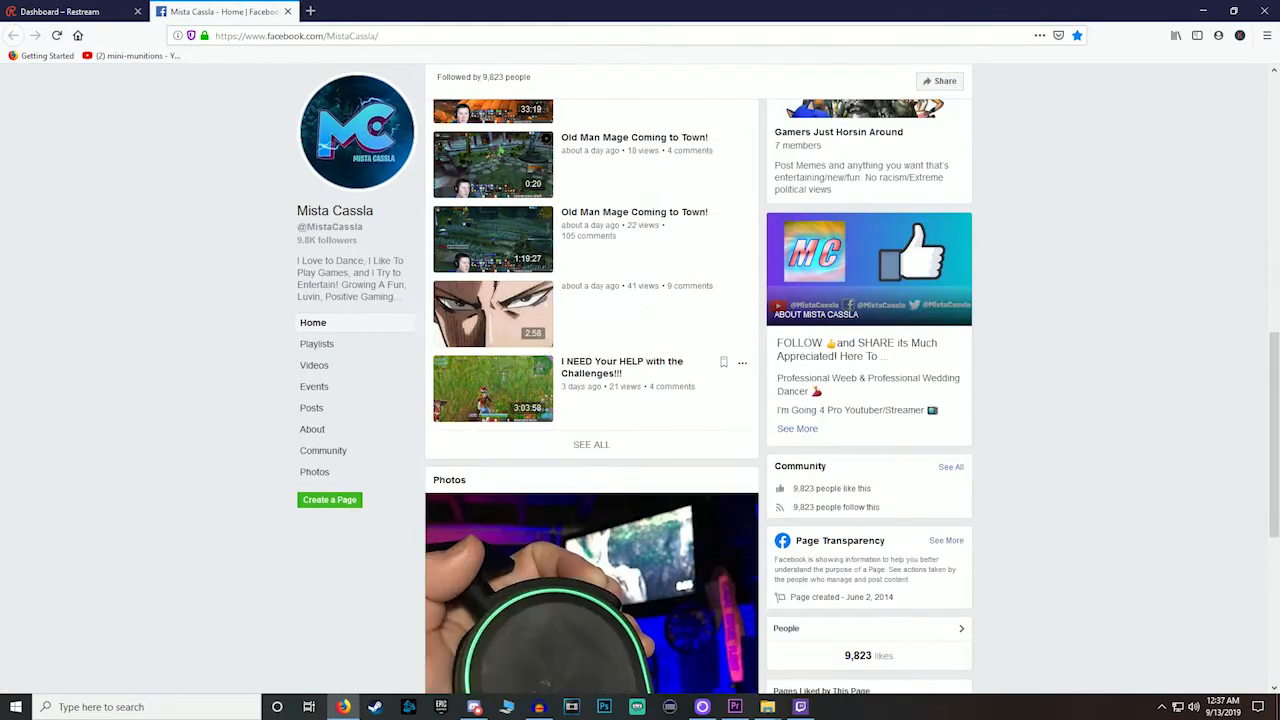
{"action": "scroll", "scroll_direction": "up", "scroll_amount": 3}
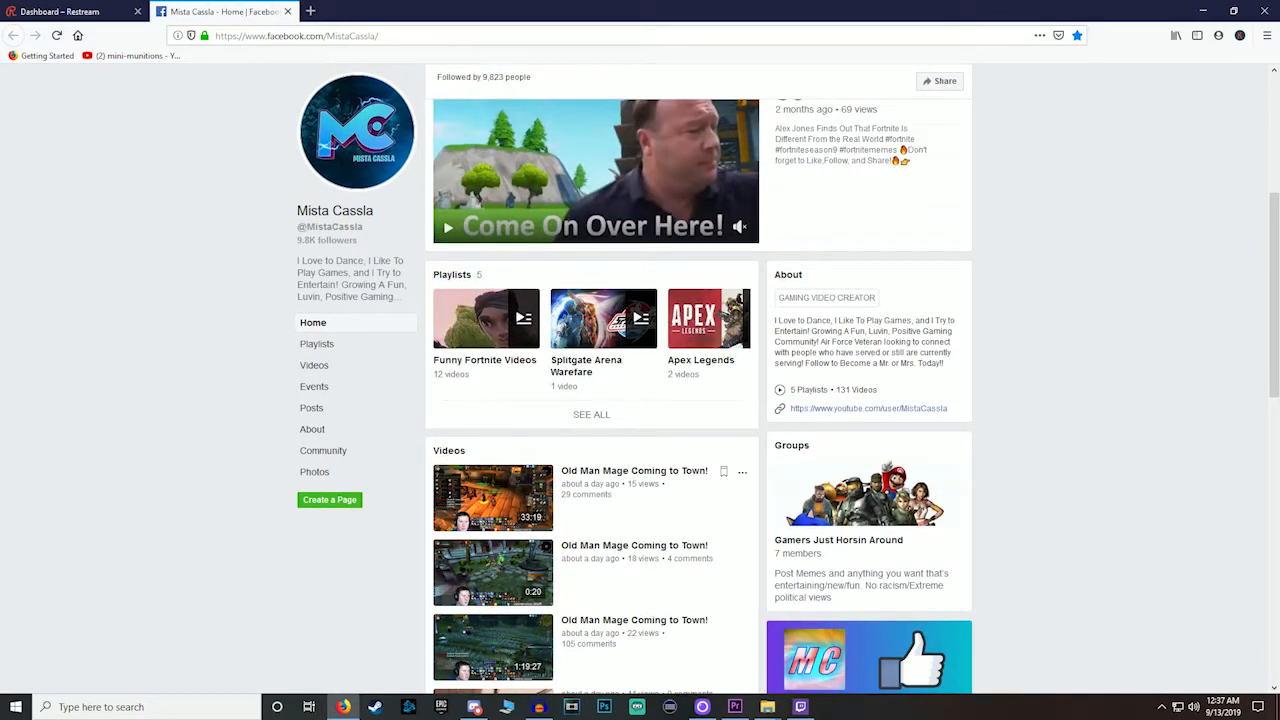
{"action": "scroll", "scroll_direction": "up", "scroll_amount": 3}
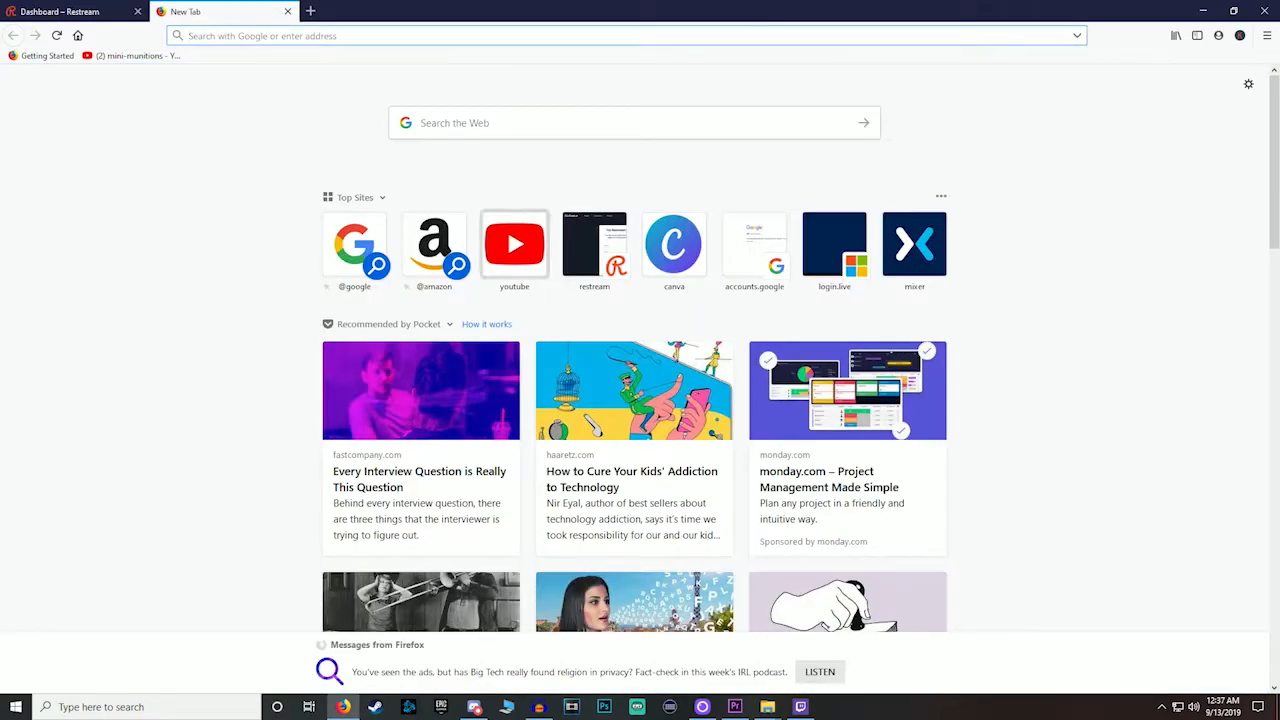
Step: Close the extra blank tab to return to the Restream dashboard
{"action": "left_click", "coordinate": [514, 243]}
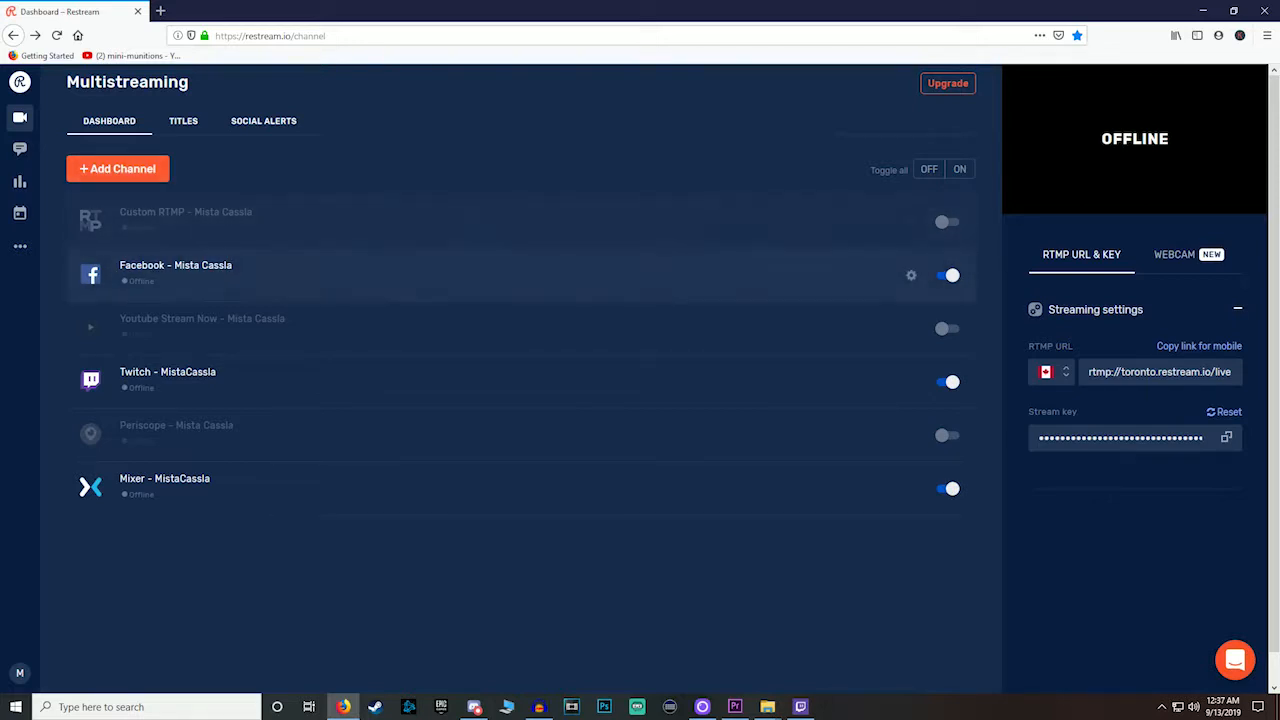
{"action": "left_click", "coordinate": [910, 221]}
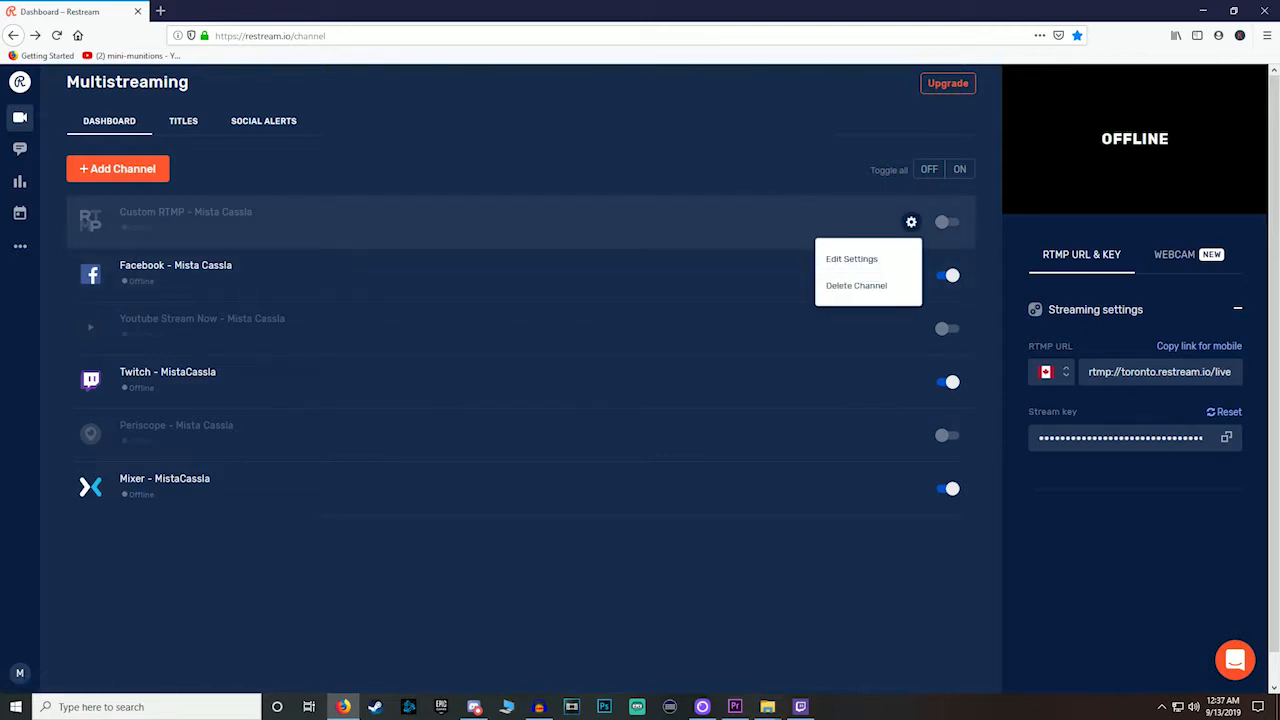
{"action": "left_click", "coordinate": [851, 258]}
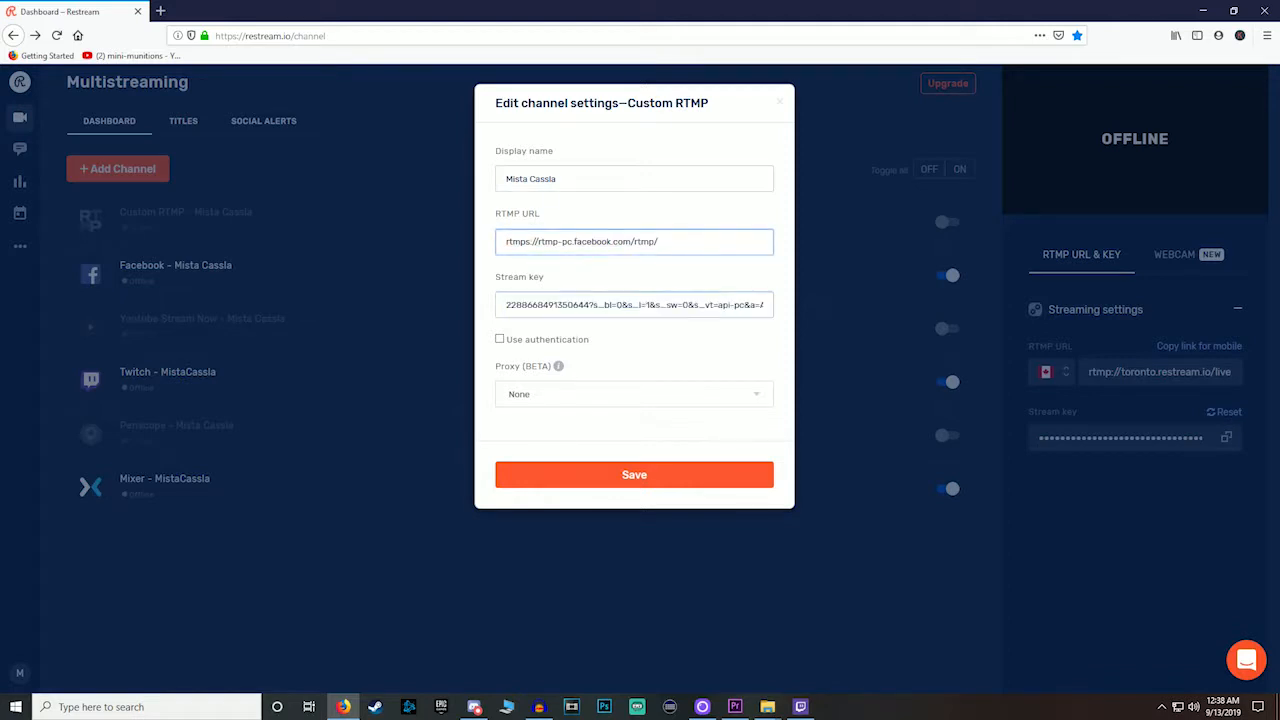
{"action": "triple_click", "coordinate": [634, 305]}
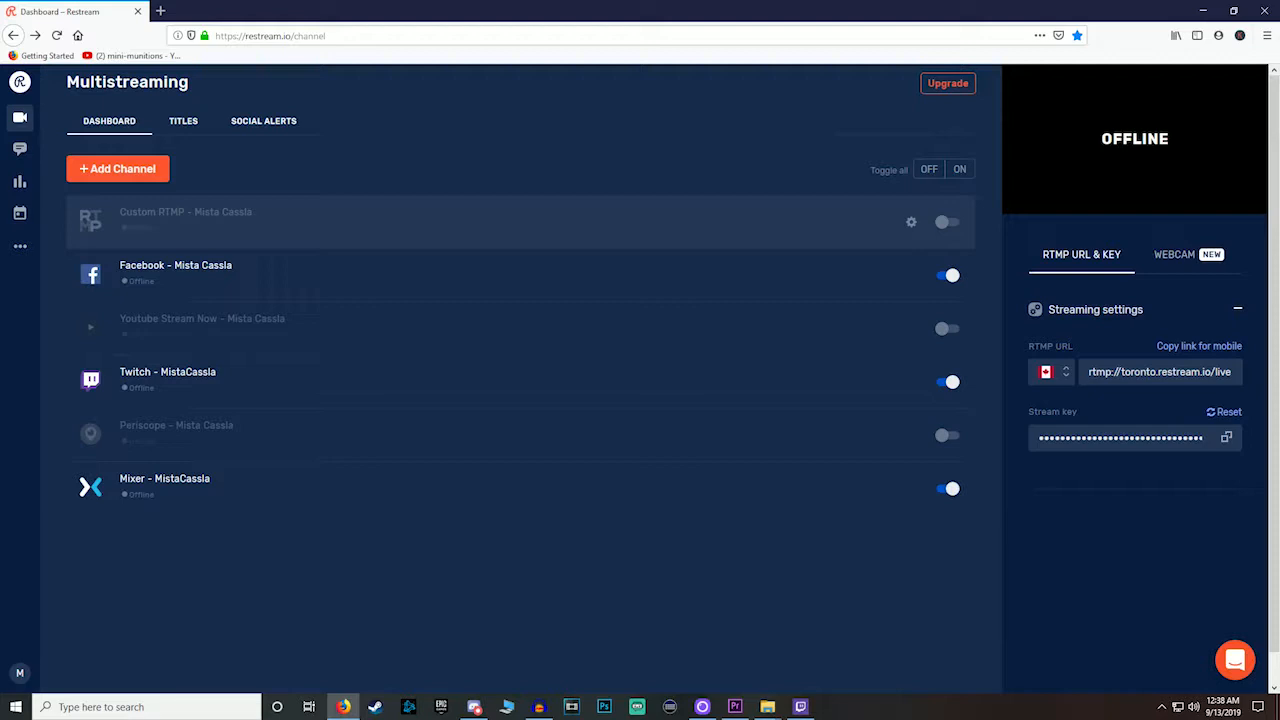
{"action": "left_click", "coordinate": [910, 221]}
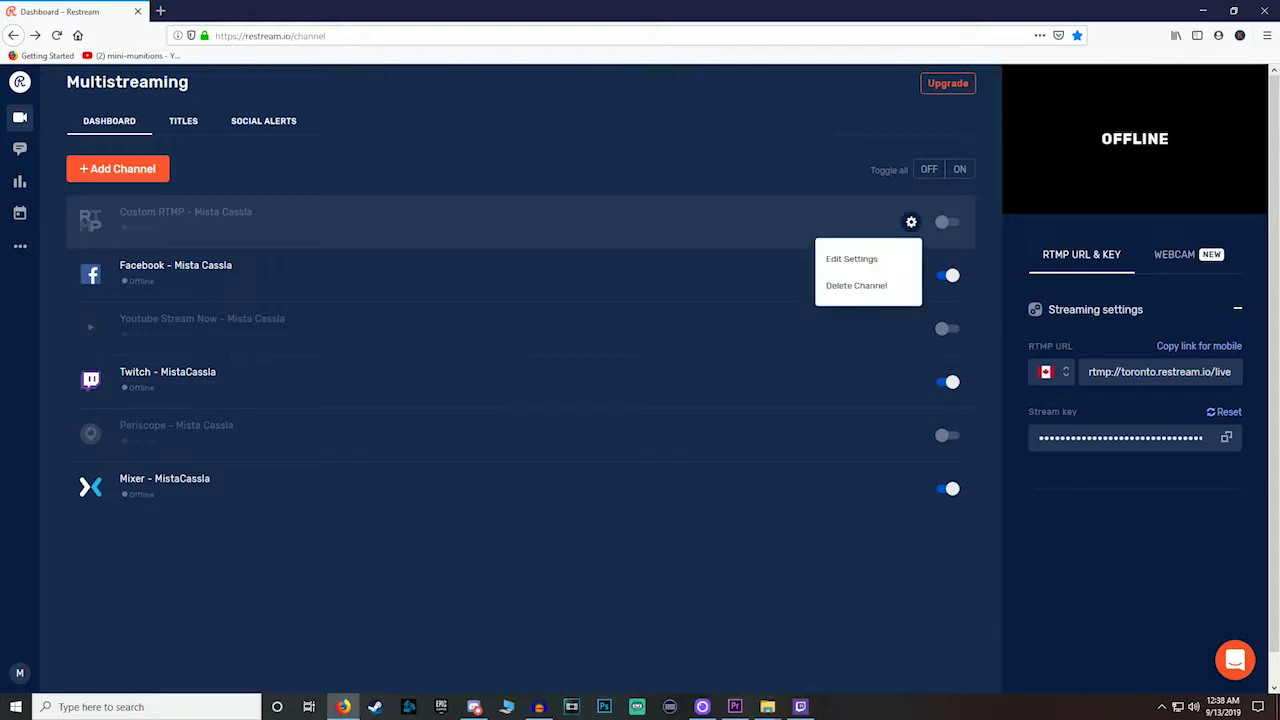
{"action": "left_click", "coordinate": [851, 258]}
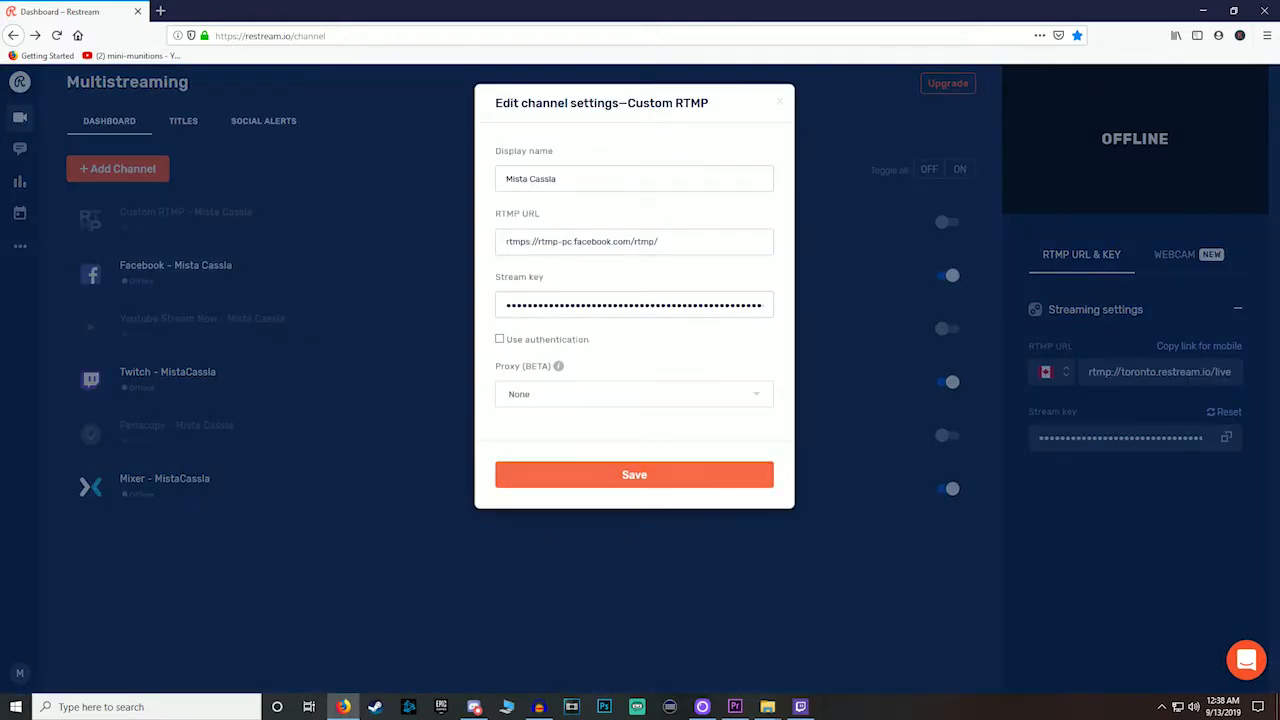
{"action": "left_click", "coordinate": [779, 102]}
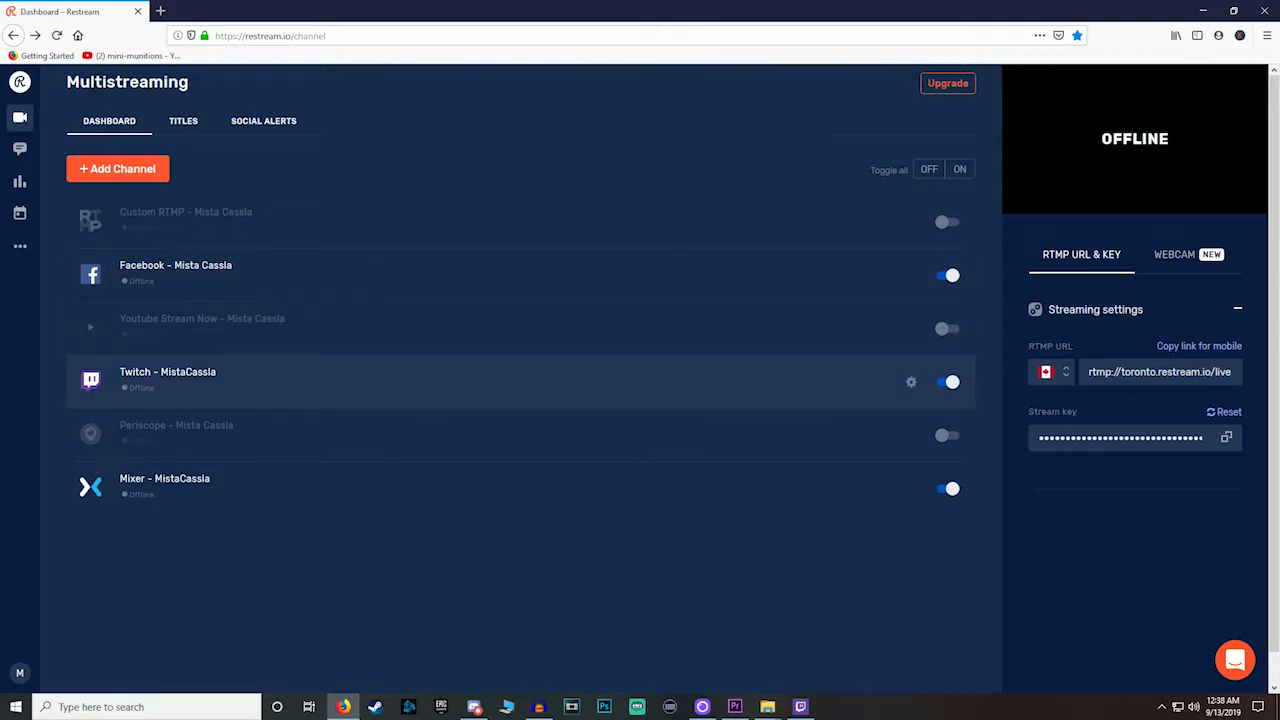
{"action": "left_click", "coordinate": [910, 488]}
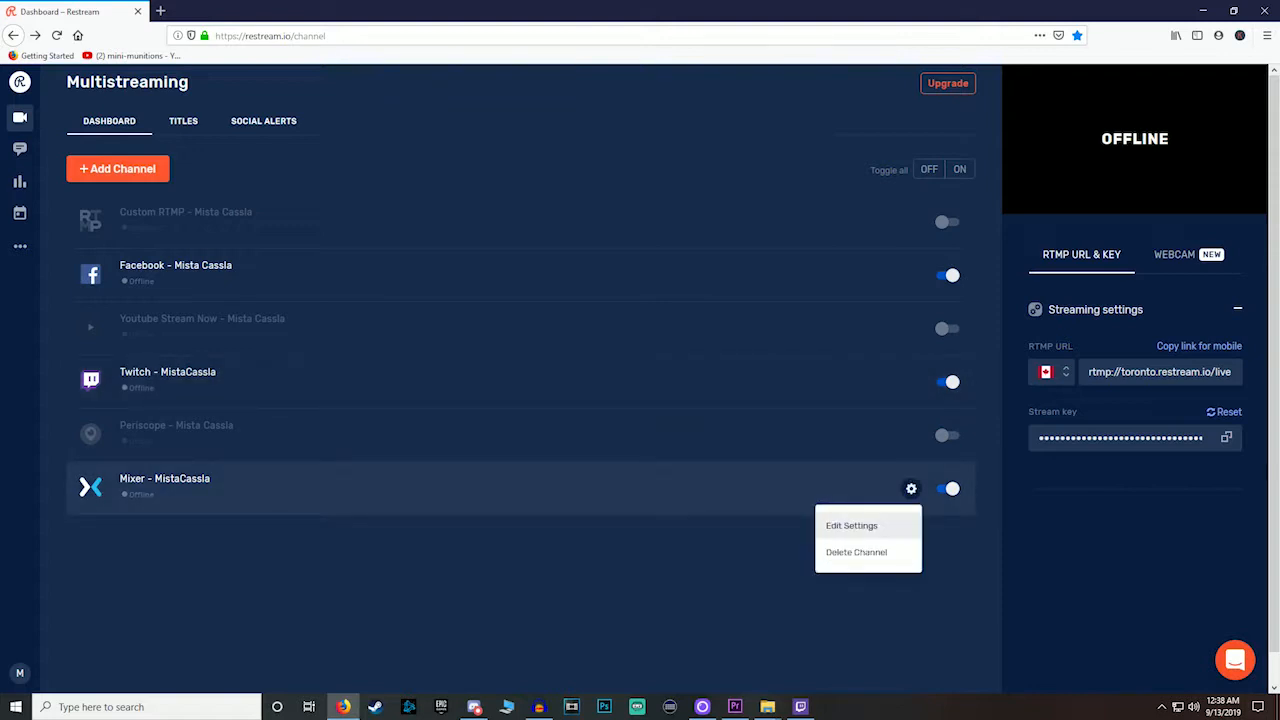
{"action": "left_click", "coordinate": [851, 525]}
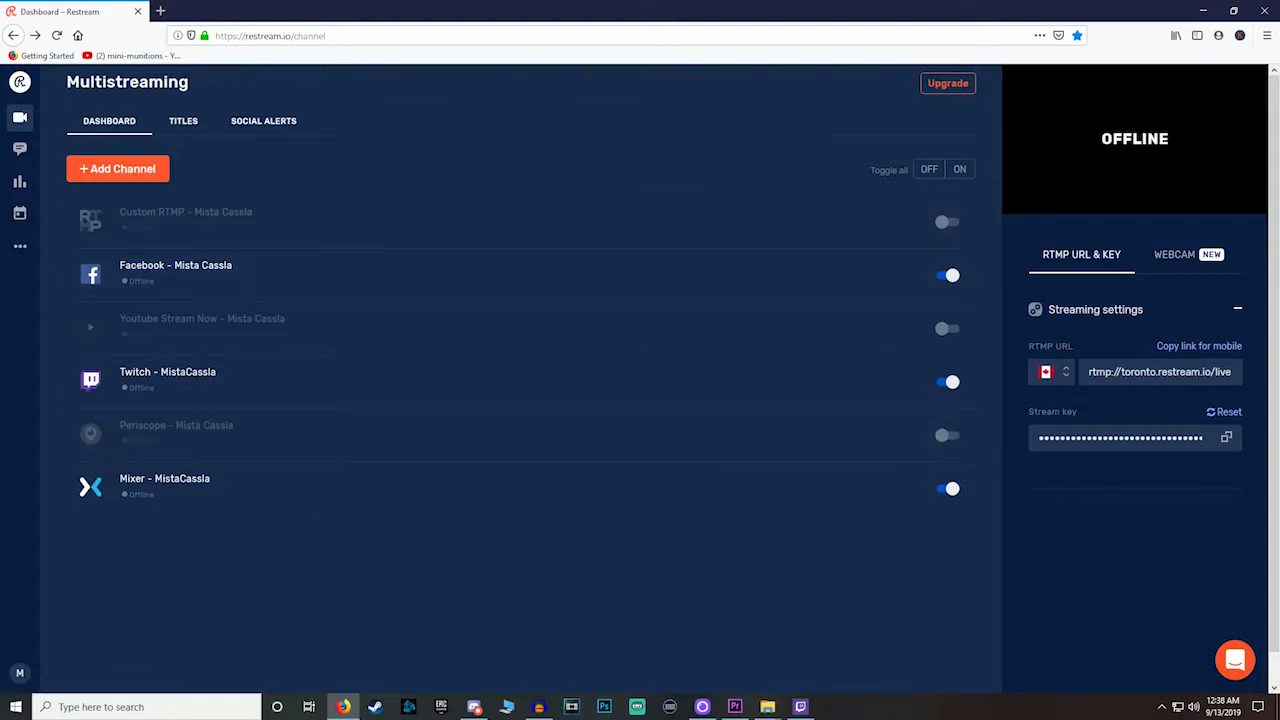
{"action": "left_click", "coordinate": [1199, 345]}
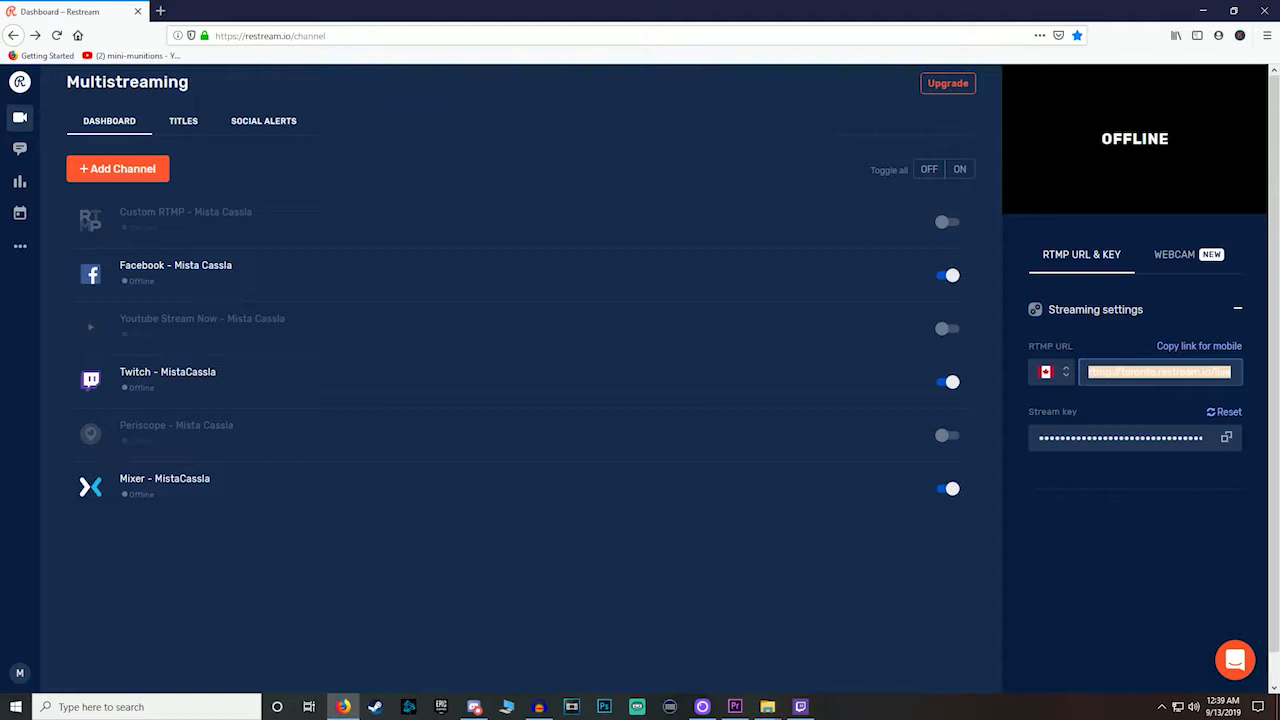
Step: Copy Restream's RTMP URL and launch Streamlabs OBS, answering its permission prompt
{"action": "left_click", "coordinate": [1198, 345]}
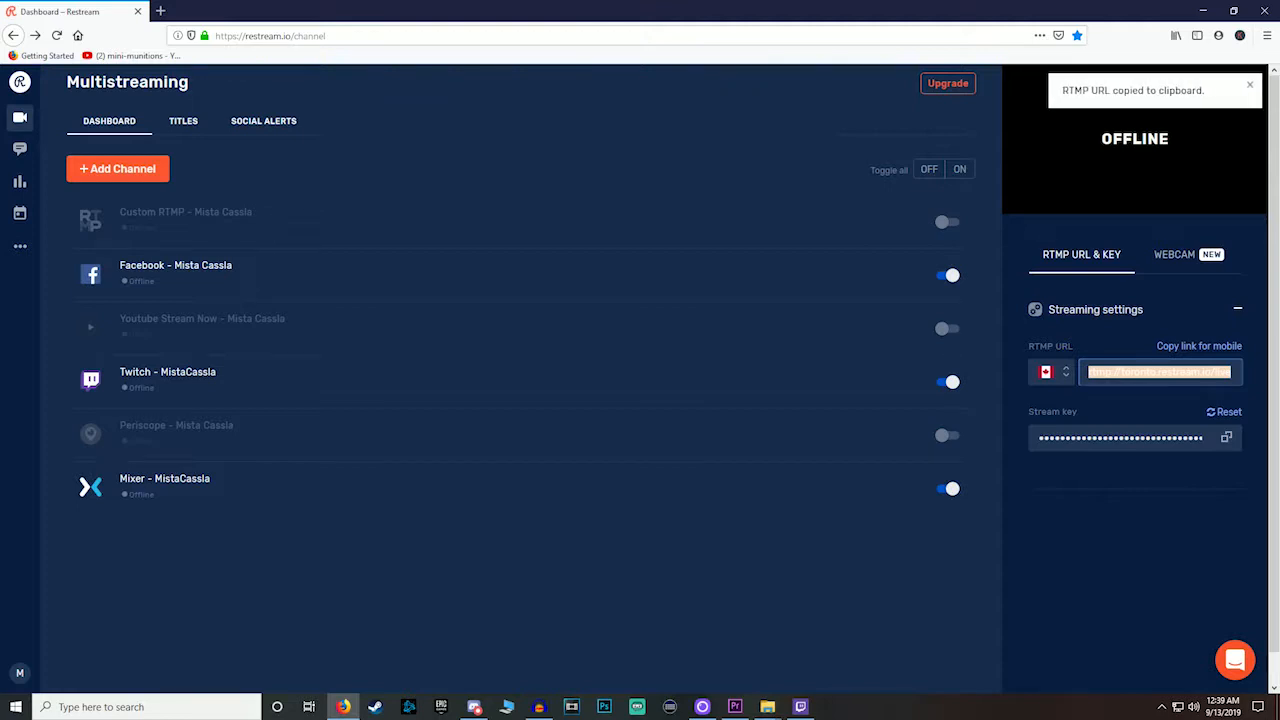
{"action": "left_click", "coordinate": [1226, 437]}
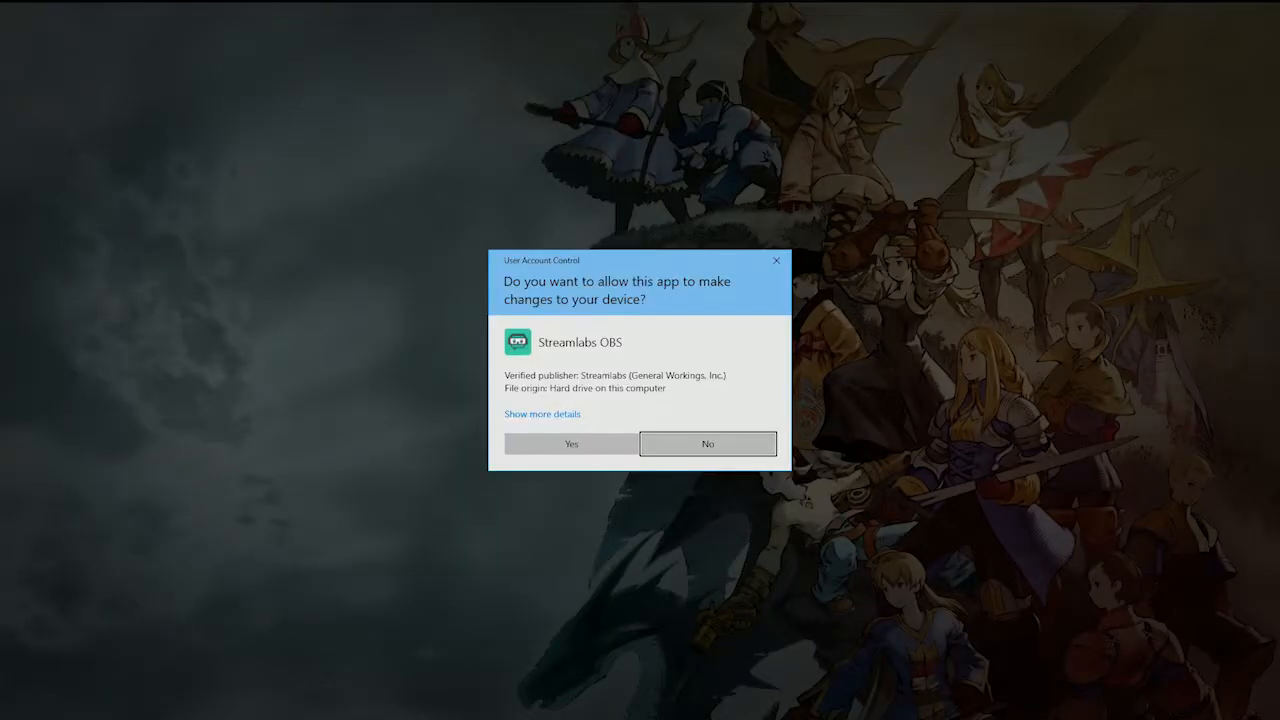
{"action": "left_click", "coordinate": [571, 443]}
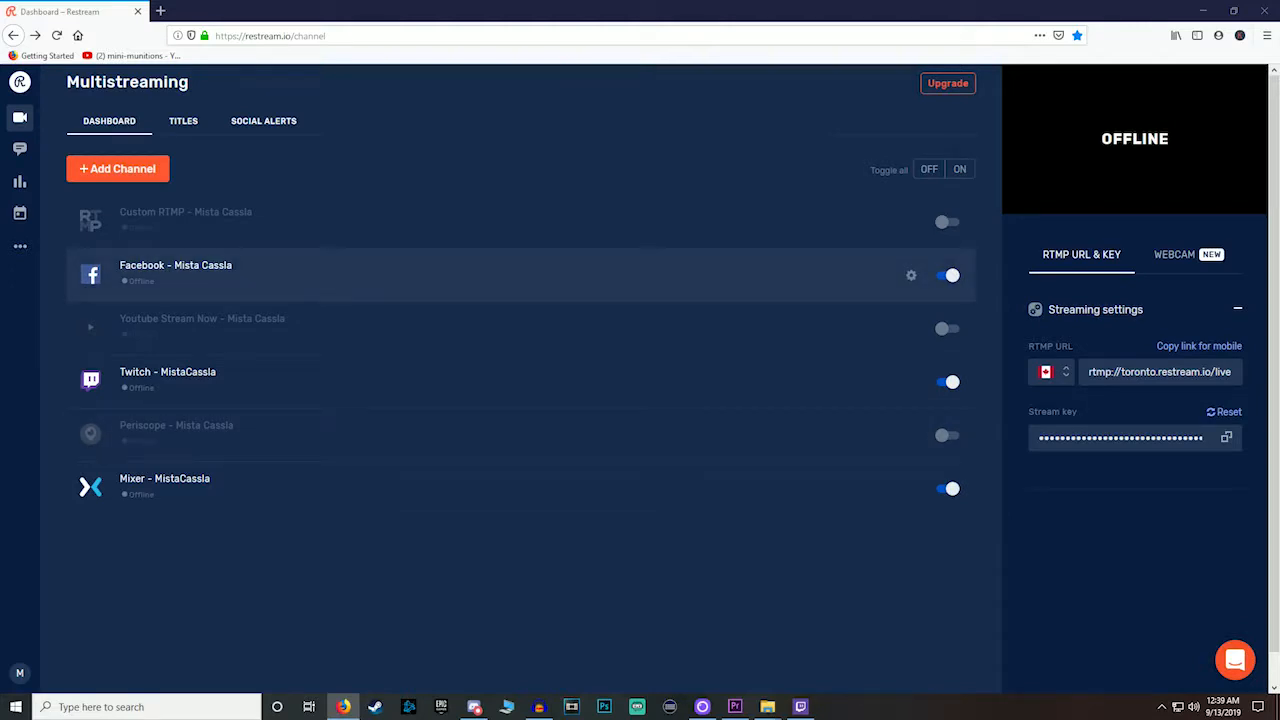
{"action": "left_click", "coordinate": [637, 707]}
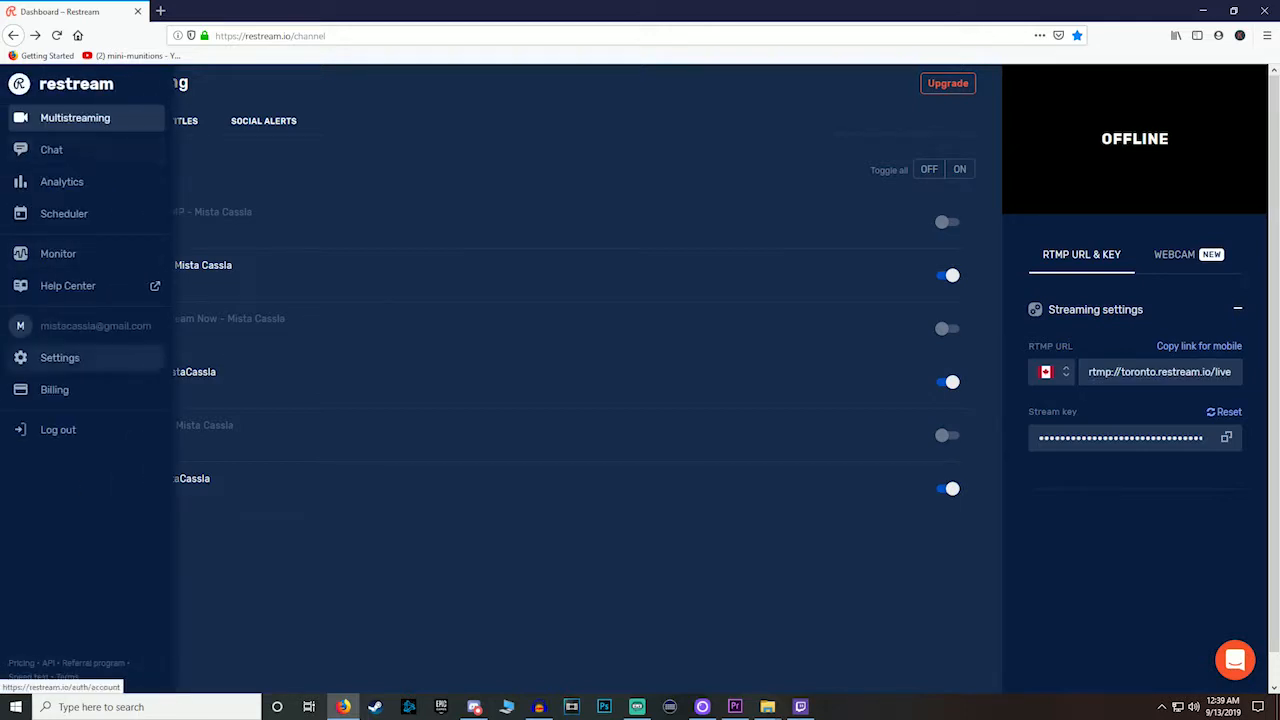
Step: Open account Settings and view the Streaming Setup page with RTMP URL and stream key
{"action": "left_click", "coordinate": [59, 357]}
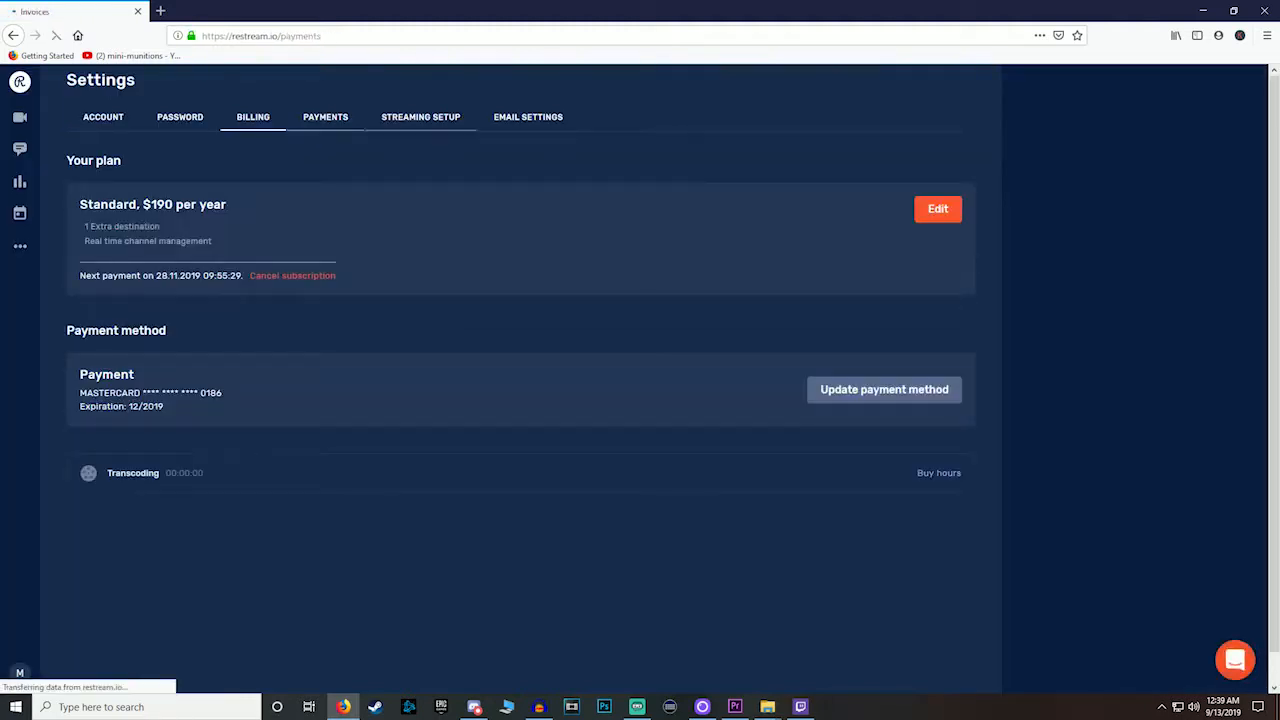
{"action": "left_click", "coordinate": [420, 117]}
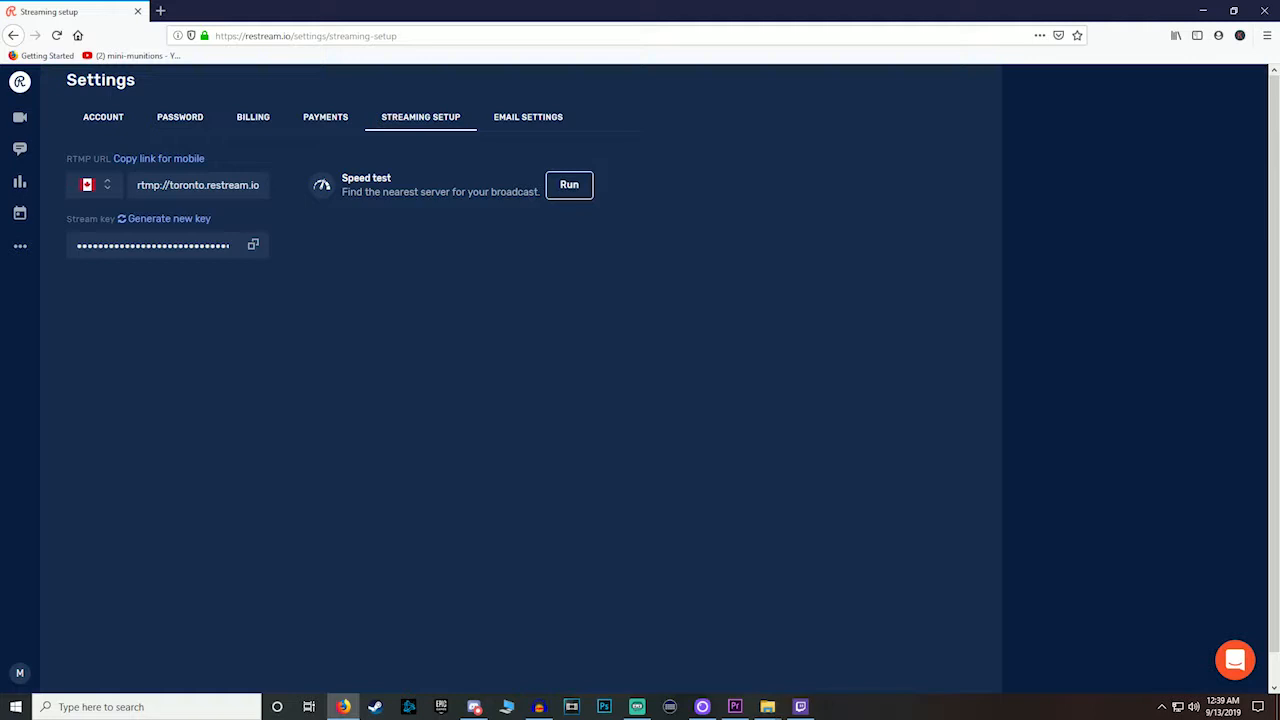
Step: Run the all-server speed test and re-test NA-East (Toronto), which shows about 41 ms
{"action": "left_click", "coordinate": [568, 184]}
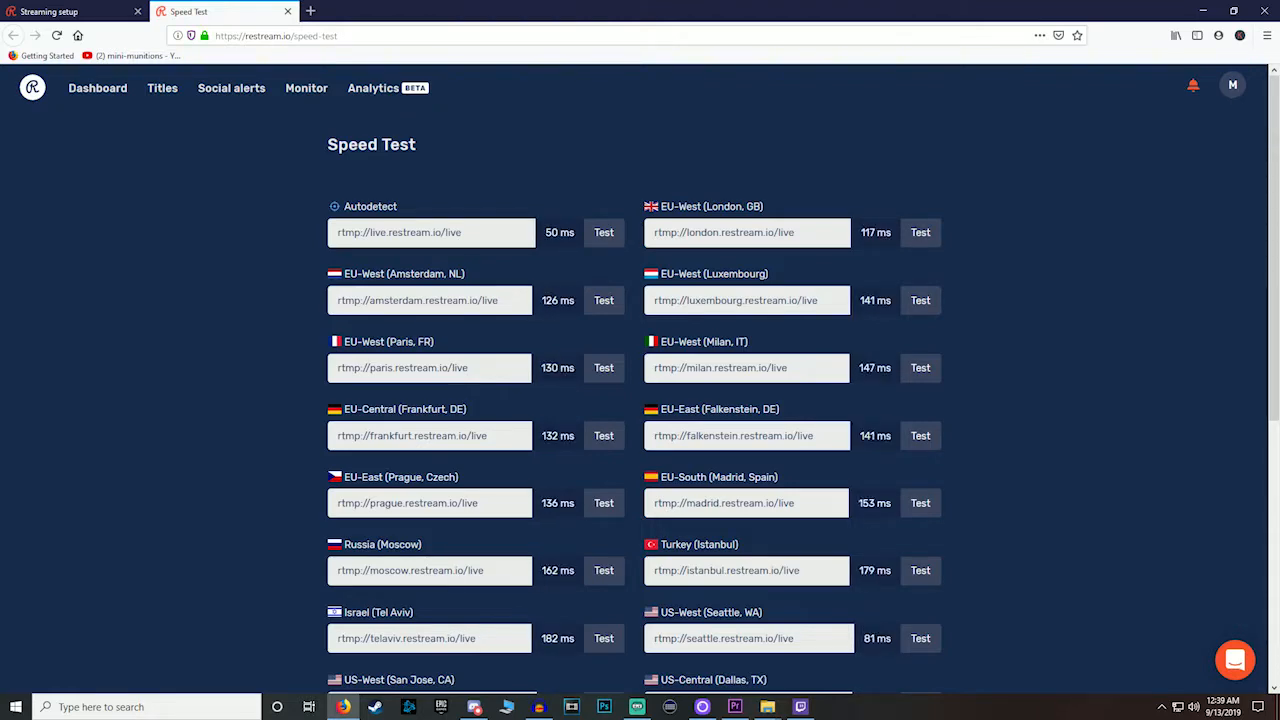
{"action": "scroll", "scroll_direction": "down", "scroll_amount": 3}
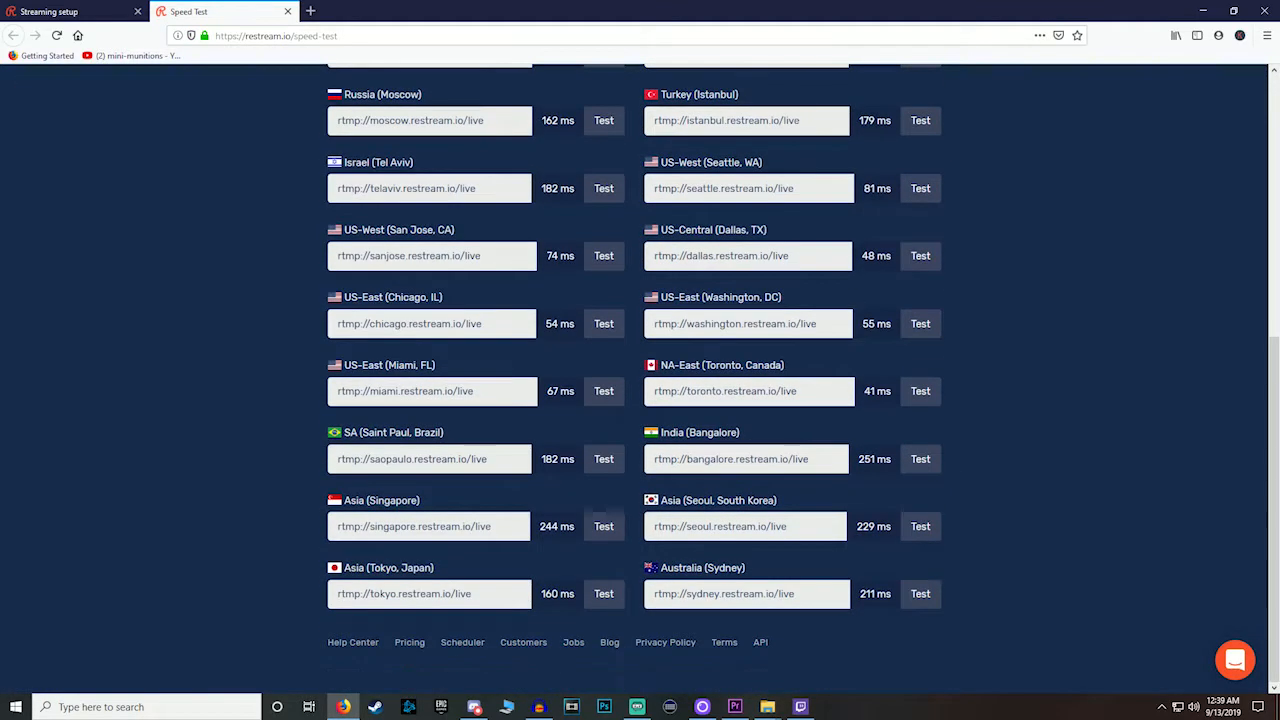
{"action": "scroll", "scroll_direction": "up", "scroll_amount": 3}
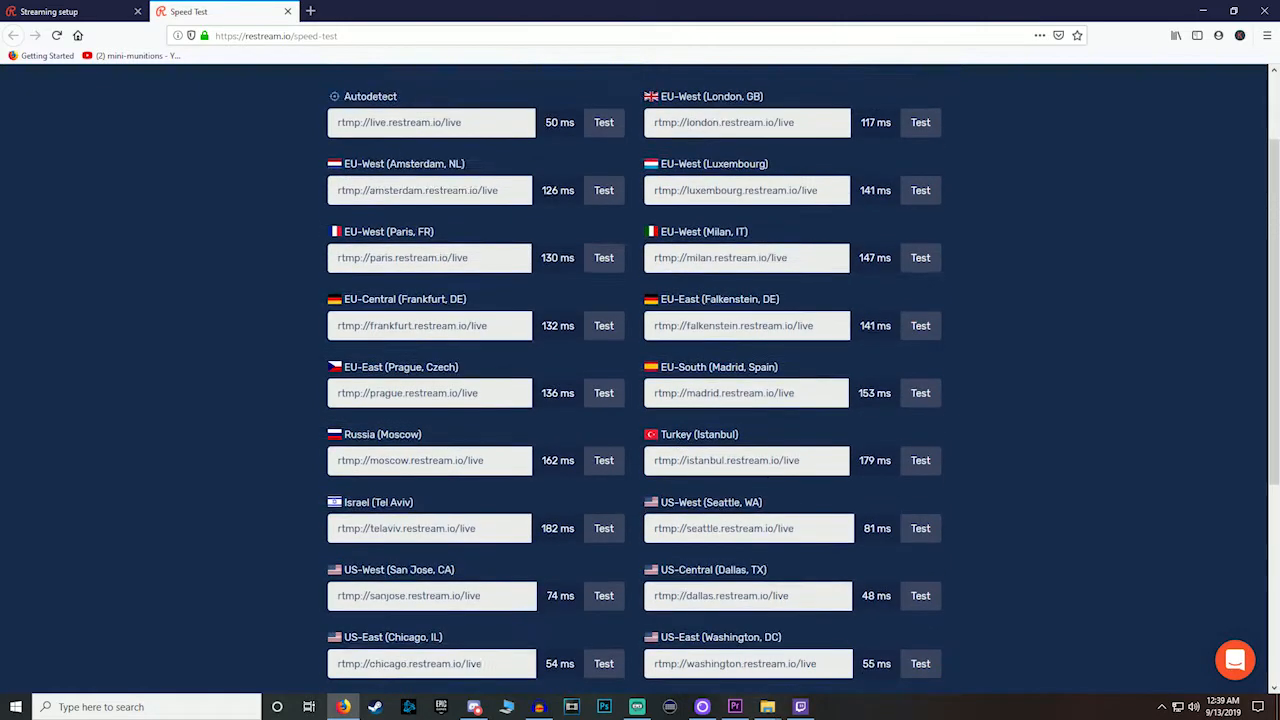
{"action": "scroll", "scroll_direction": "down", "scroll_amount": 3}
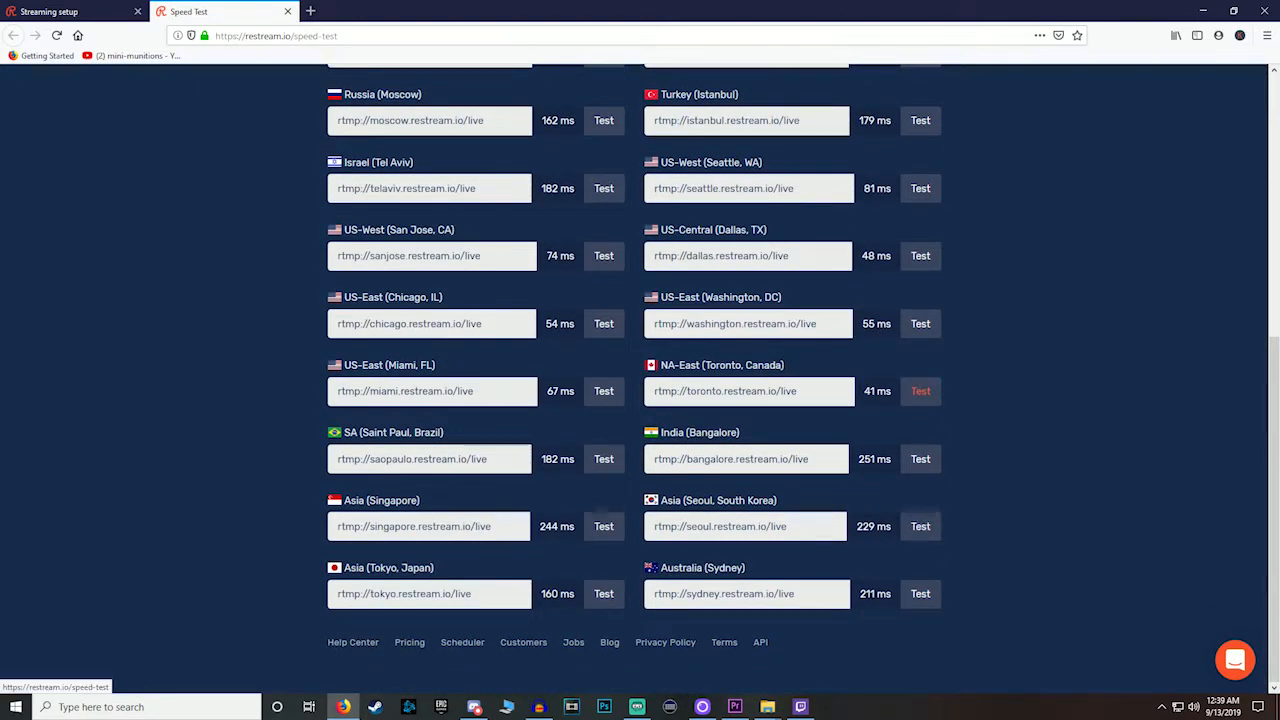
{"action": "left_click", "coordinate": [919, 391]}
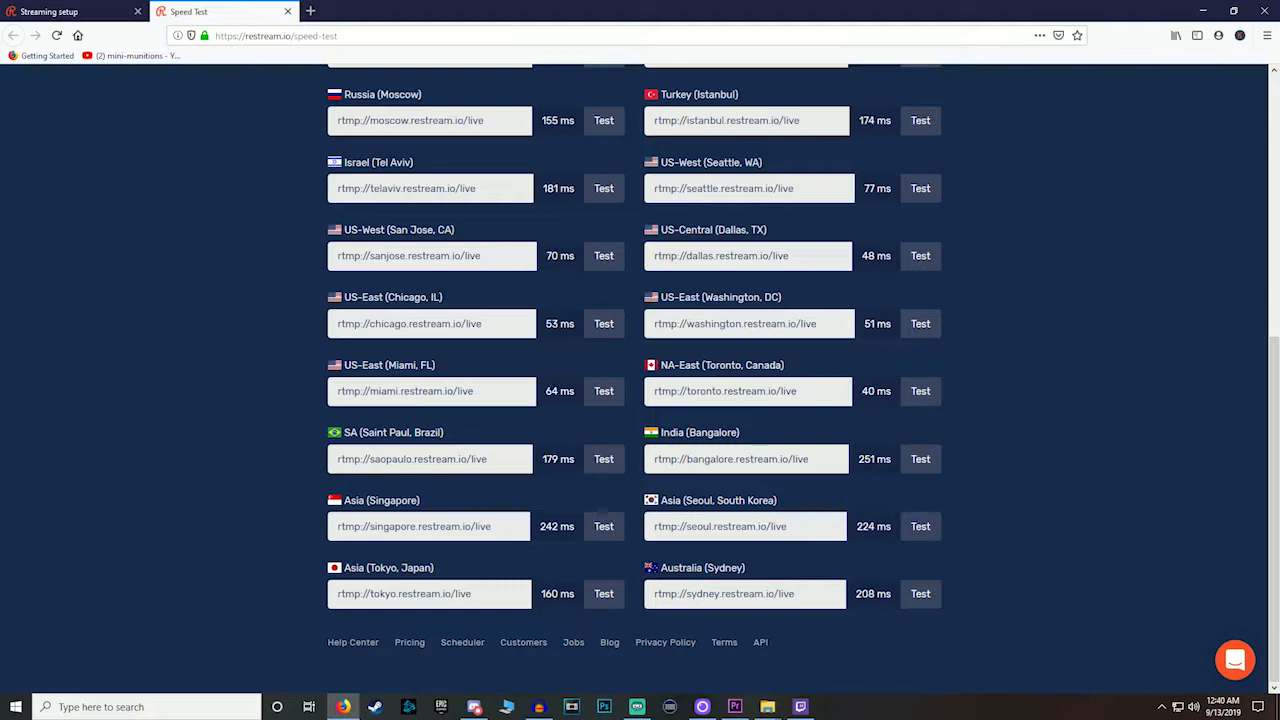
{"action": "scroll", "scroll_direction": "up", "scroll_amount": 3}
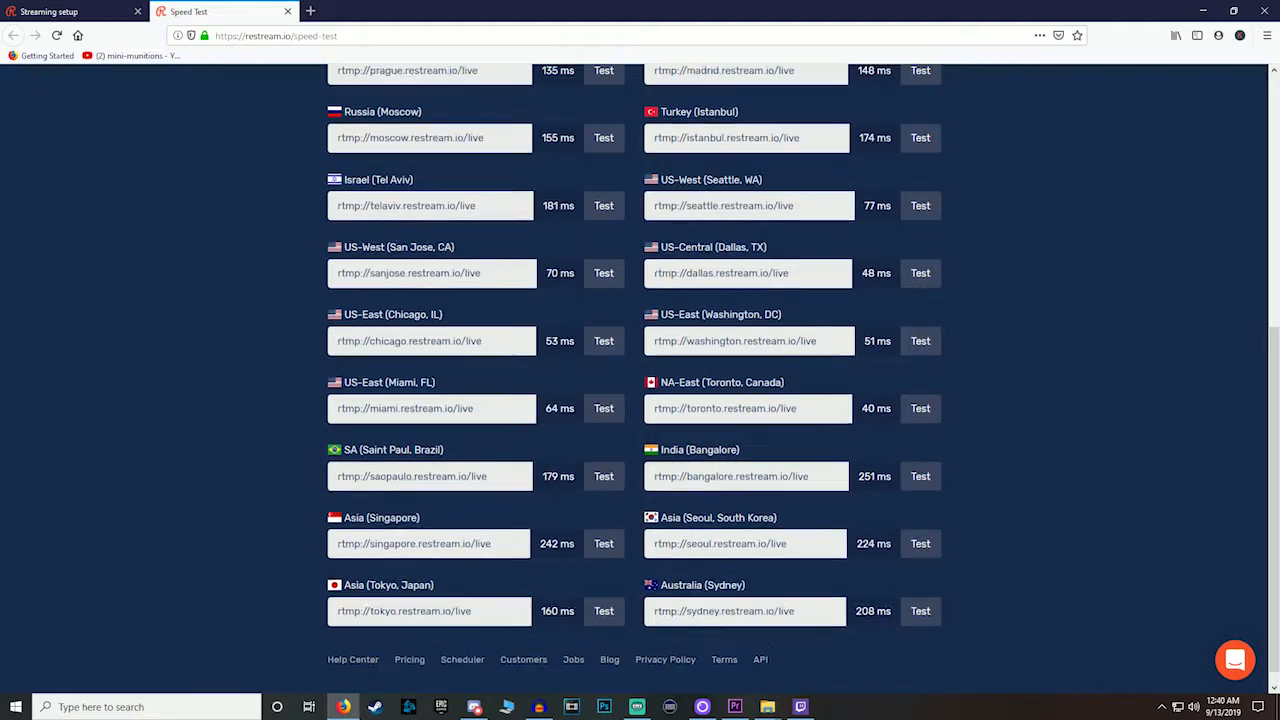
{"action": "scroll", "scroll_direction": "up", "scroll_amount": 3}
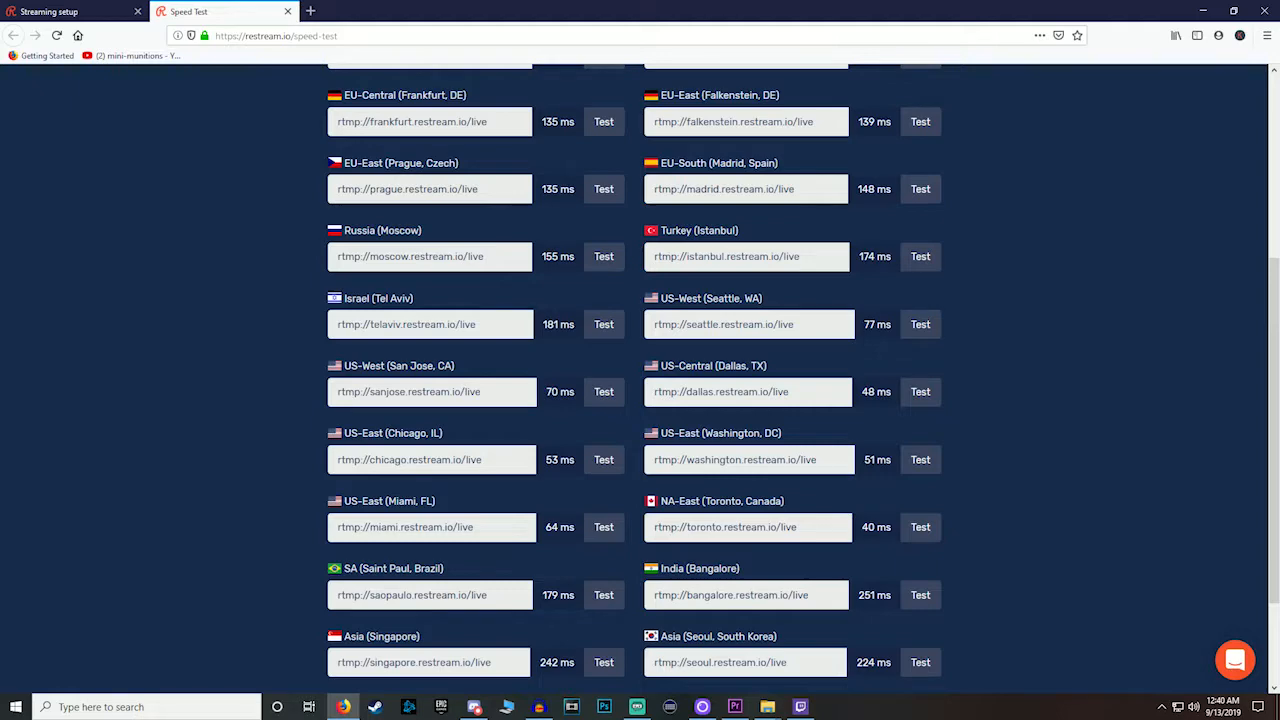
{"action": "scroll", "scroll_direction": "down", "scroll_amount": 3}
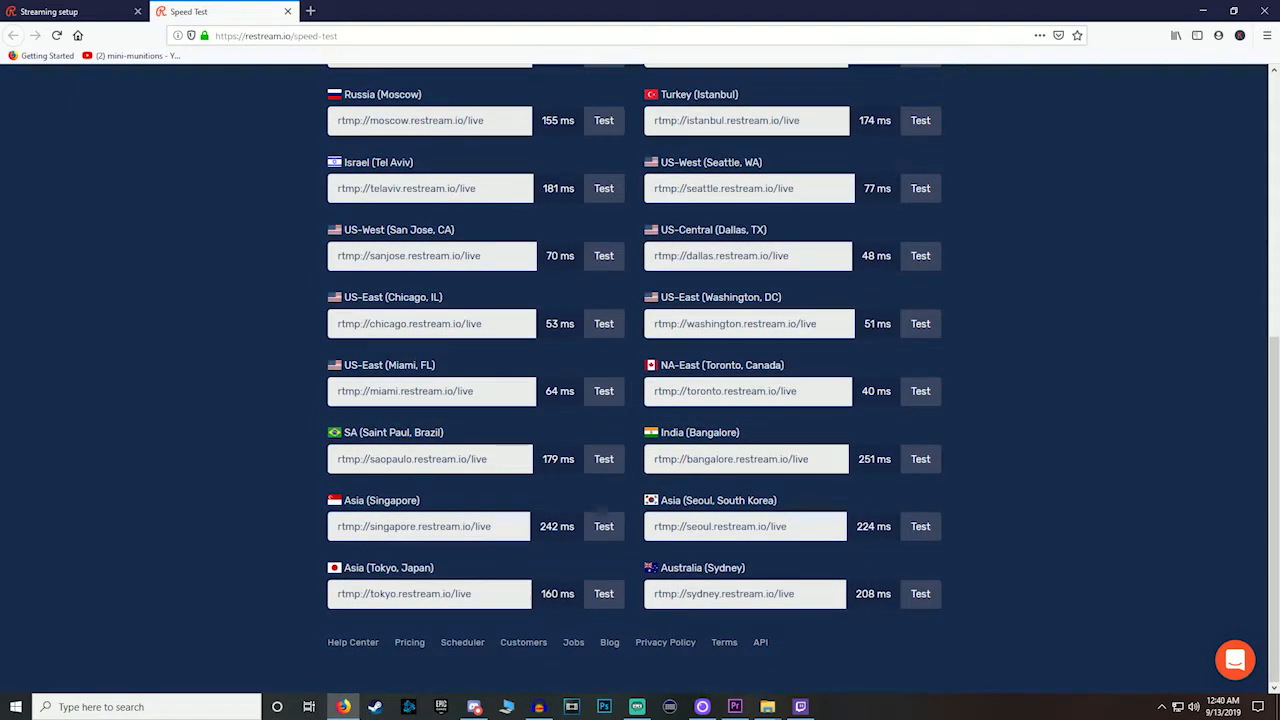
{"action": "scroll", "scroll_direction": "up", "scroll_amount": 3}
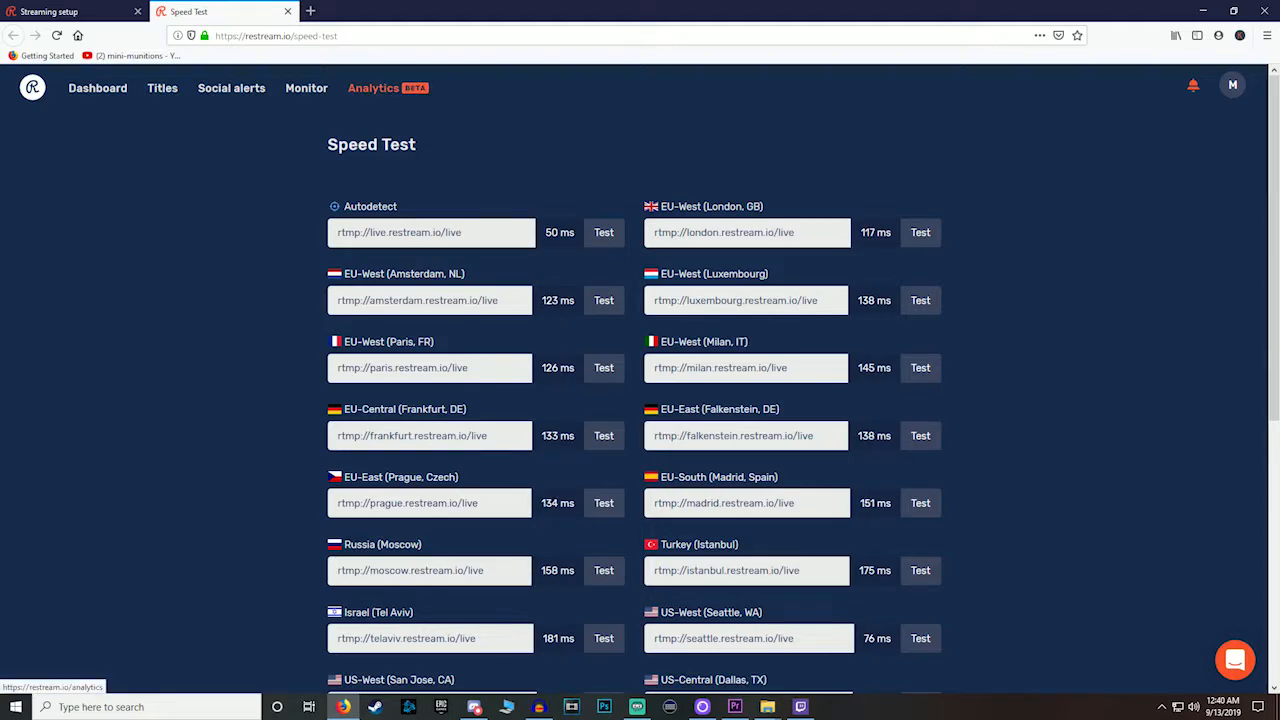
{"action": "scroll", "scroll_direction": "down", "scroll_amount": 3}
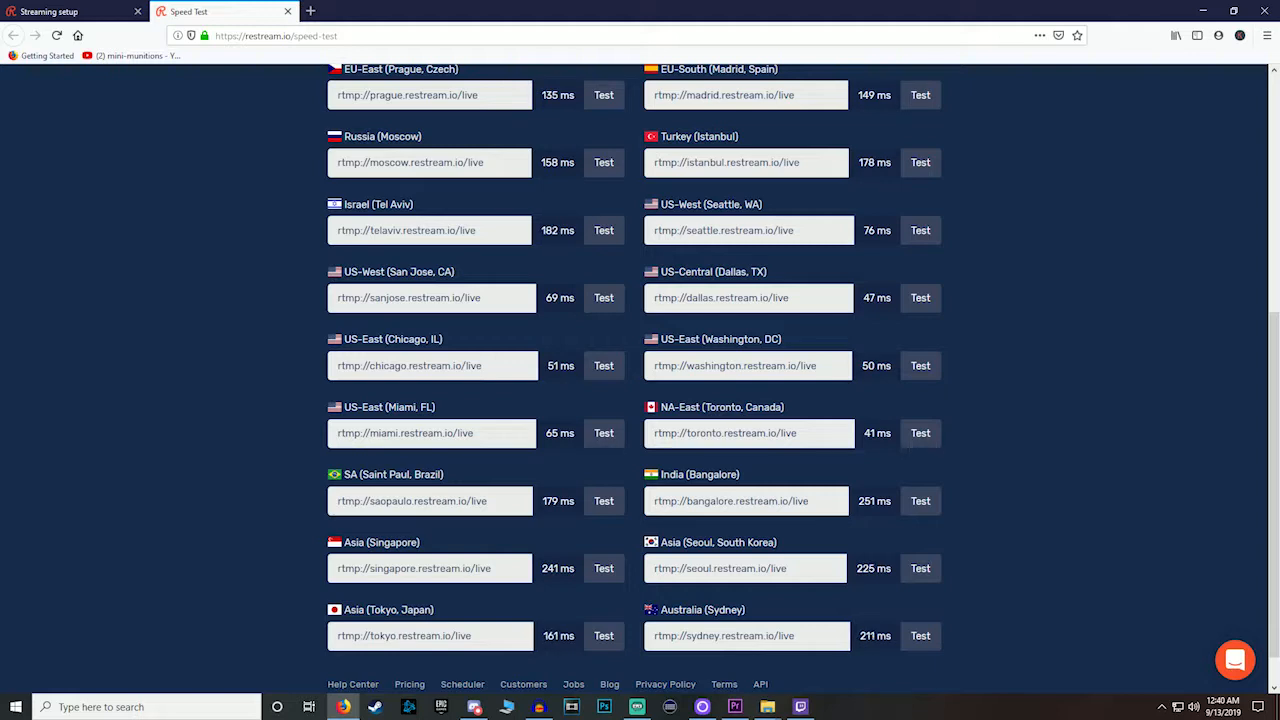
{"action": "scroll", "scroll_direction": "up", "scroll_amount": 3}
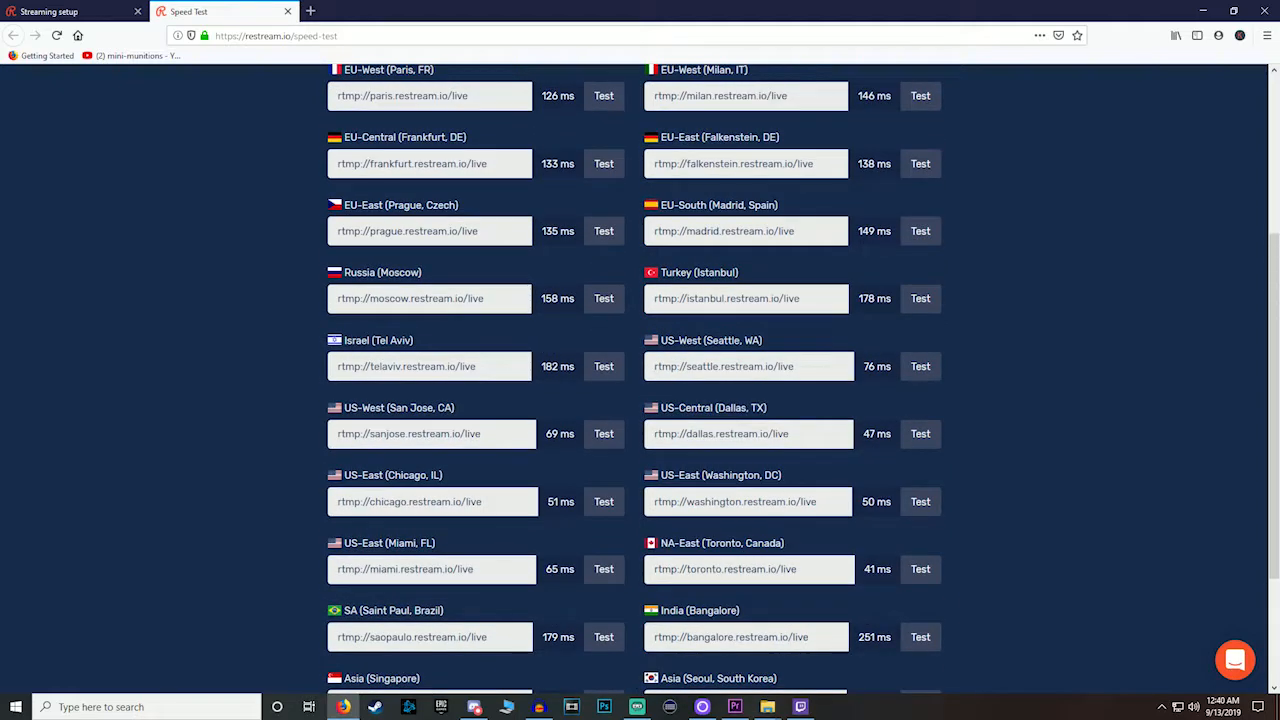
Step: Return to the multistreaming dashboard and toggle the Facebook channel off and back on
{"action": "scroll", "scroll_direction": "up", "scroll_amount": 3}
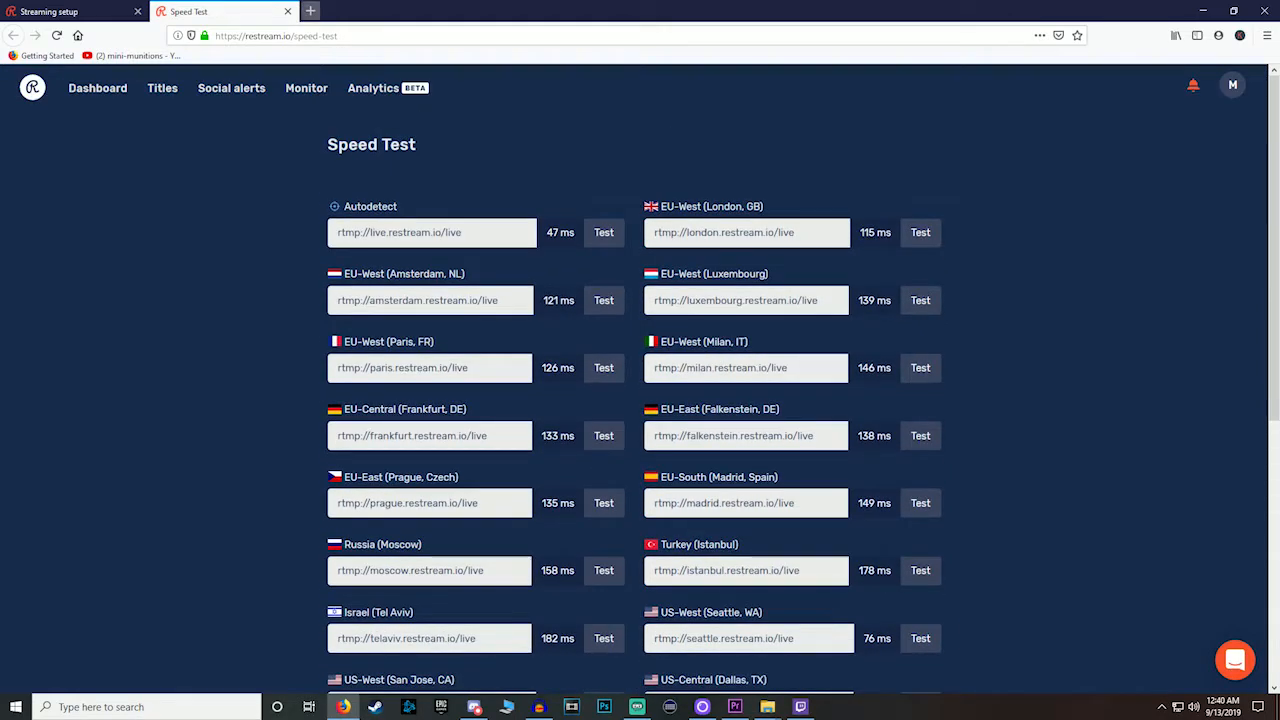
{"action": "left_click", "coordinate": [70, 11]}
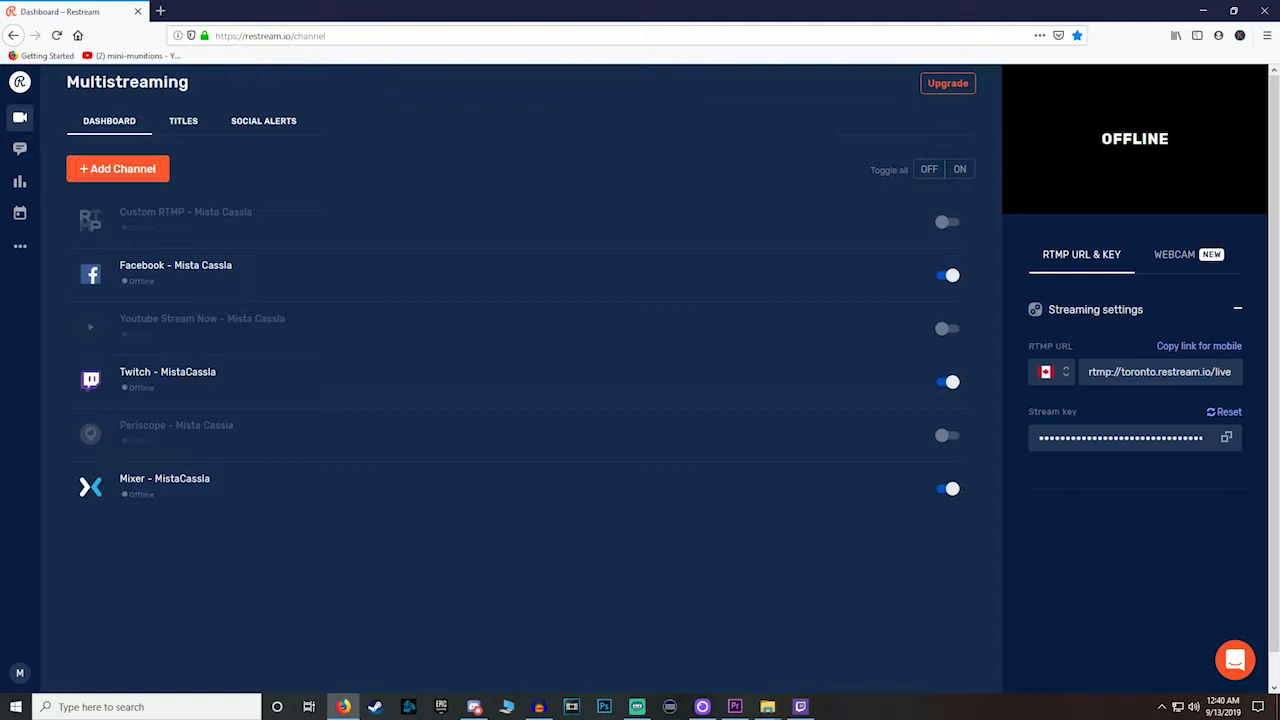
{"action": "mouse_move", "coordinate": [500, 275]}
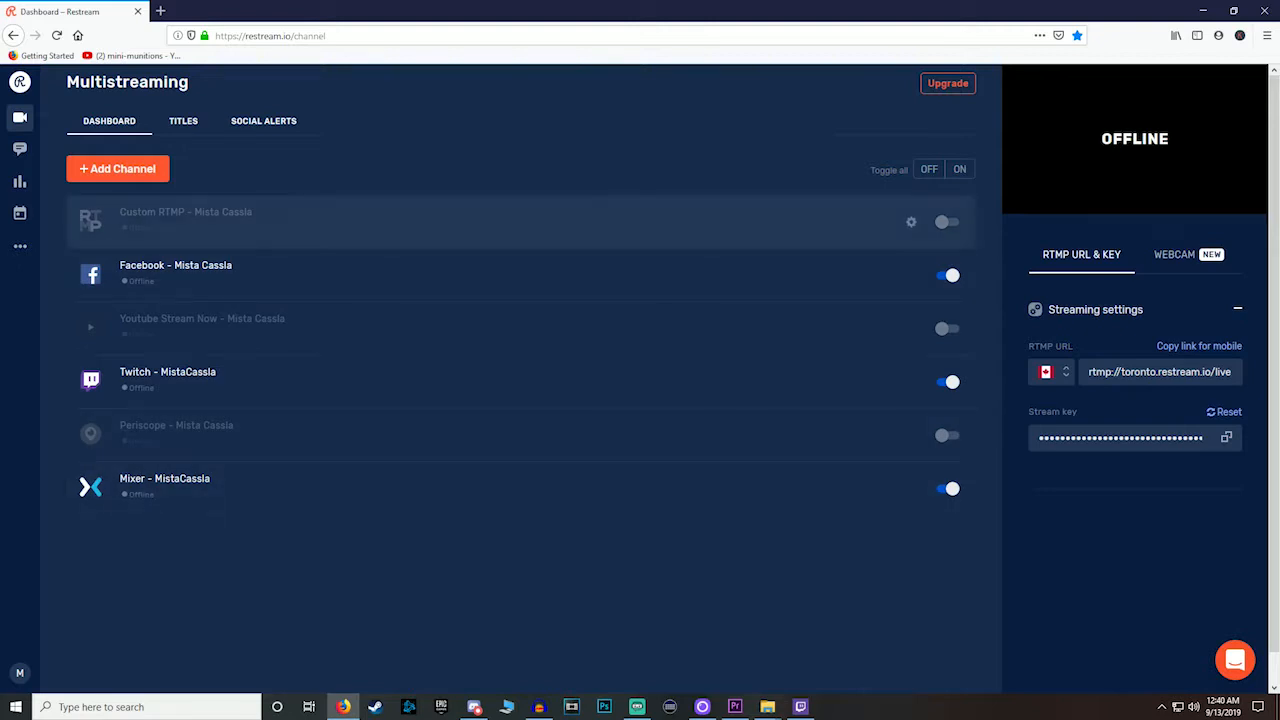
{"action": "left_click", "coordinate": [948, 275]}
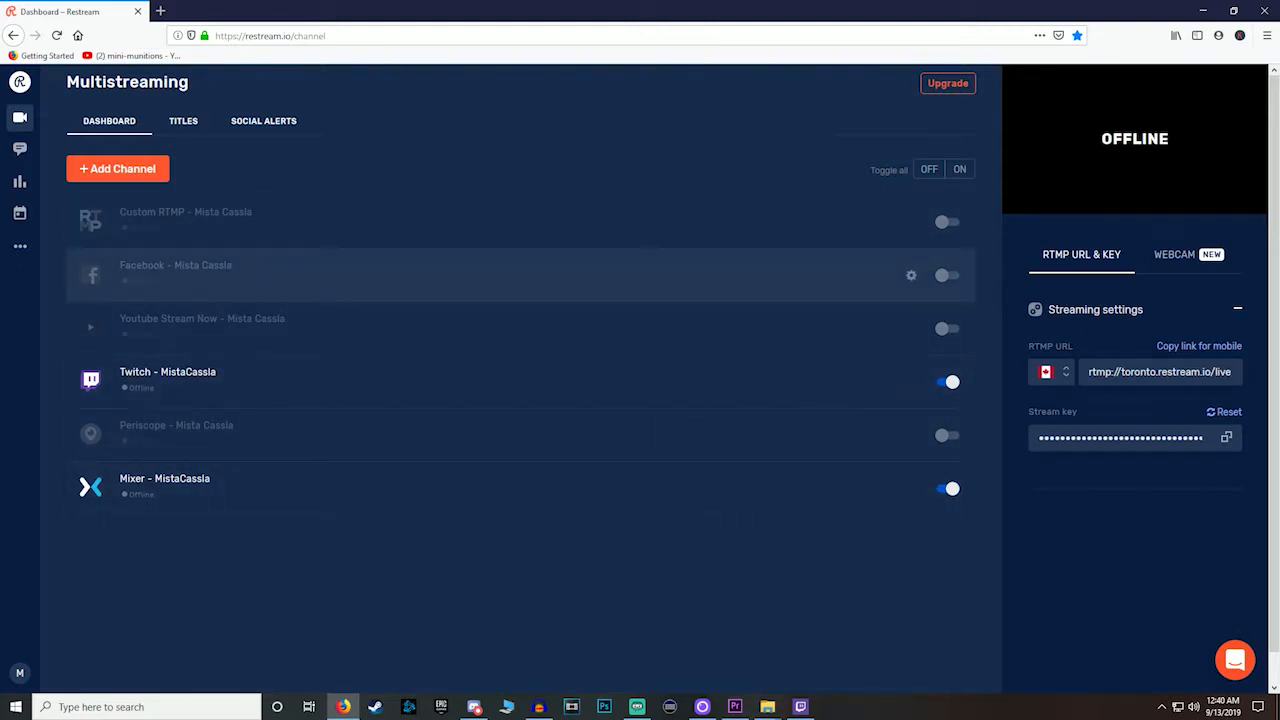
{"action": "left_click", "coordinate": [947, 275]}
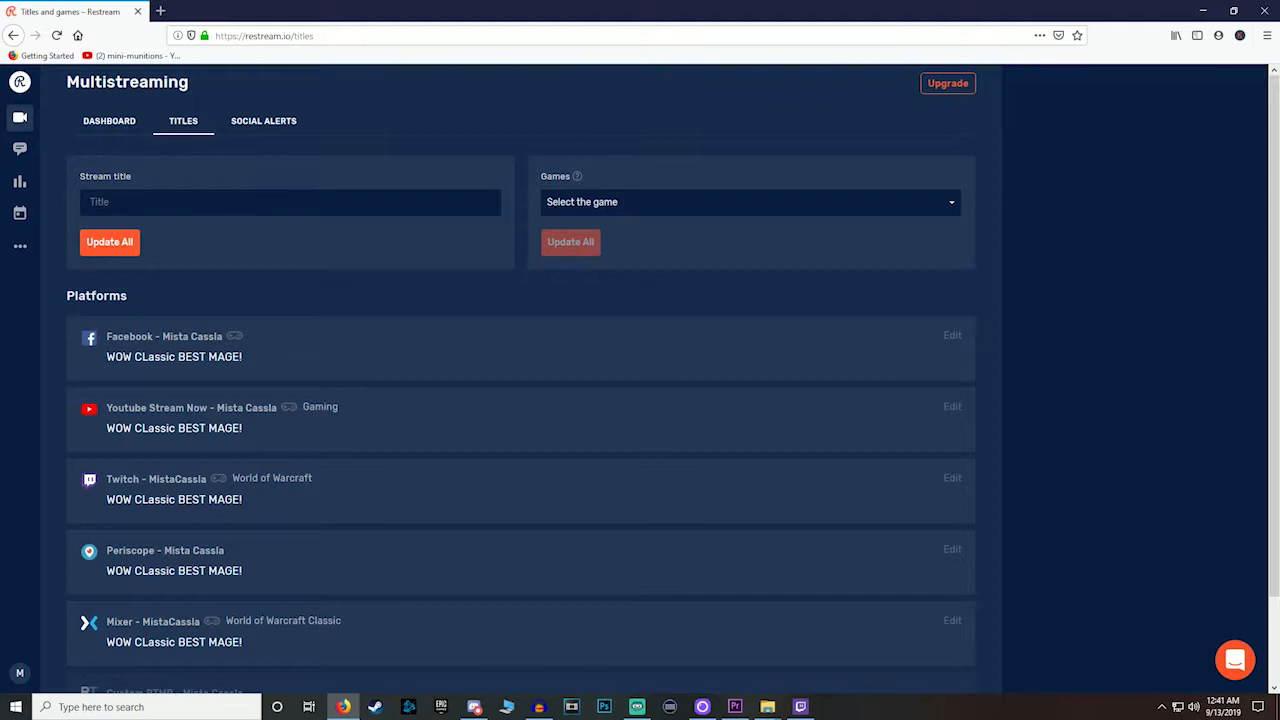
Step: Enter the stream title 'Classic Wow' and apply it to all platforms
{"action": "left_click", "coordinate": [290, 201]}
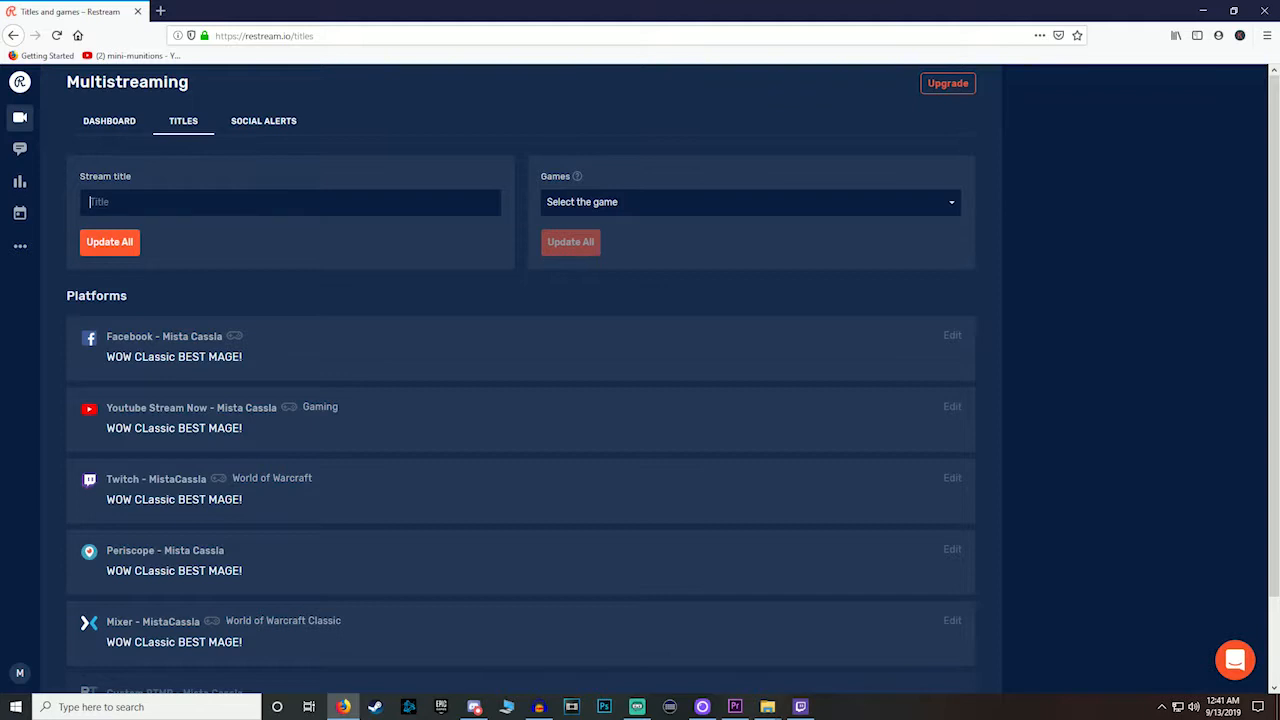
{"action": "type", "text": "CL"}
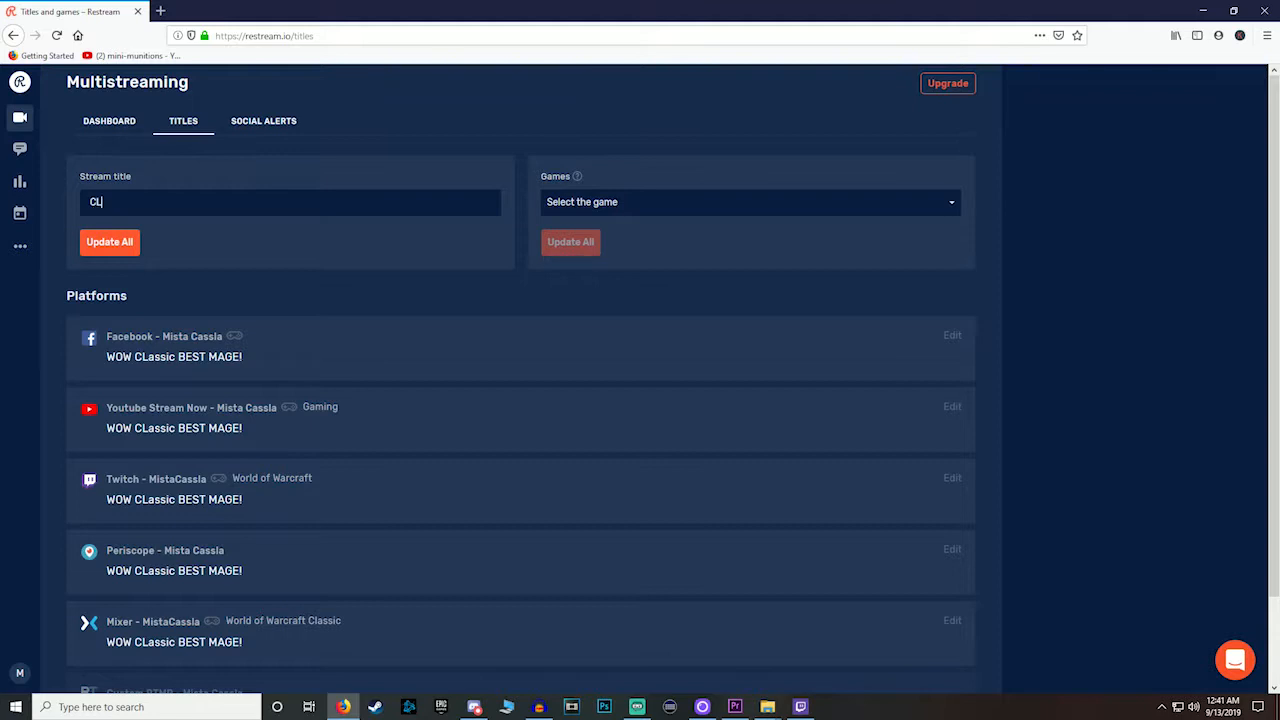
{"action": "type", "text": "Classic WO"}
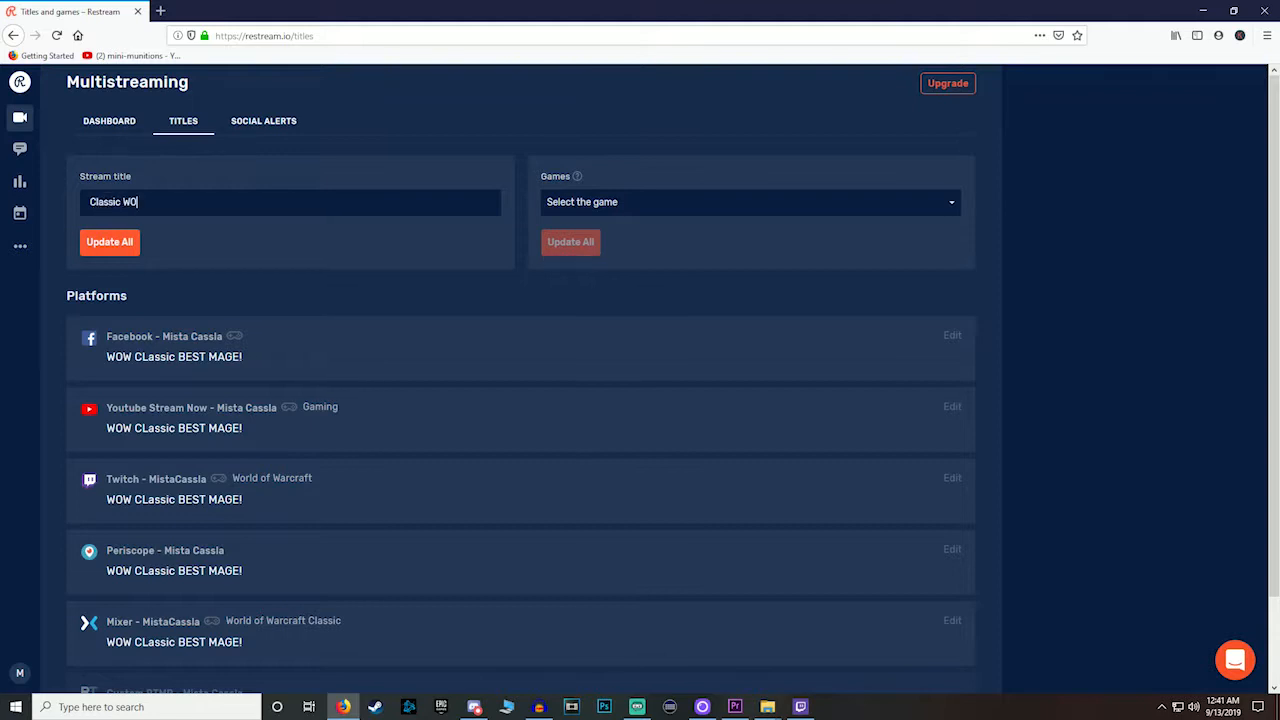
{"action": "type", "text": "w"}
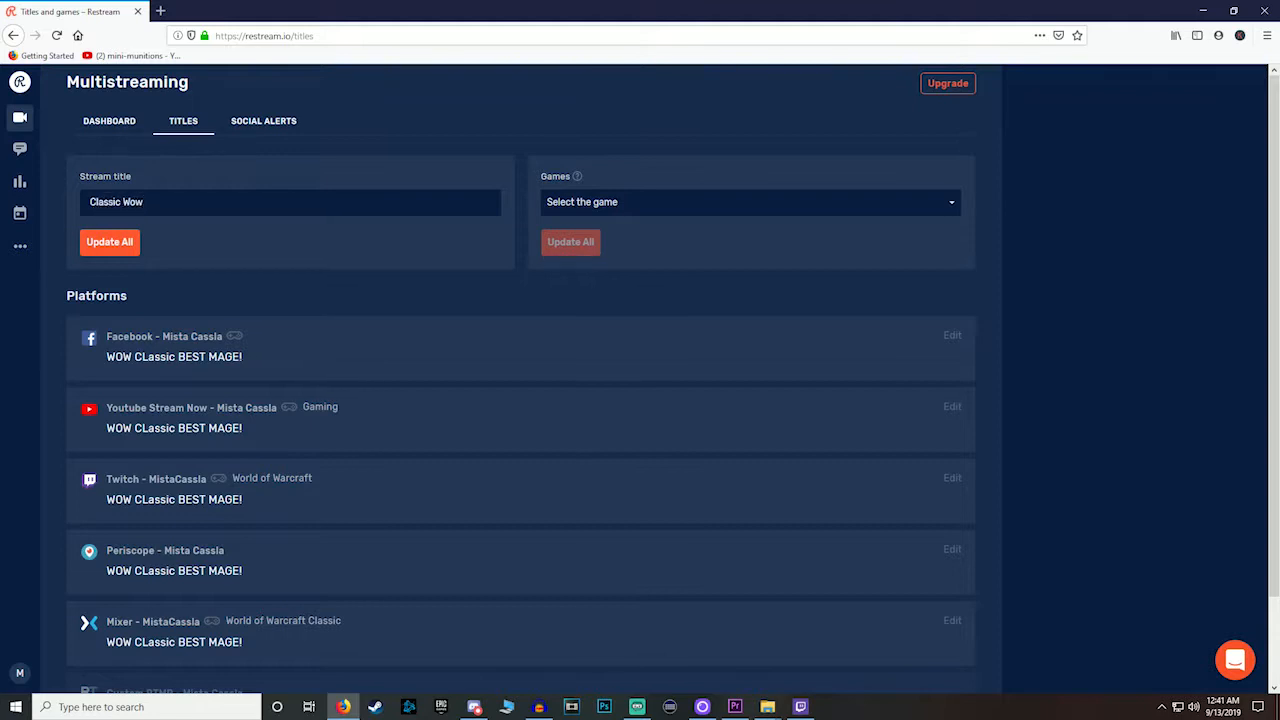
{"action": "left_click", "coordinate": [109, 242]}
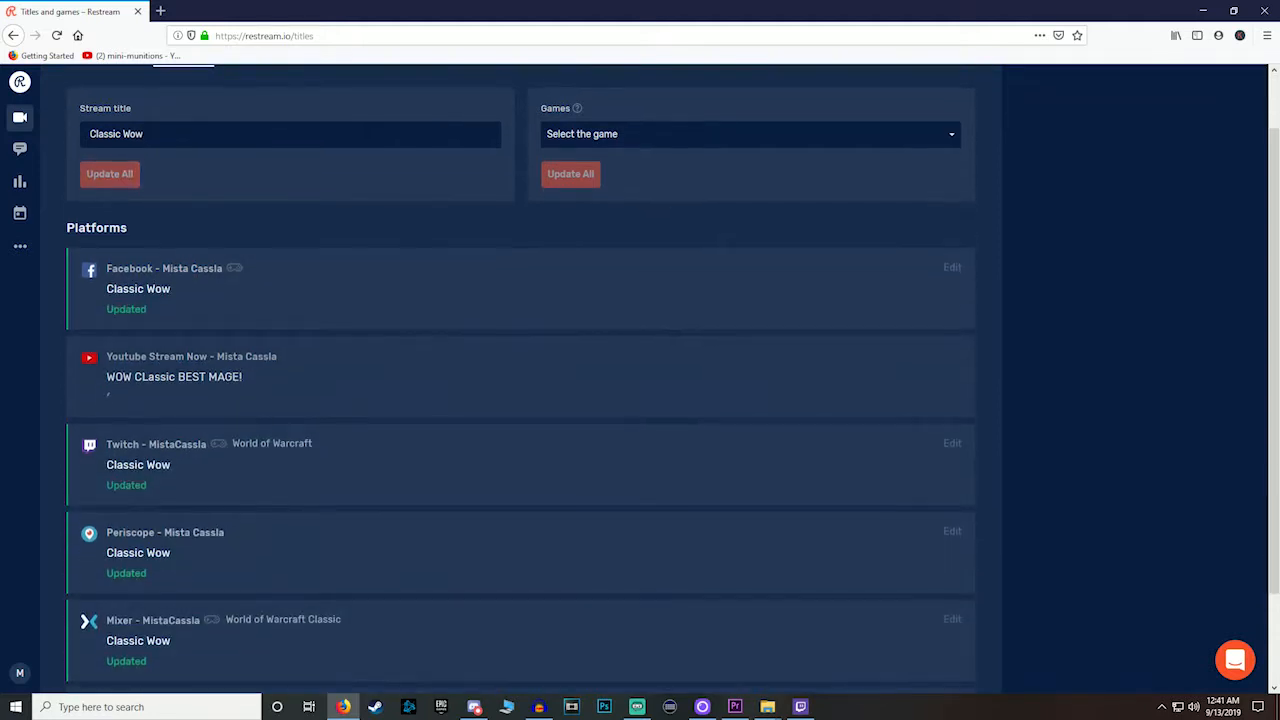
Step: Open Facebook's individual title, game and description editor
{"action": "left_click", "coordinate": [109, 173]}
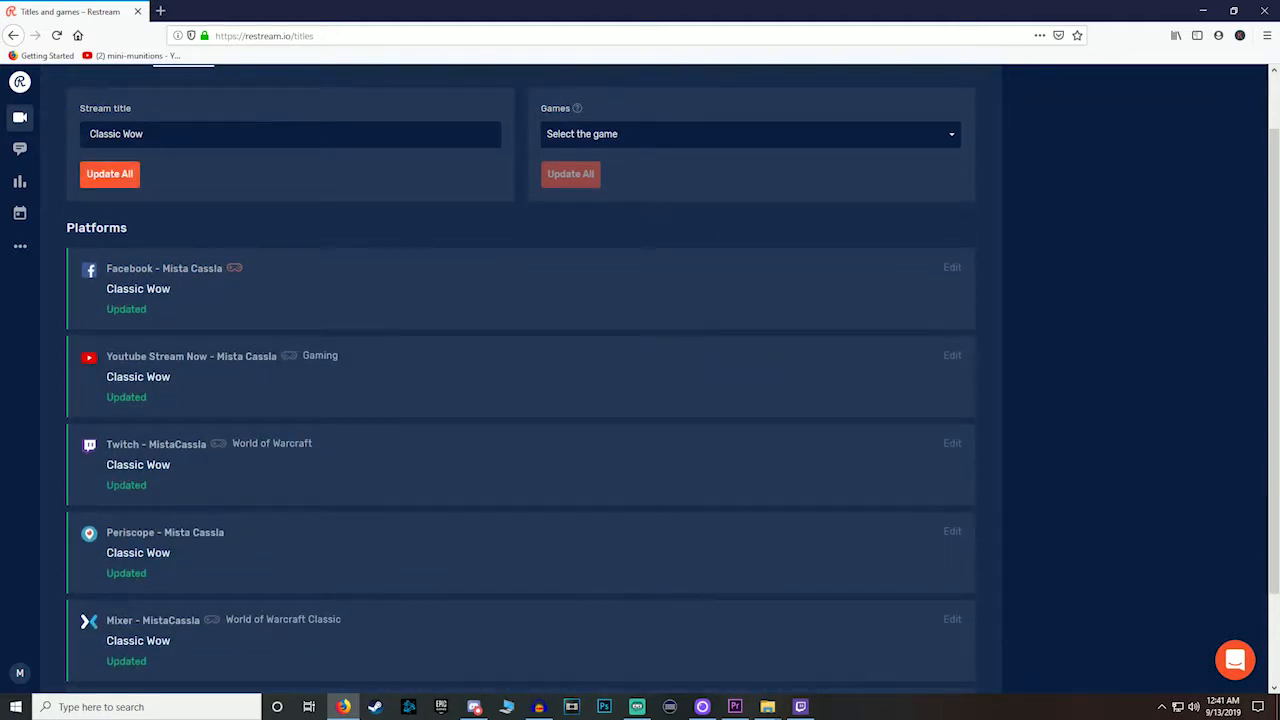
{"action": "scroll", "scroll_direction": "down", "scroll_amount": 3}
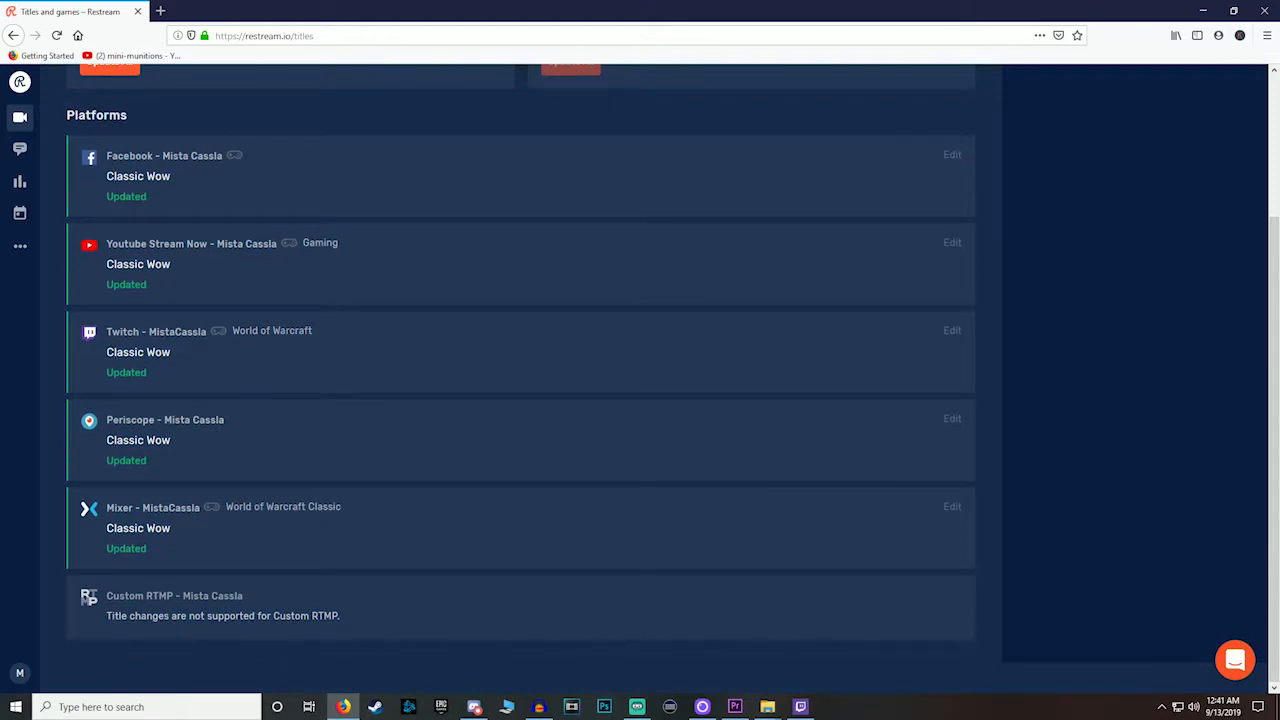
{"action": "scroll", "scroll_direction": "up", "scroll_amount": 3}
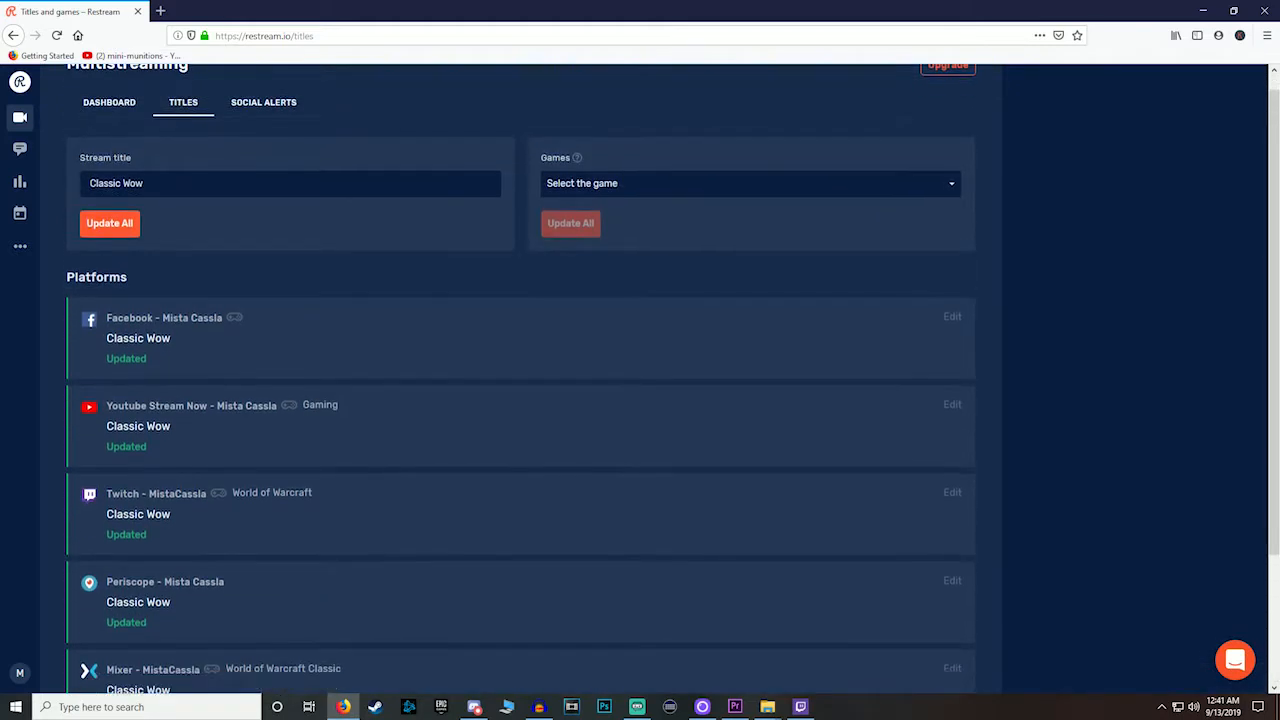
{"action": "left_click", "coordinate": [951, 316]}
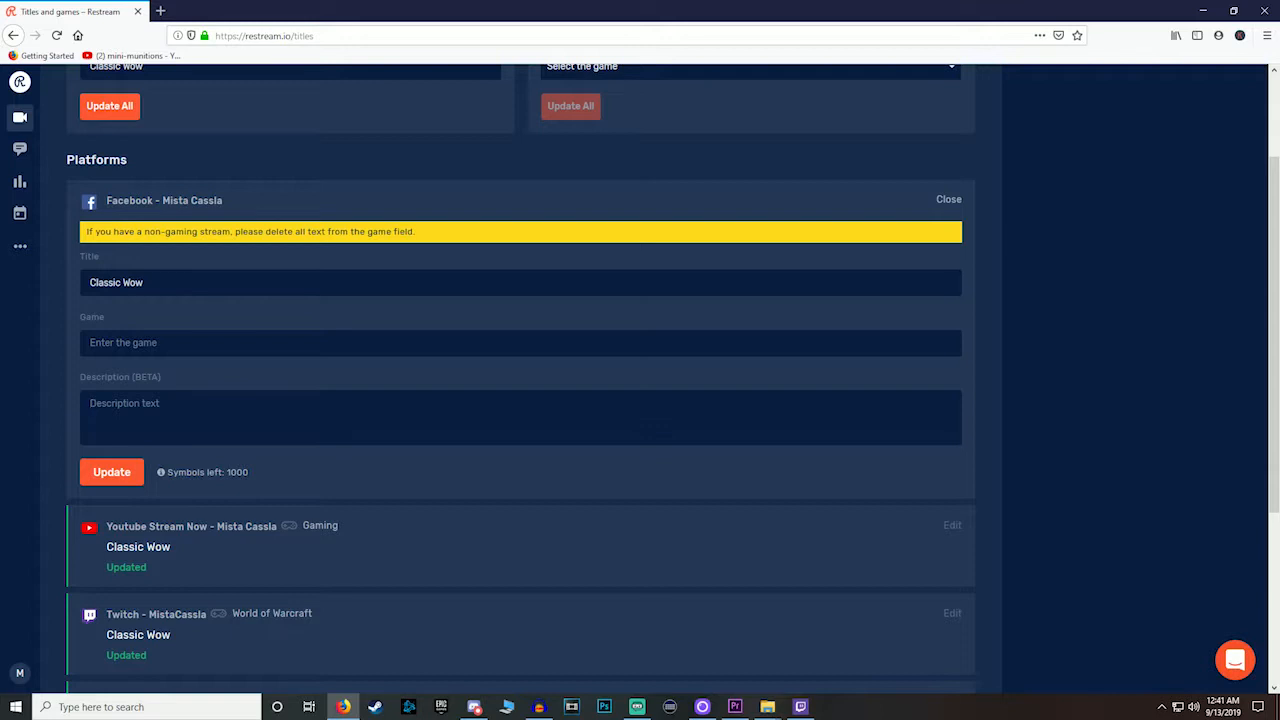
Step: Browse the Games dropdown list without choosing a game
{"action": "left_click", "coordinate": [947, 199]}
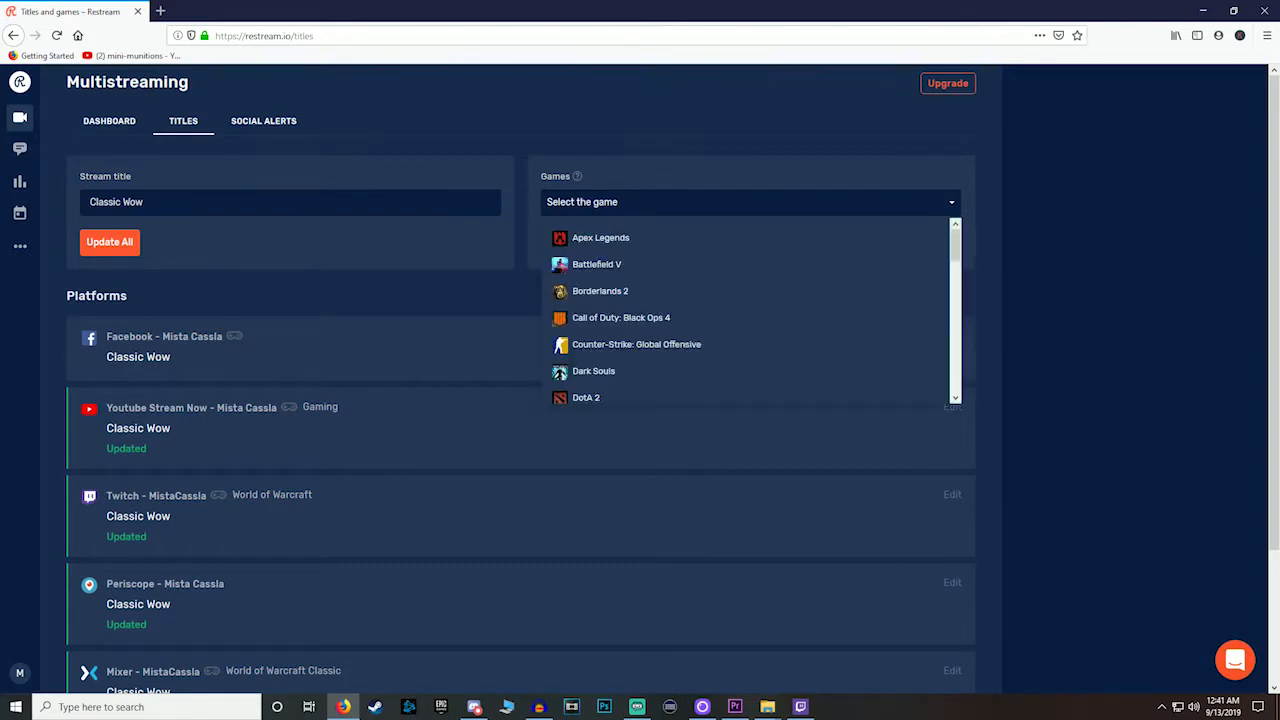
{"action": "scroll", "scroll_direction": "down", "scroll_amount": 3}
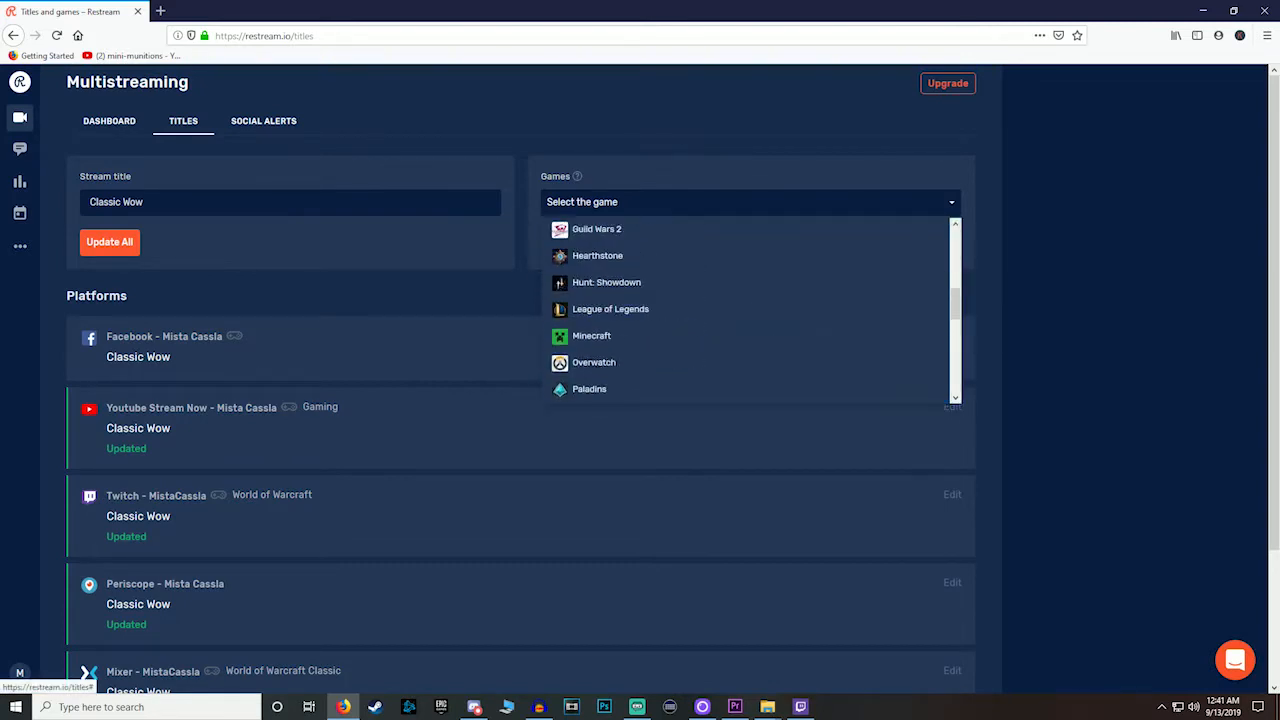
{"action": "scroll", "scroll_direction": "up", "scroll_amount": 3}
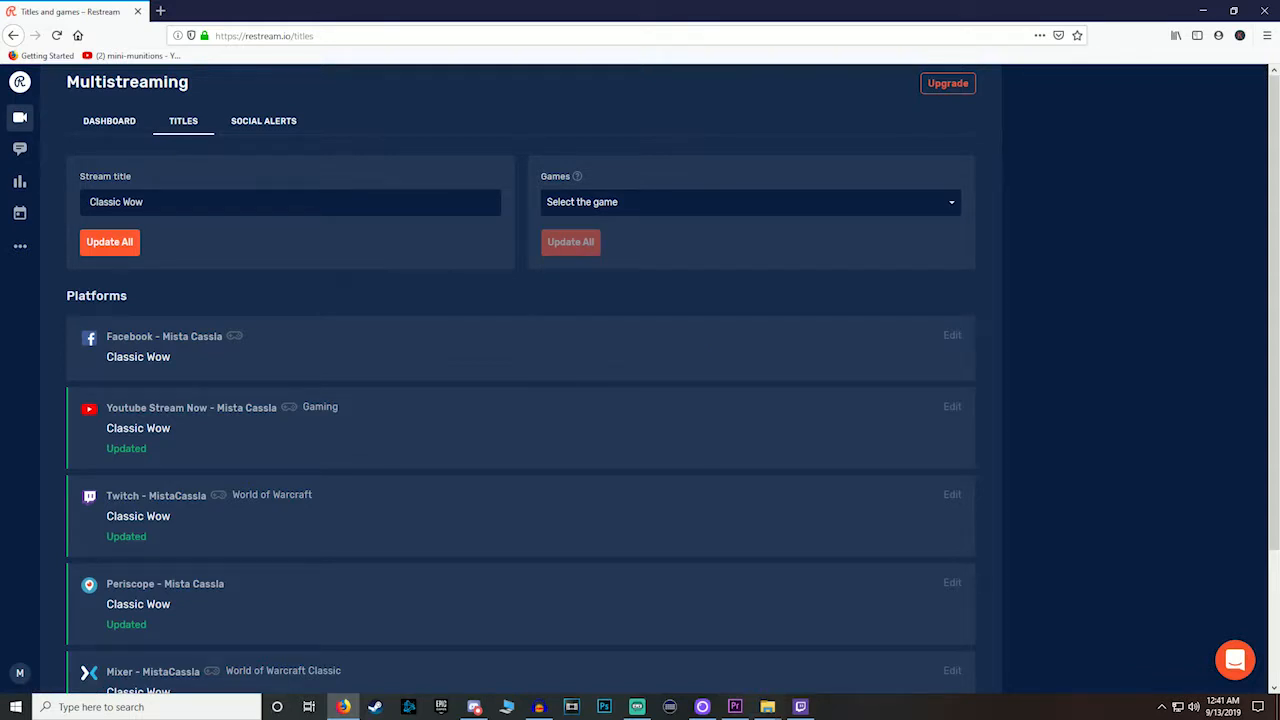
{"action": "scroll", "scroll_direction": "down", "scroll_amount": 3}
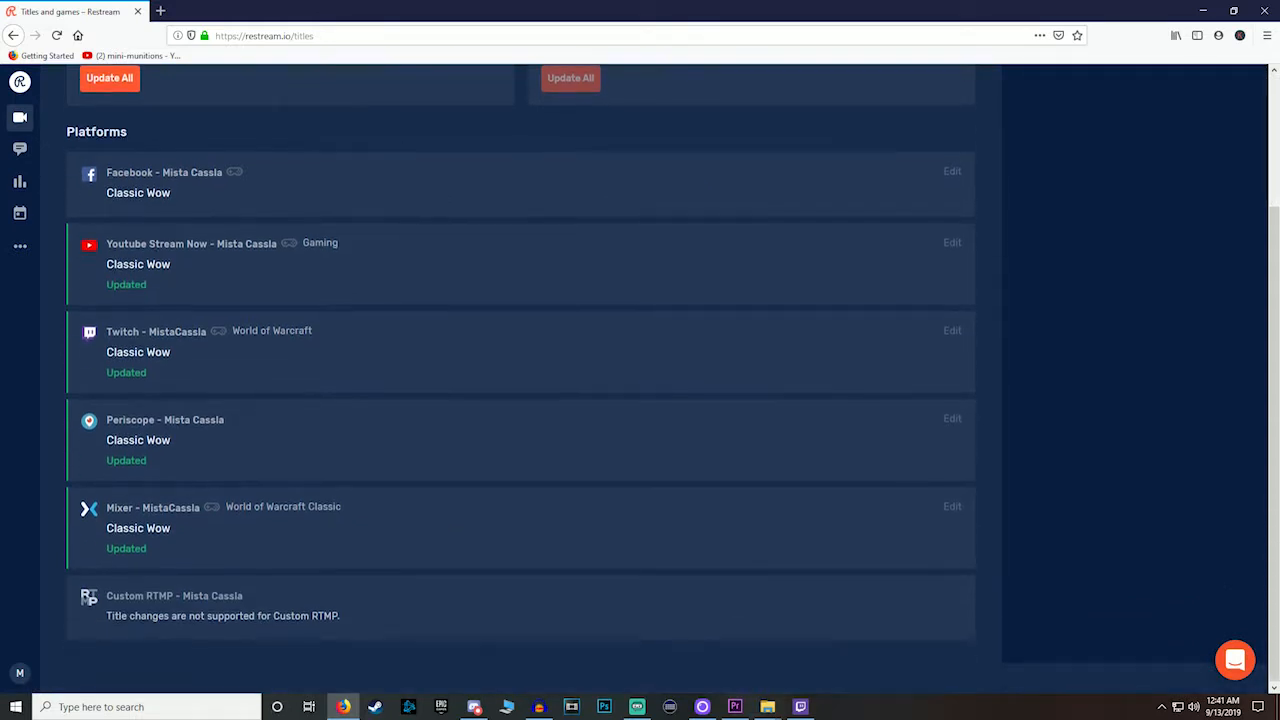
Step: Open and close the Facebook title editor unchanged, then return to the top of the page
{"action": "left_click", "coordinate": [951, 170]}
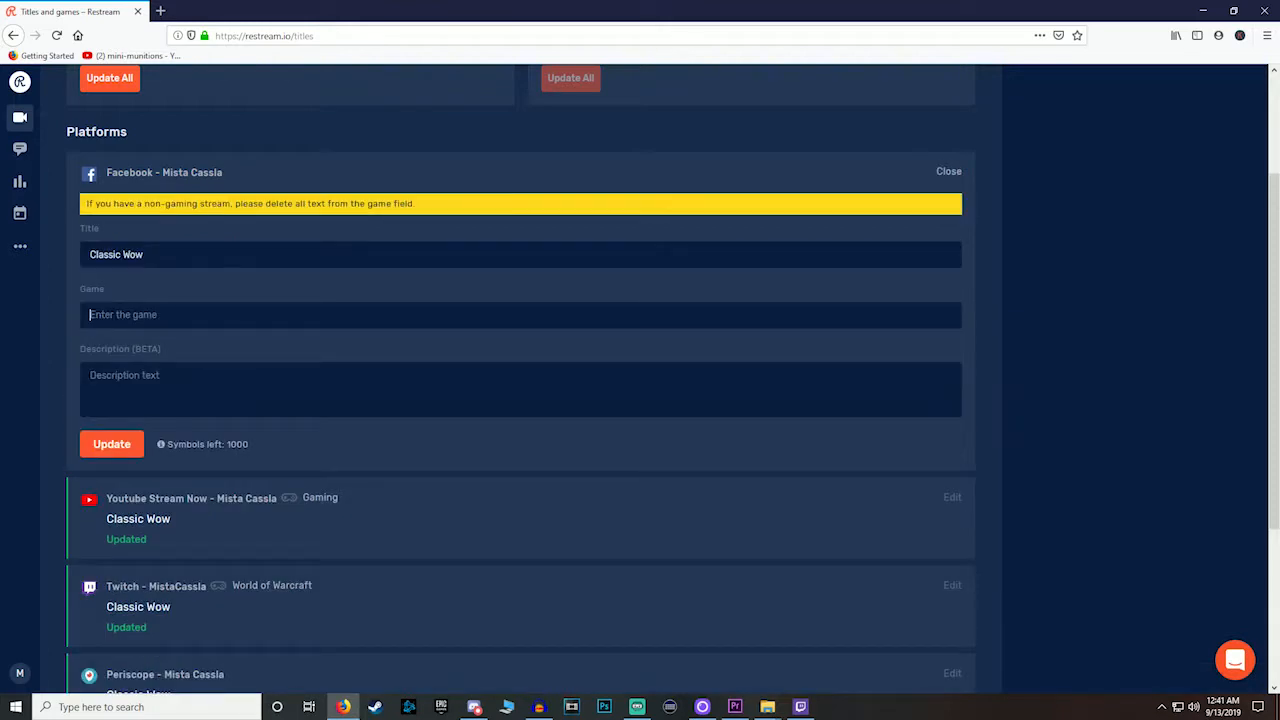
{"action": "left_click", "coordinate": [947, 170]}
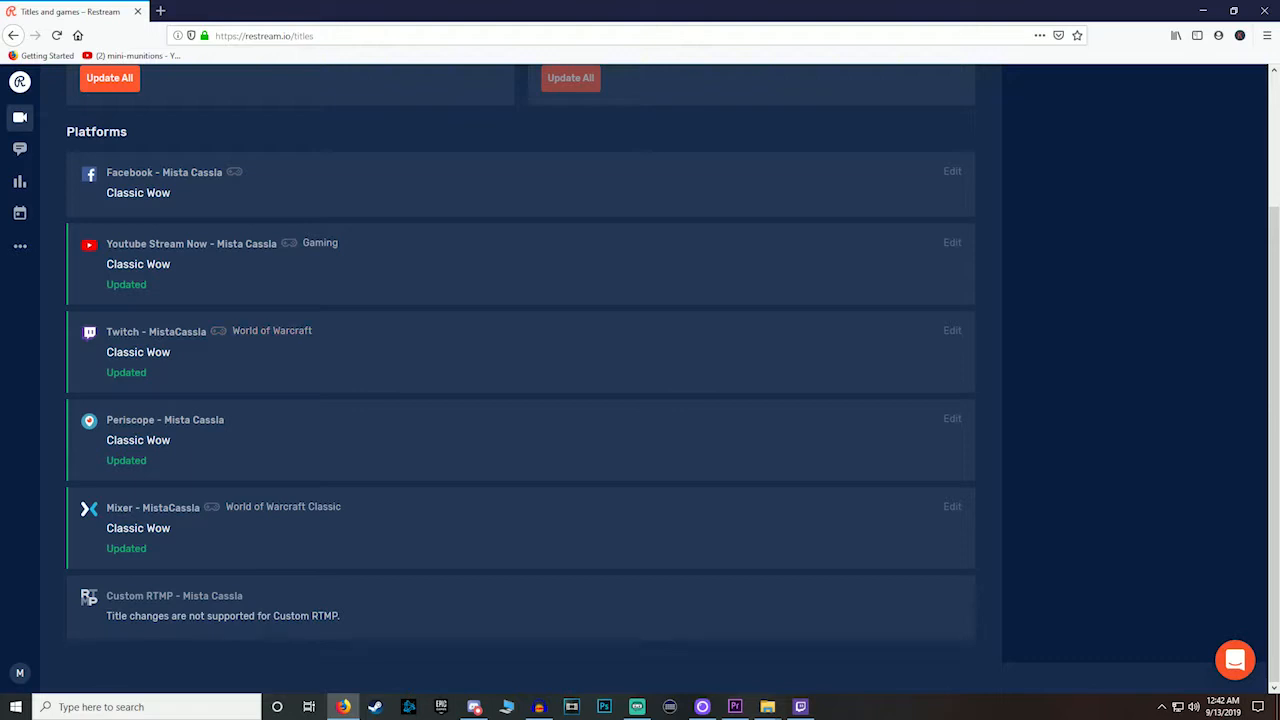
{"action": "scroll", "scroll_direction": "up", "scroll_amount": 3}
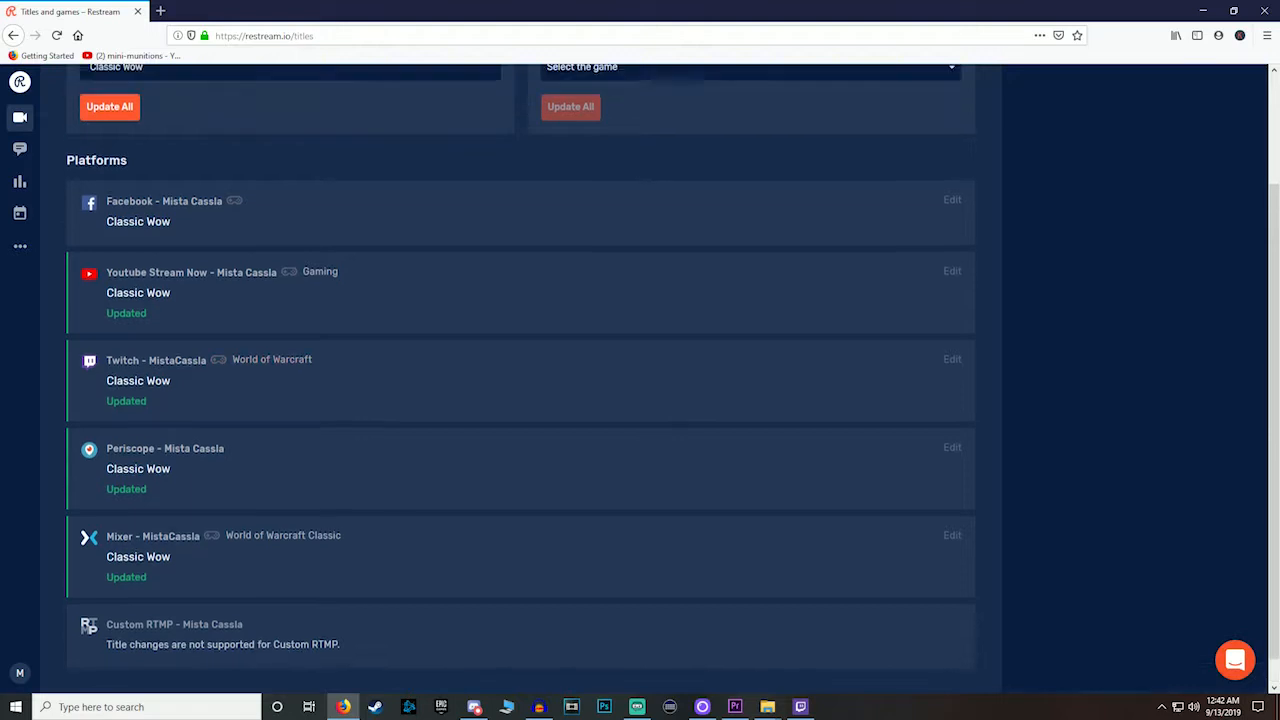
{"action": "scroll", "scroll_direction": "up", "scroll_amount": 3}
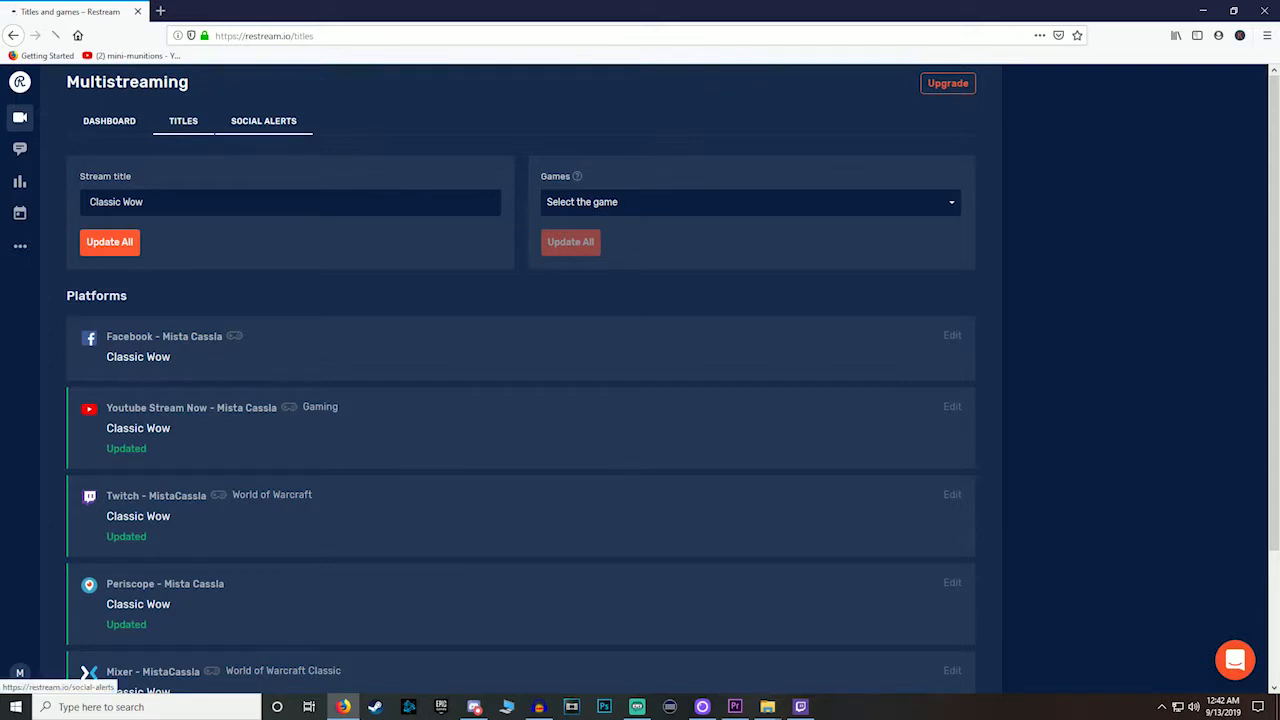
Step: View Social Alerts with Twitter, Discord and Facebook linked, and start the empty go-live message
{"action": "left_click", "coordinate": [263, 120]}
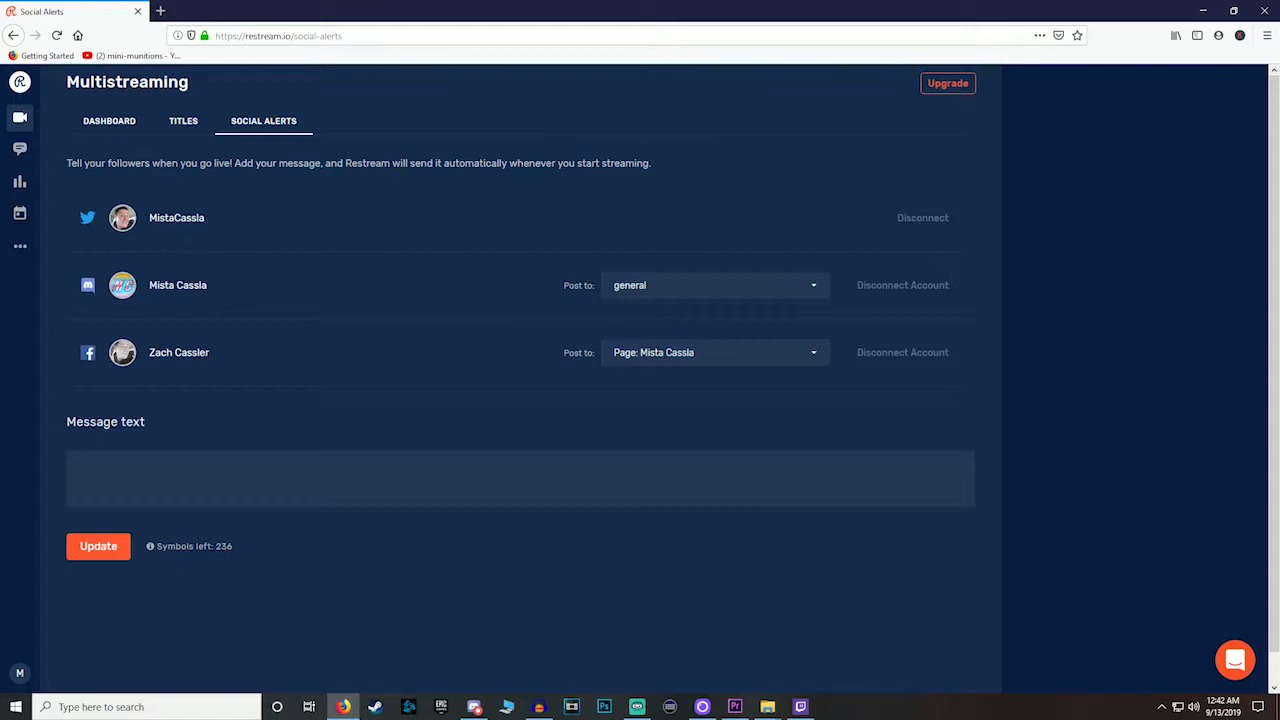
{"action": "left_click", "coordinate": [520, 478]}
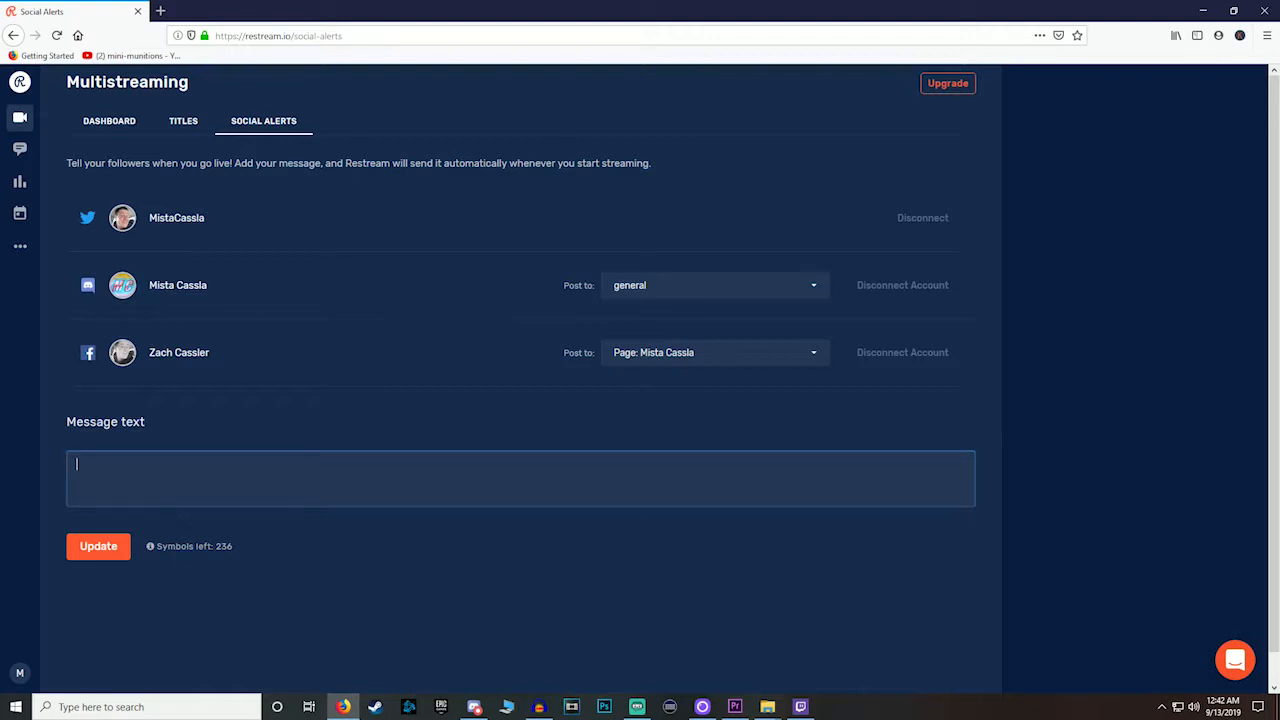
{"action": "left_click", "coordinate": [20, 149]}
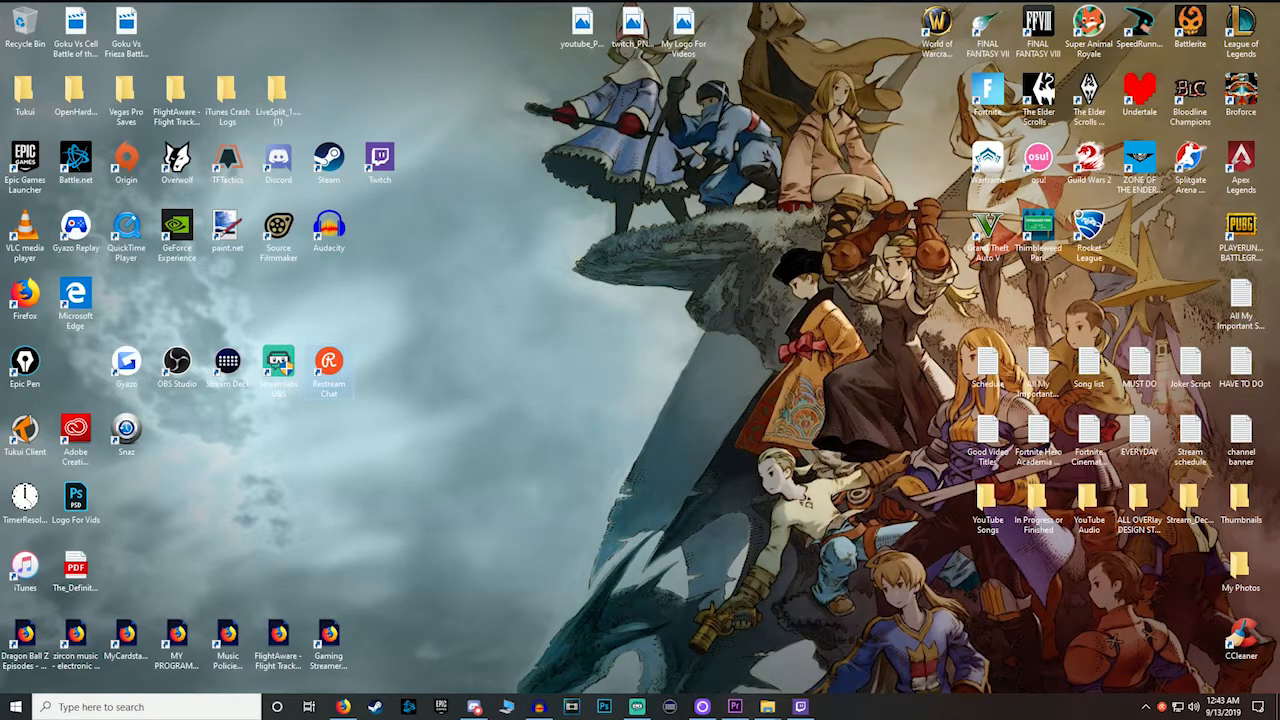
Step: Launch Restream Chat, maximize it, dismiss the channels overview and type test text 'dfgdfg'
{"action": "double_click", "coordinate": [328, 364]}
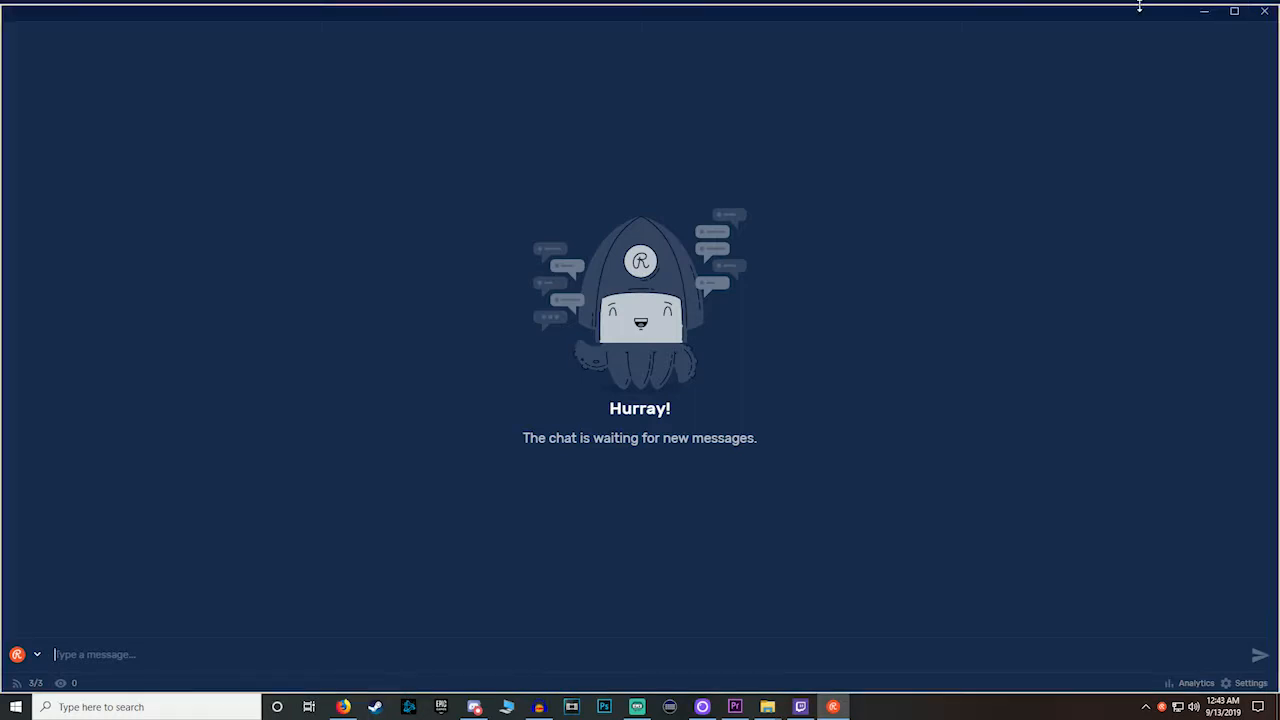
{"action": "left_click", "coordinate": [1234, 11]}
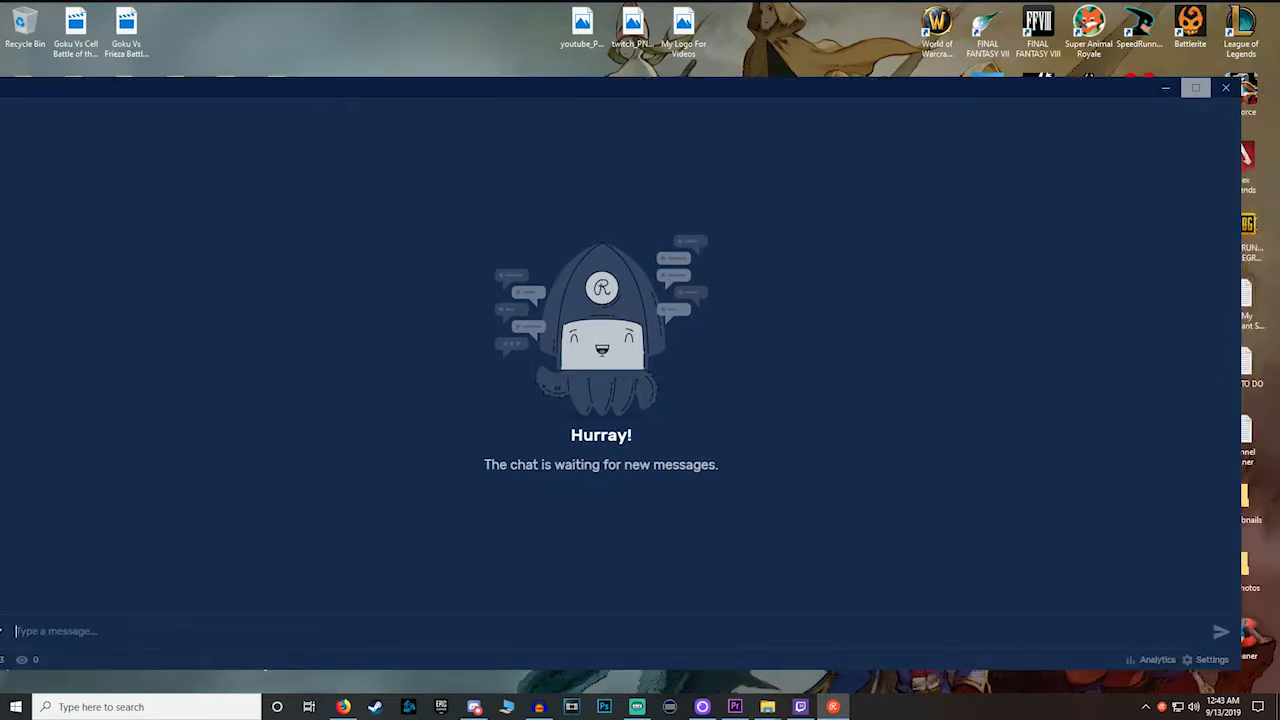
{"action": "left_click", "coordinate": [1196, 88]}
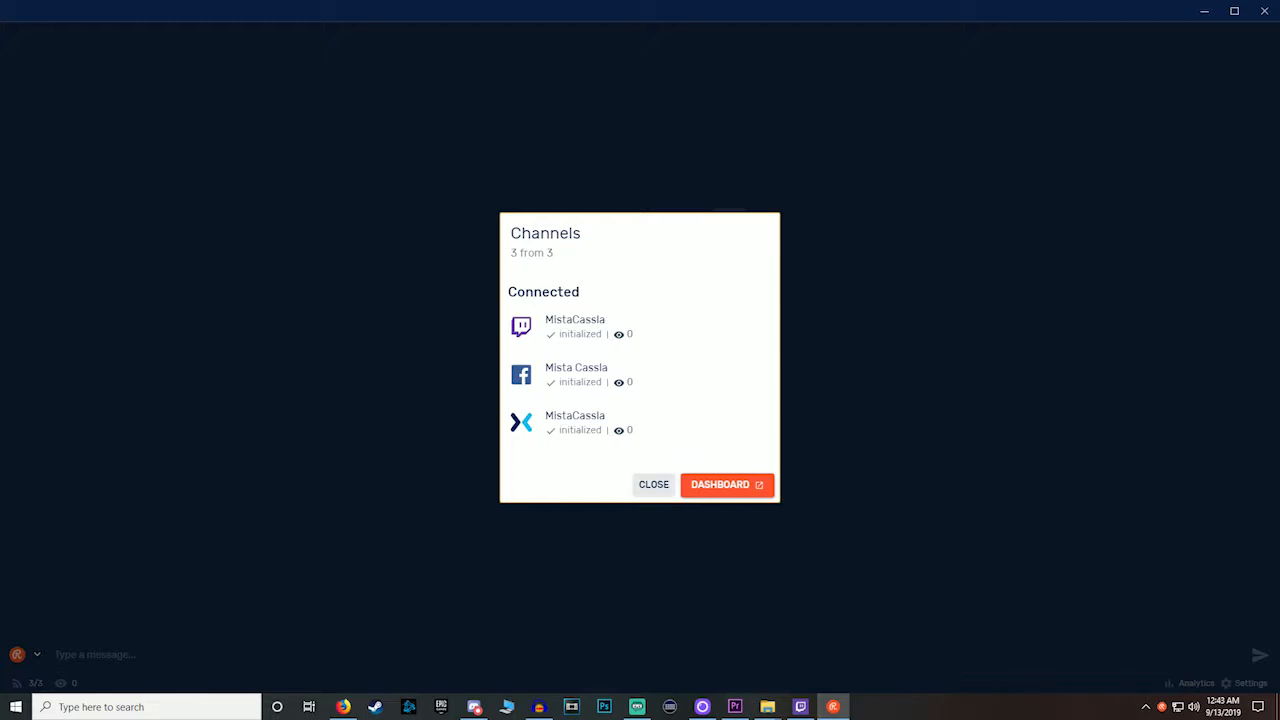
{"action": "left_click", "coordinate": [653, 484]}
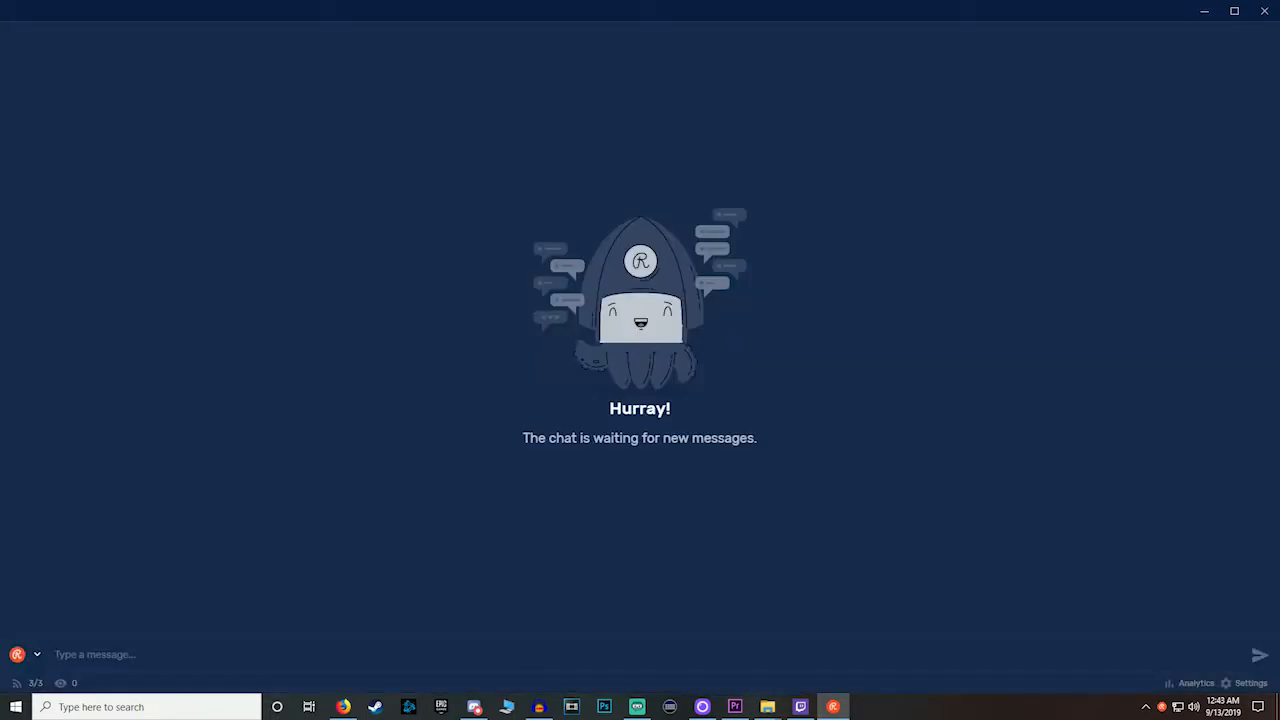
{"action": "type", "text": "dfgdfg"}
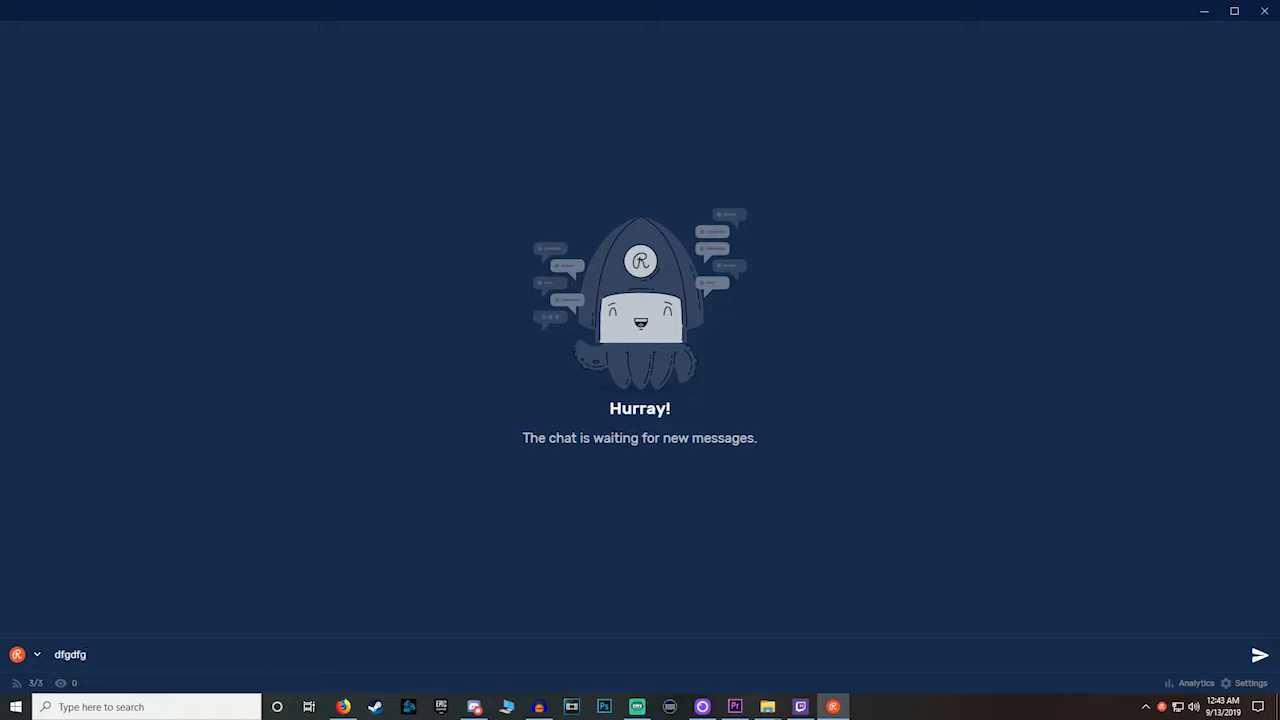
{"action": "left_click", "coordinate": [36, 654]}
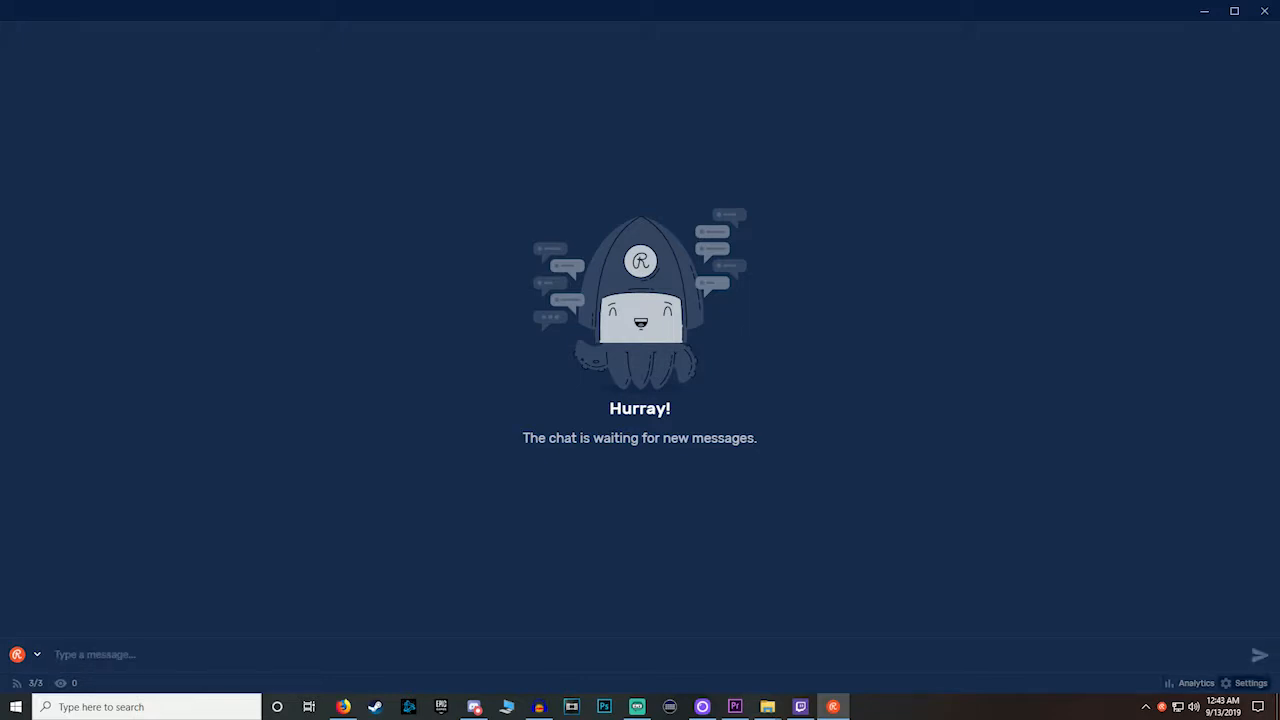
{"action": "left_click", "coordinate": [1250, 682]}
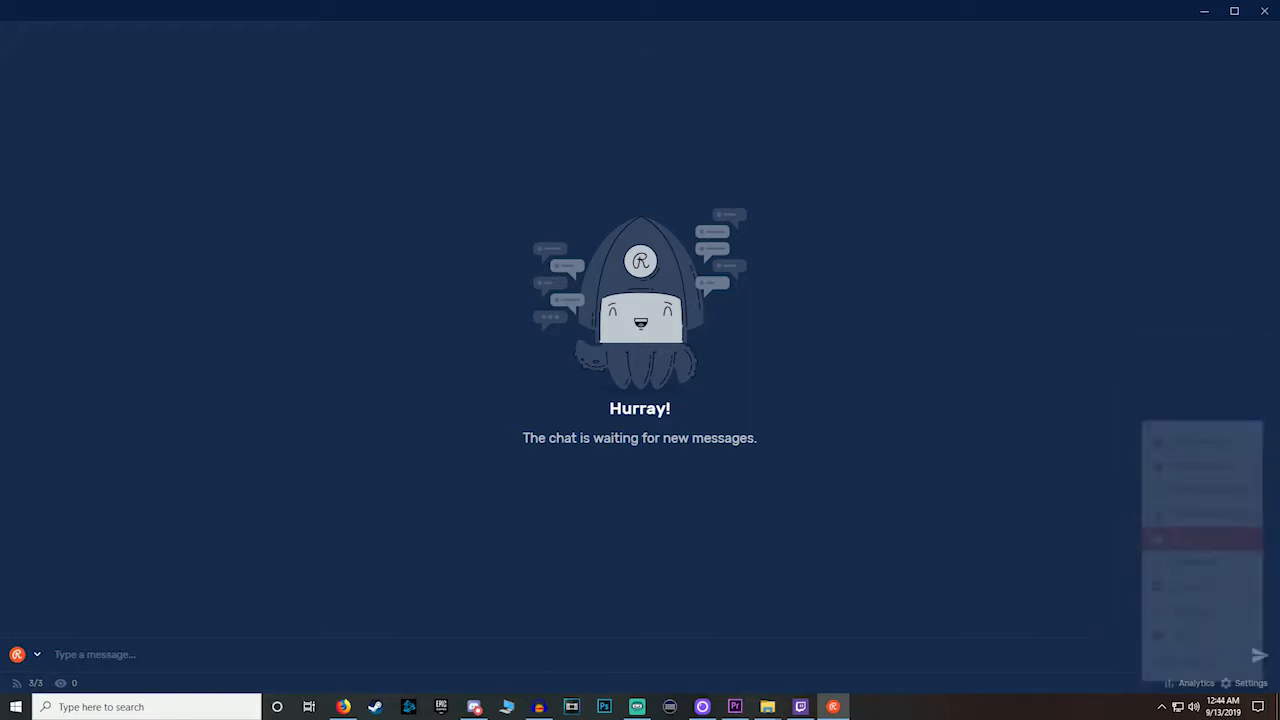
{"action": "left_click", "coordinate": [1248, 682]}
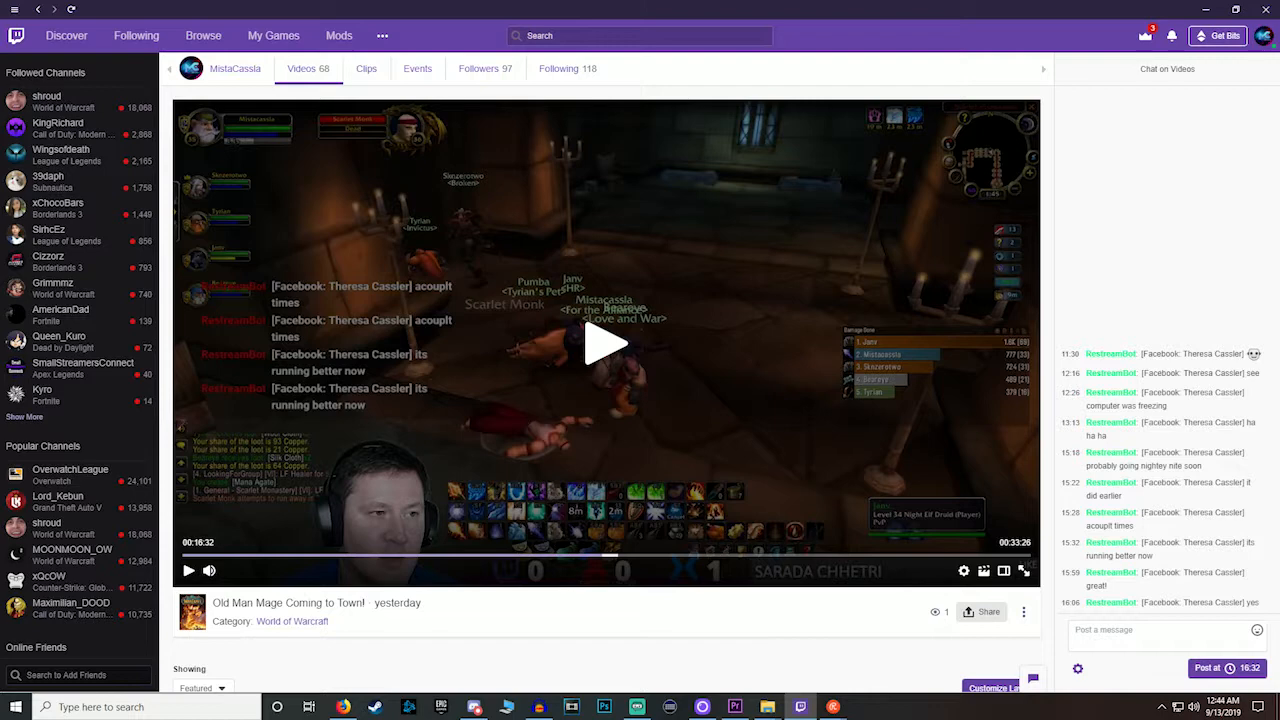
{"action": "mouse_move", "coordinate": [1070, 482]}
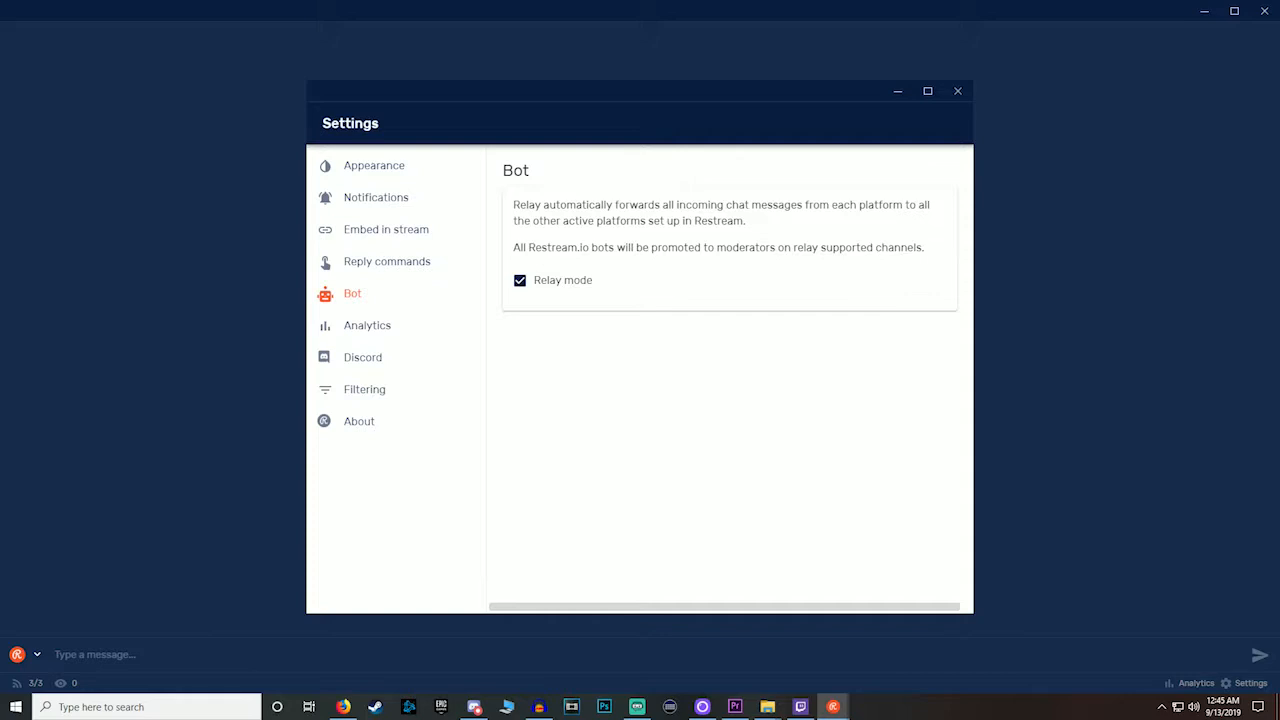
Step: Browse Restream Chat's Embed in stream, Analytics and Notifications settings, ending on Appearance
{"action": "left_click", "coordinate": [352, 293]}
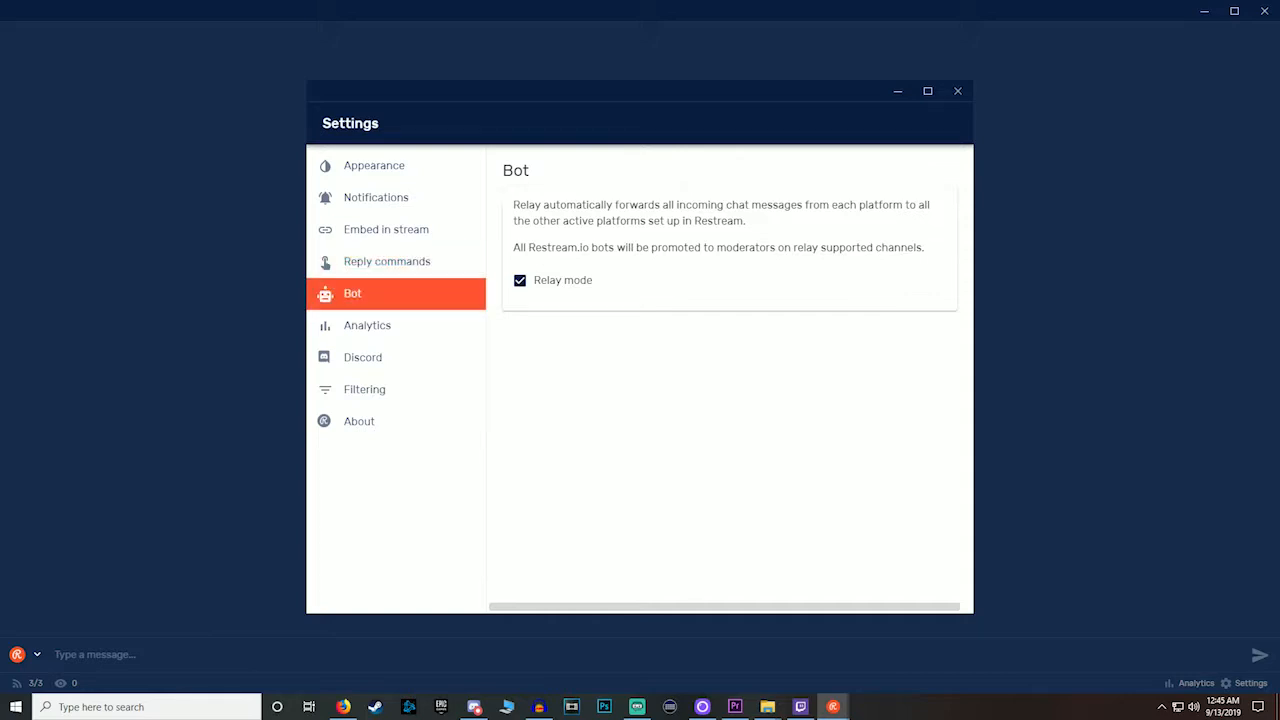
{"action": "left_click", "coordinate": [386, 229]}
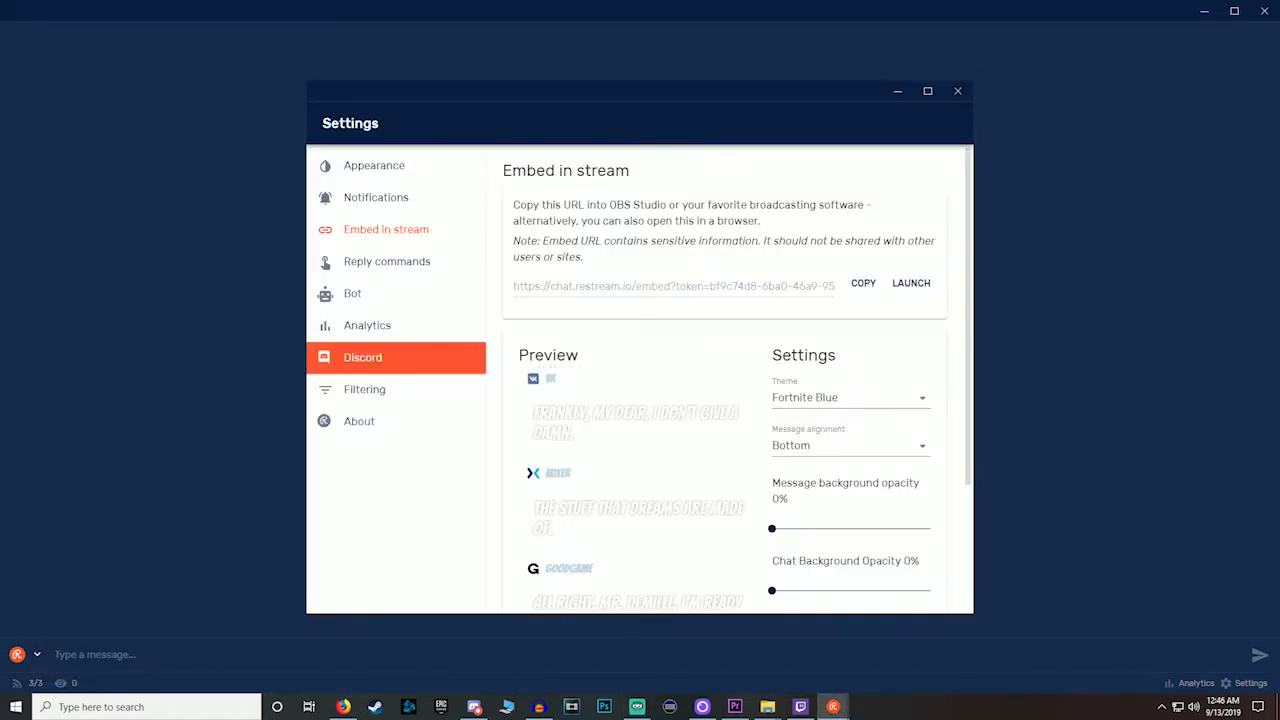
{"action": "left_click", "coordinate": [367, 325]}
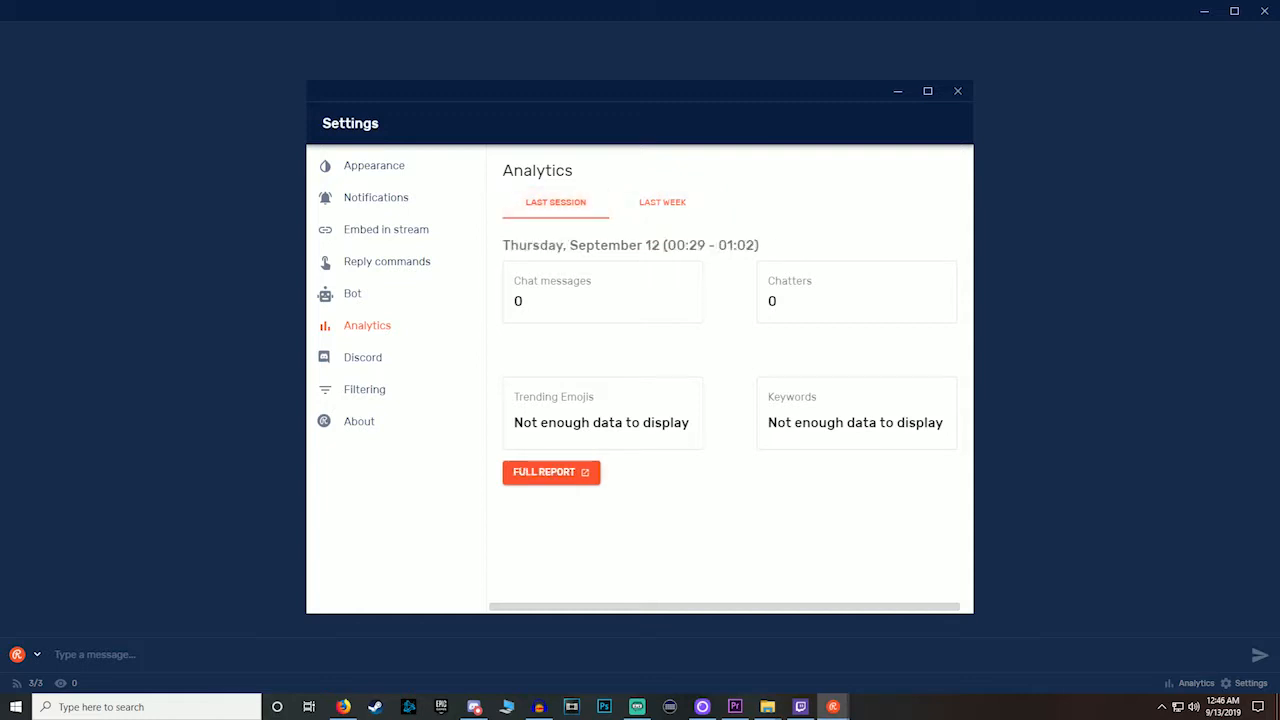
{"action": "mouse_move", "coordinate": [363, 357]}
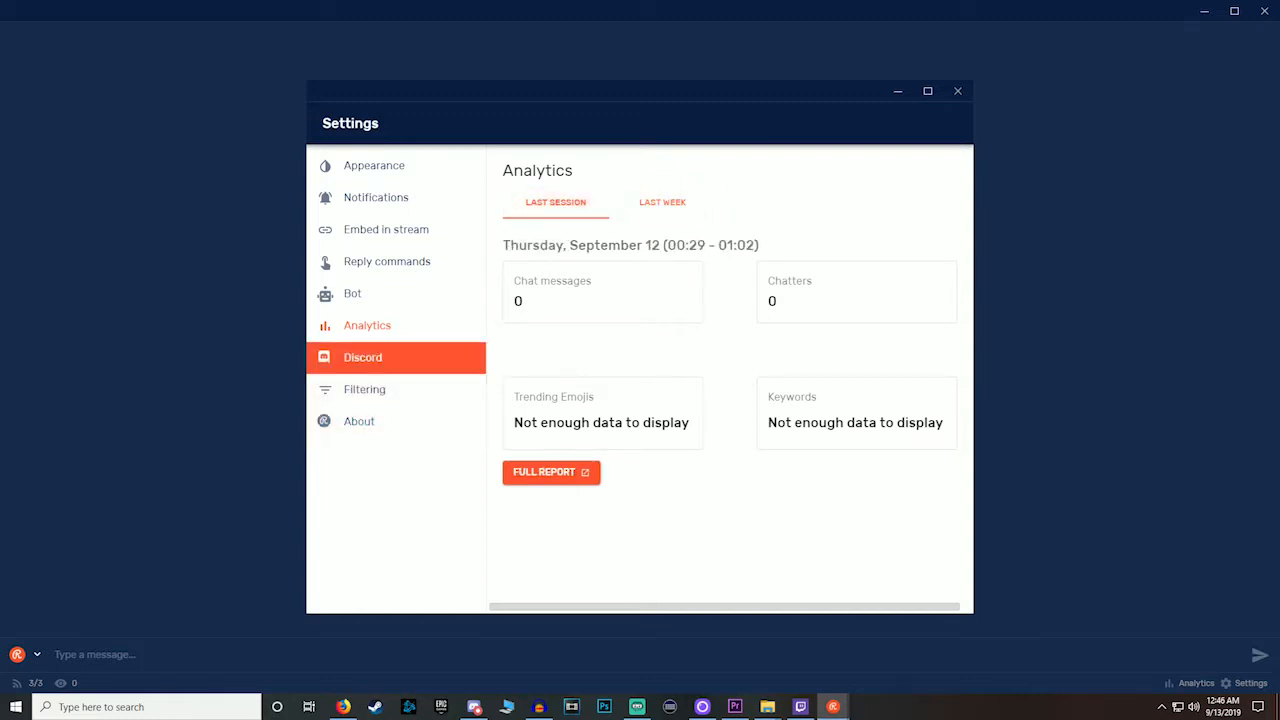
{"action": "left_click", "coordinate": [395, 389]}
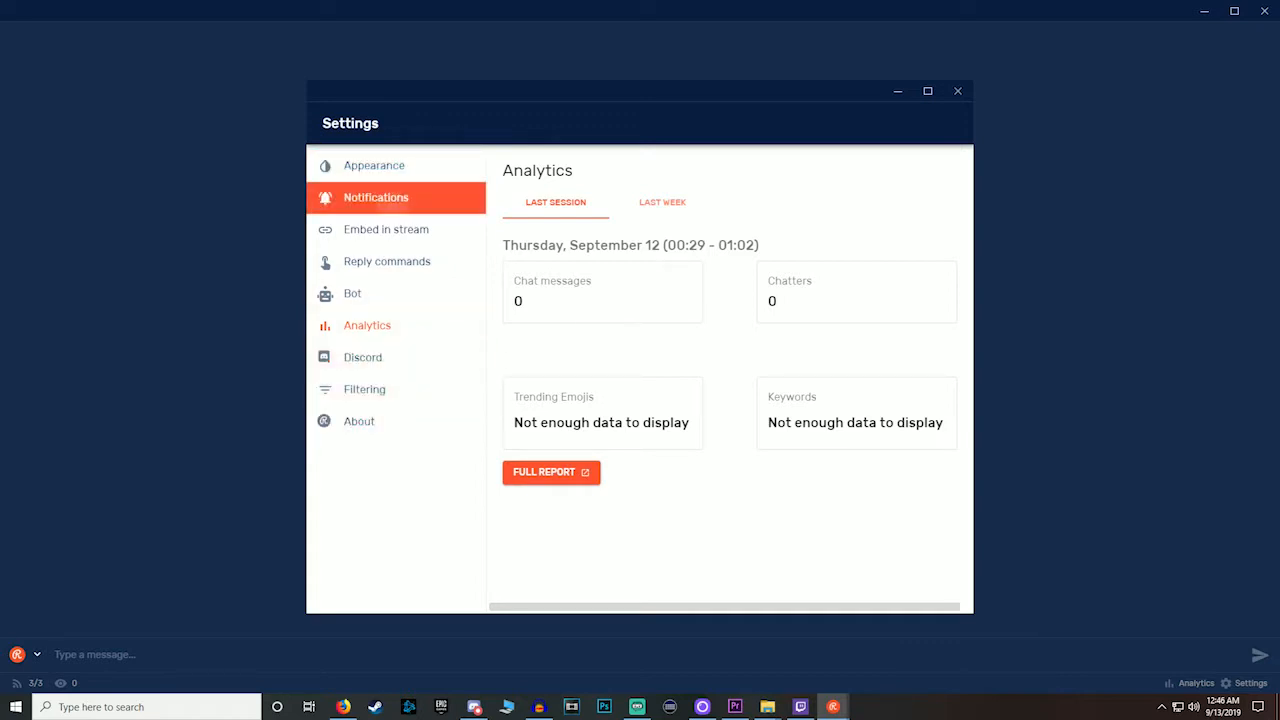
{"action": "left_click", "coordinate": [376, 197]}
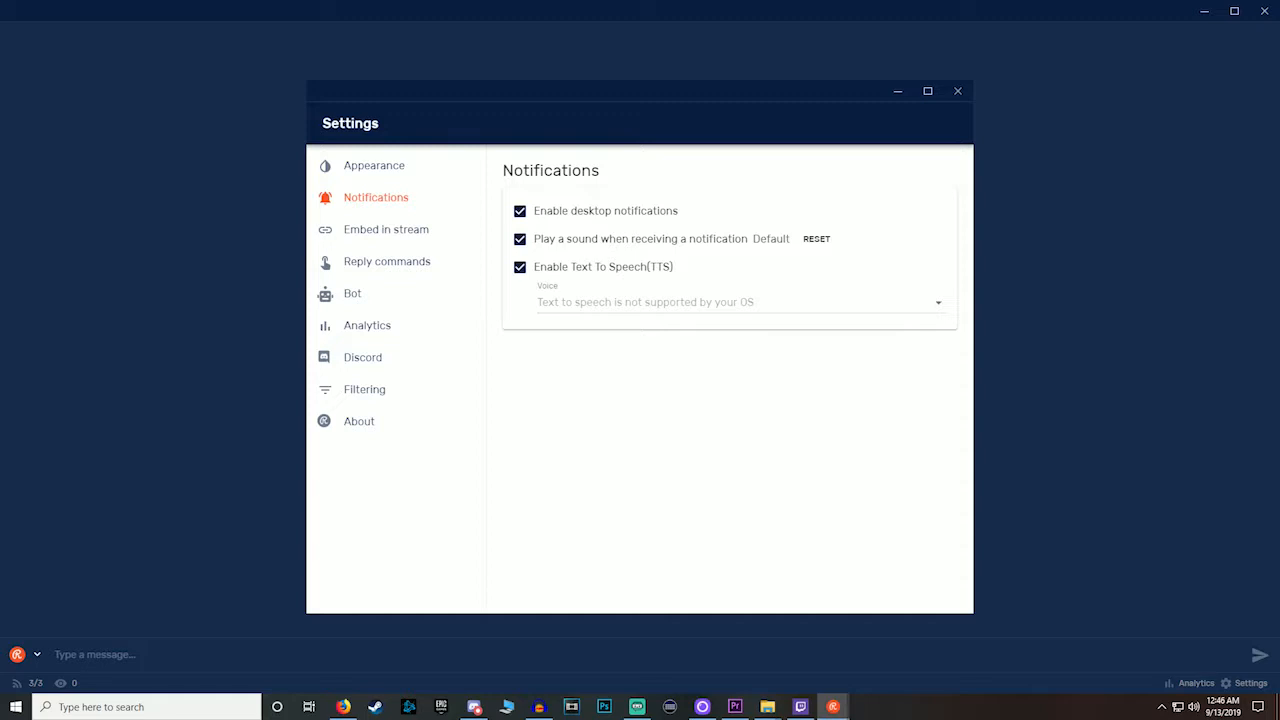
{"action": "left_click", "coordinate": [373, 165]}
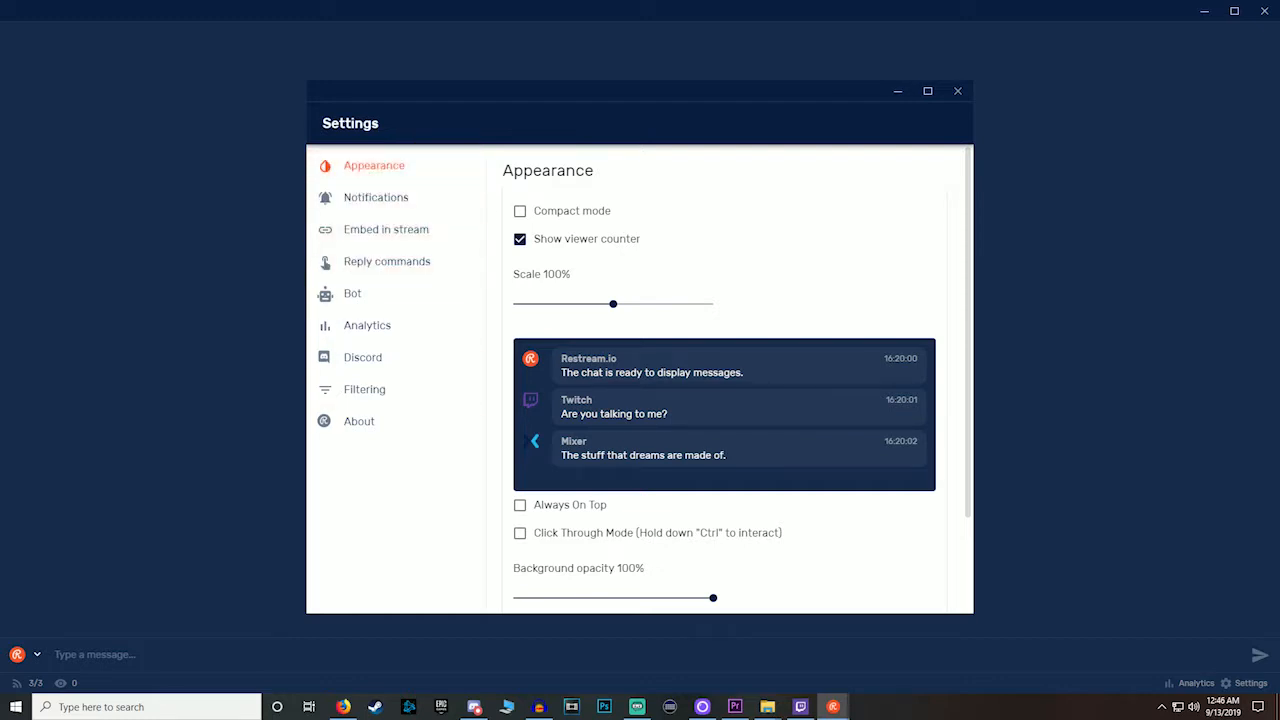
{"action": "mouse_move", "coordinate": [957, 91]}
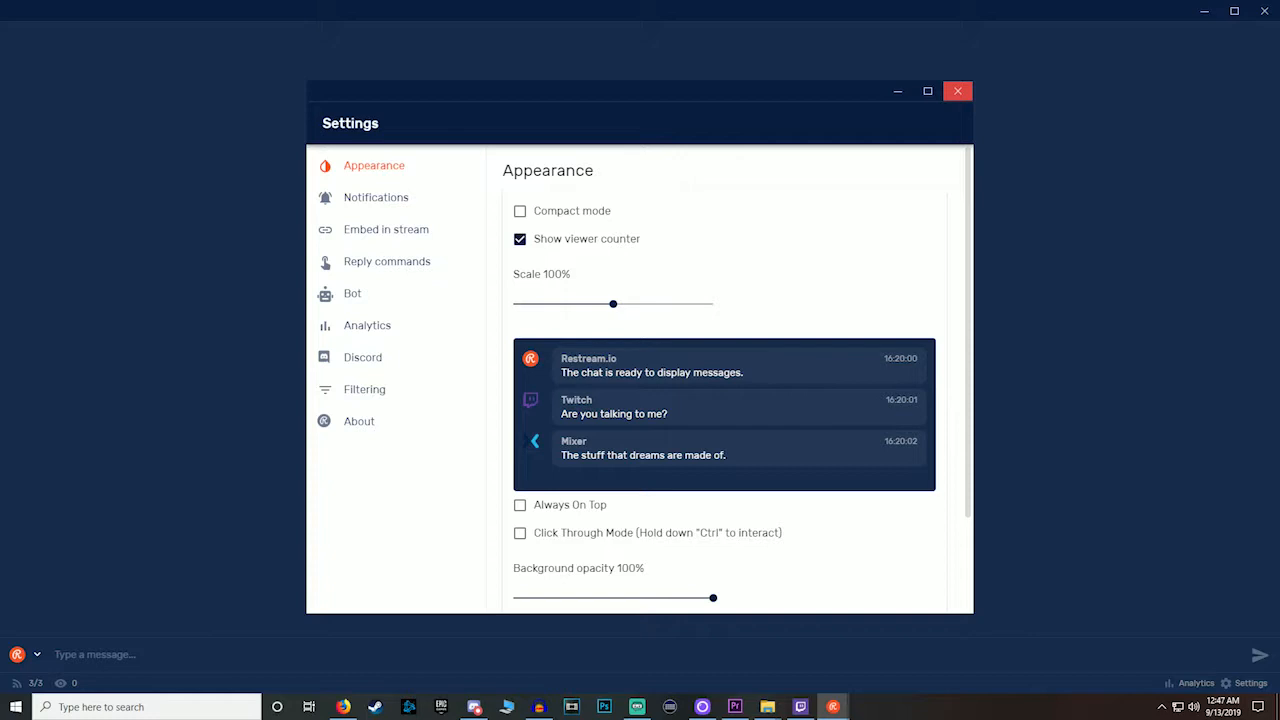
Step: Close the chat settings and switch via the taskbar to the Restream dashboard in Firefox
{"action": "left_click", "coordinate": [956, 91]}
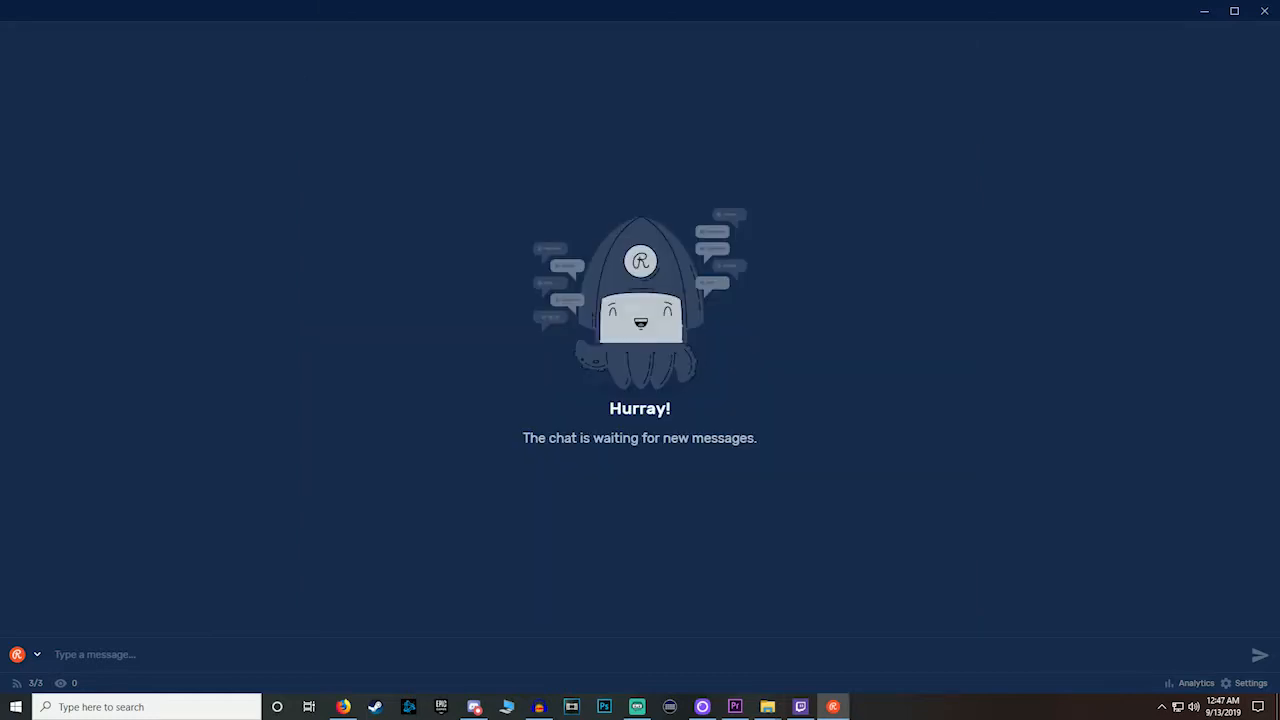
{"action": "mouse_move", "coordinate": [636, 706]}
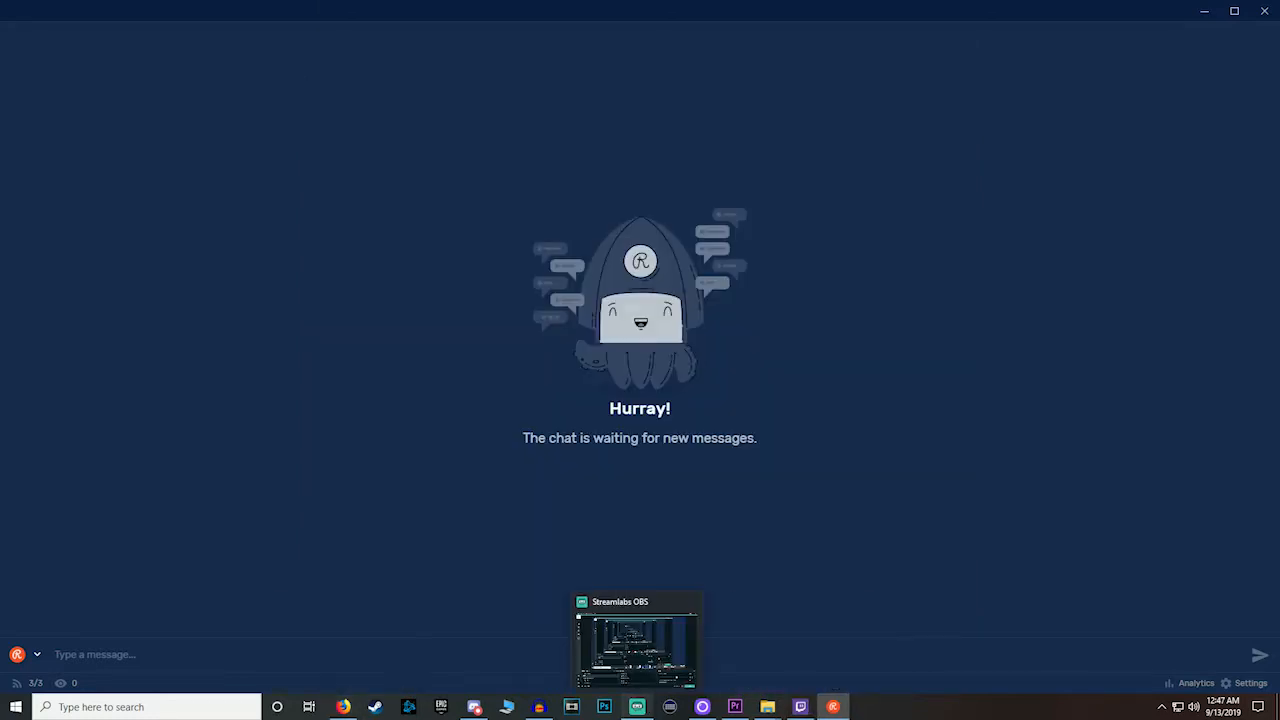
{"action": "left_click", "coordinate": [637, 640]}
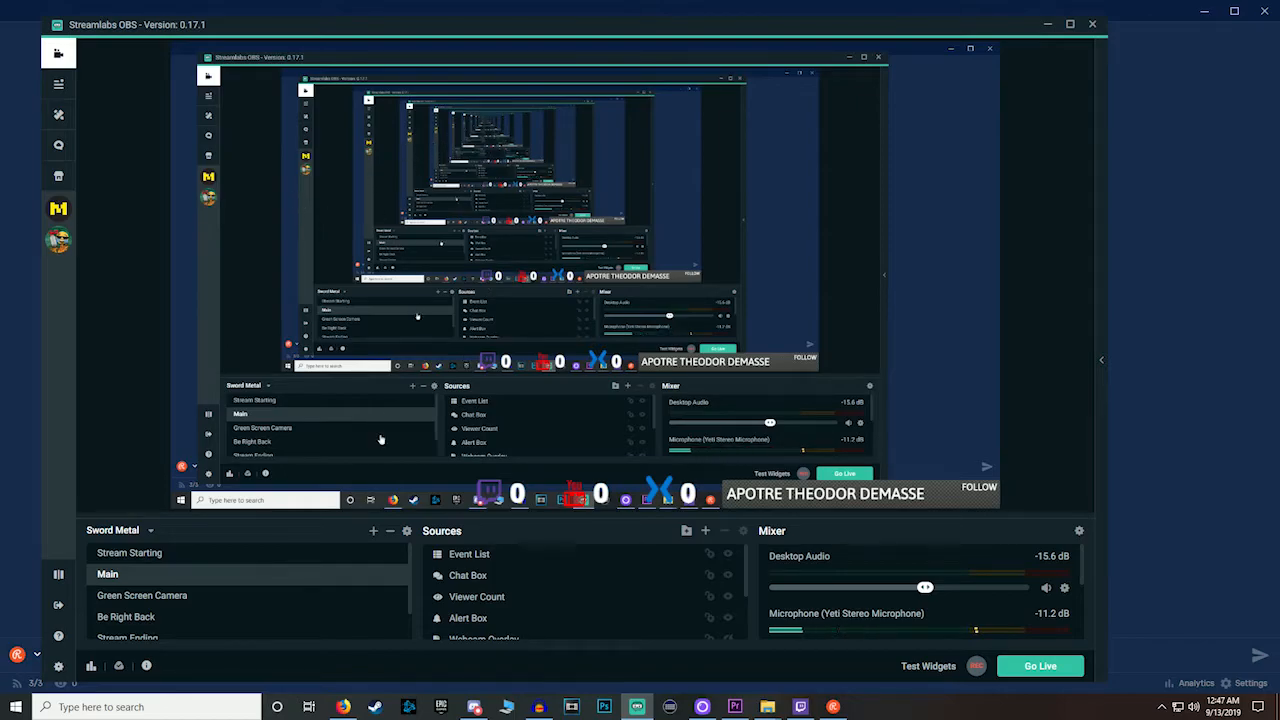
{"action": "left_click", "coordinate": [343, 707]}
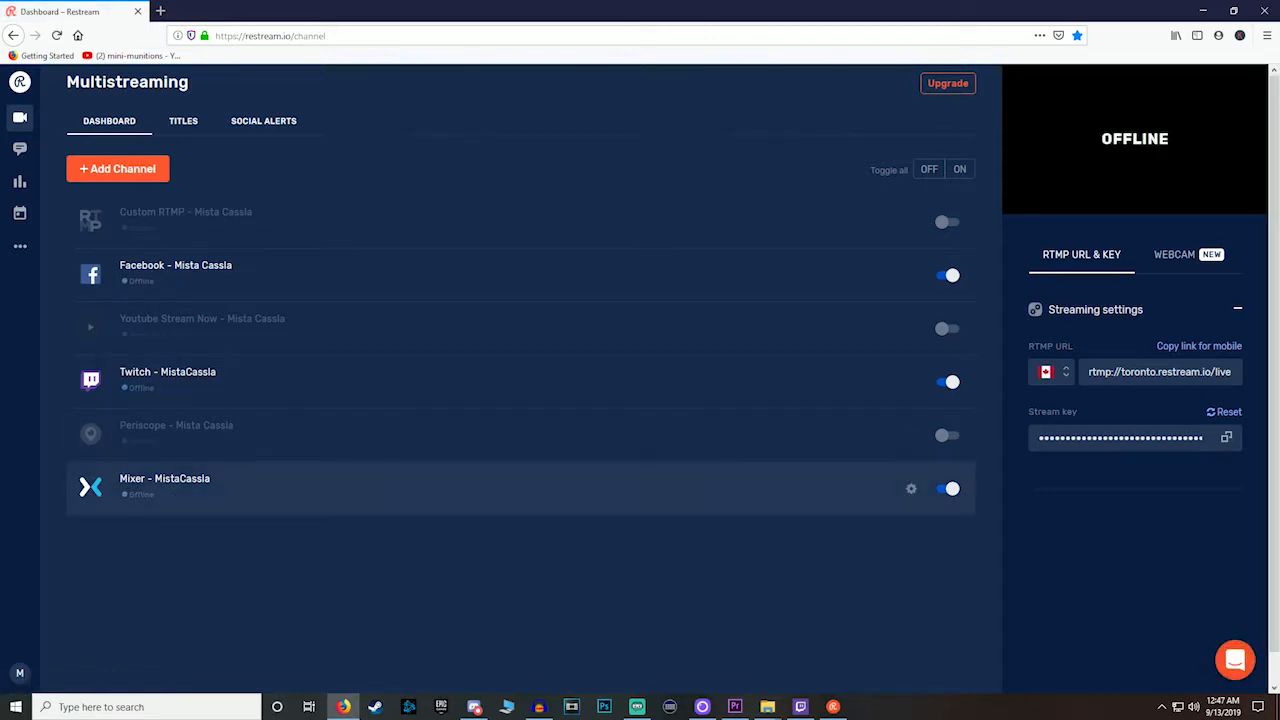
{"action": "mouse_move", "coordinate": [500, 600]}
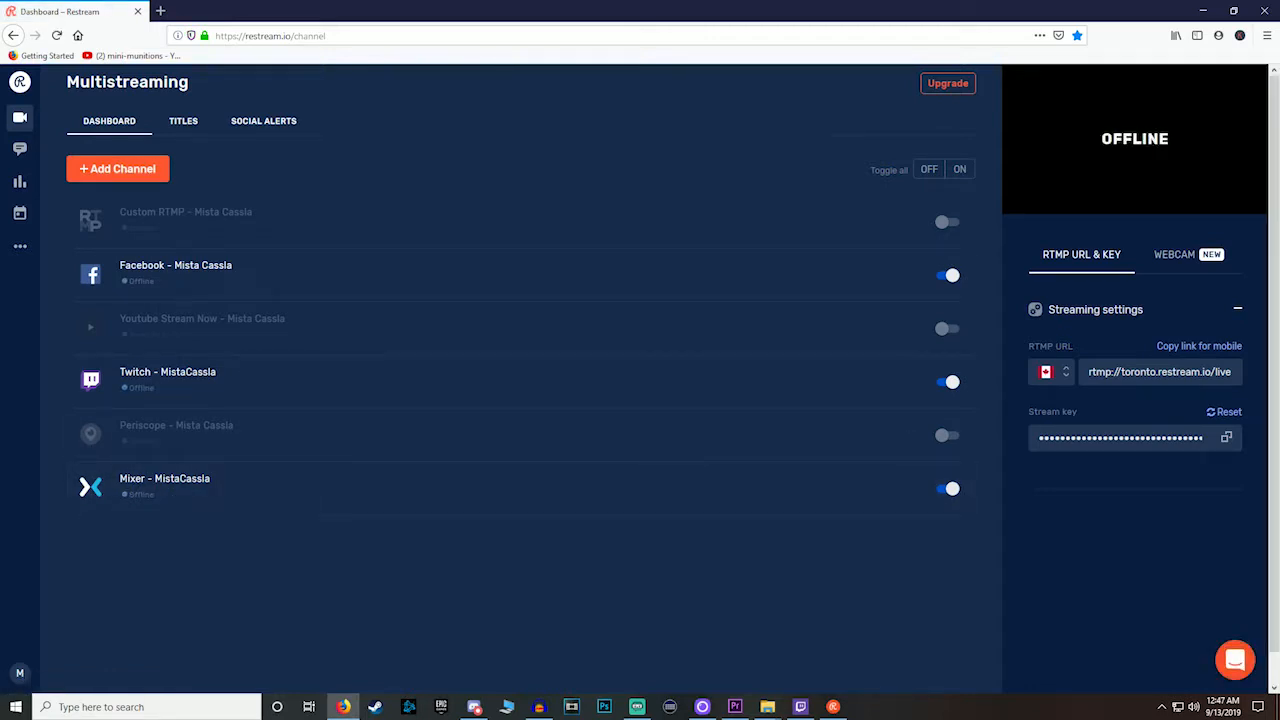
{"action": "mouse_move", "coordinate": [500, 275]}
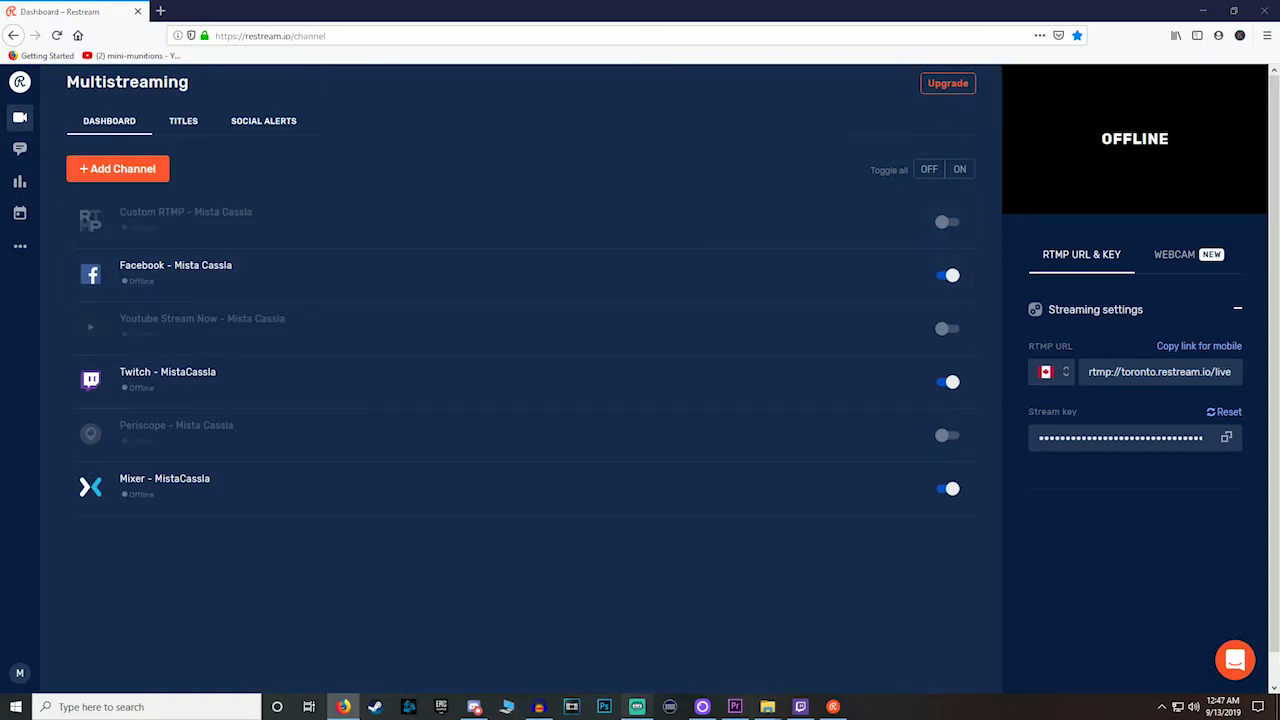
Step: In Streamlabs OBS Stream settings, keep Custom Streaming Server pointing at rtmp://toronto.restream.io/live
{"action": "left_click", "coordinate": [637, 707]}
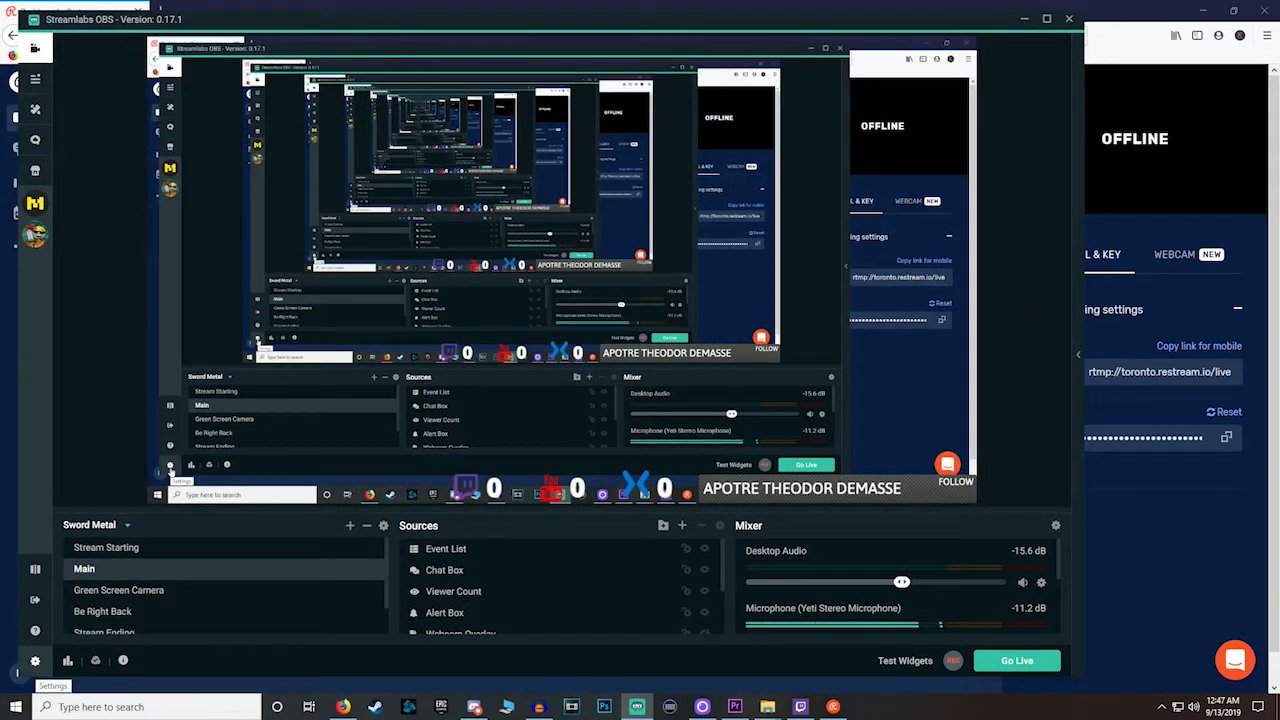
{"action": "left_click", "coordinate": [34, 660]}
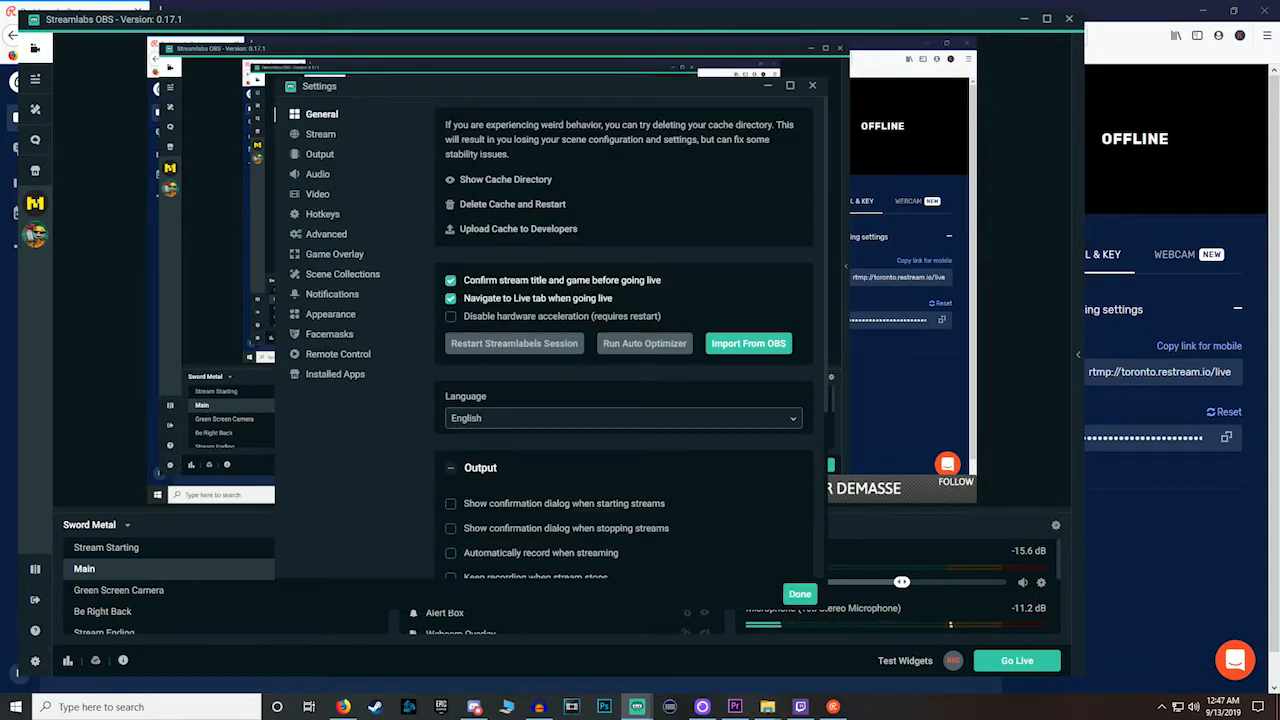
{"action": "left_click", "coordinate": [320, 134]}
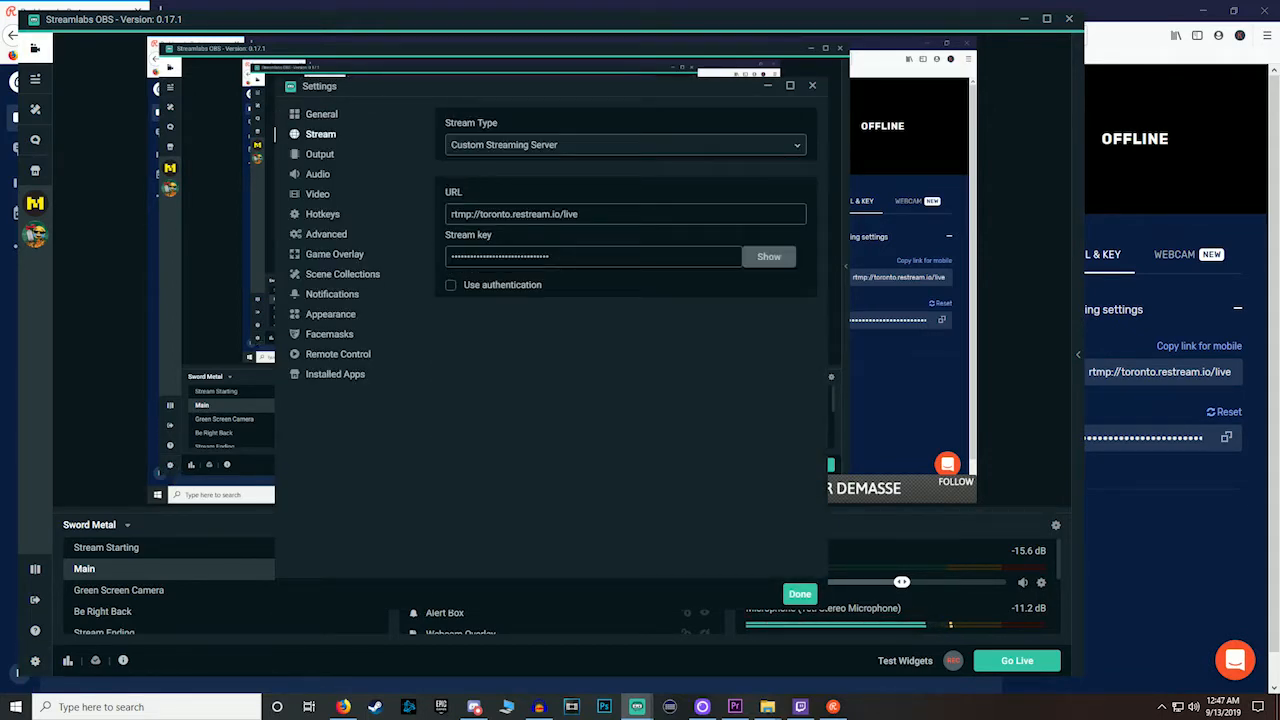
{"action": "left_click", "coordinate": [624, 144]}
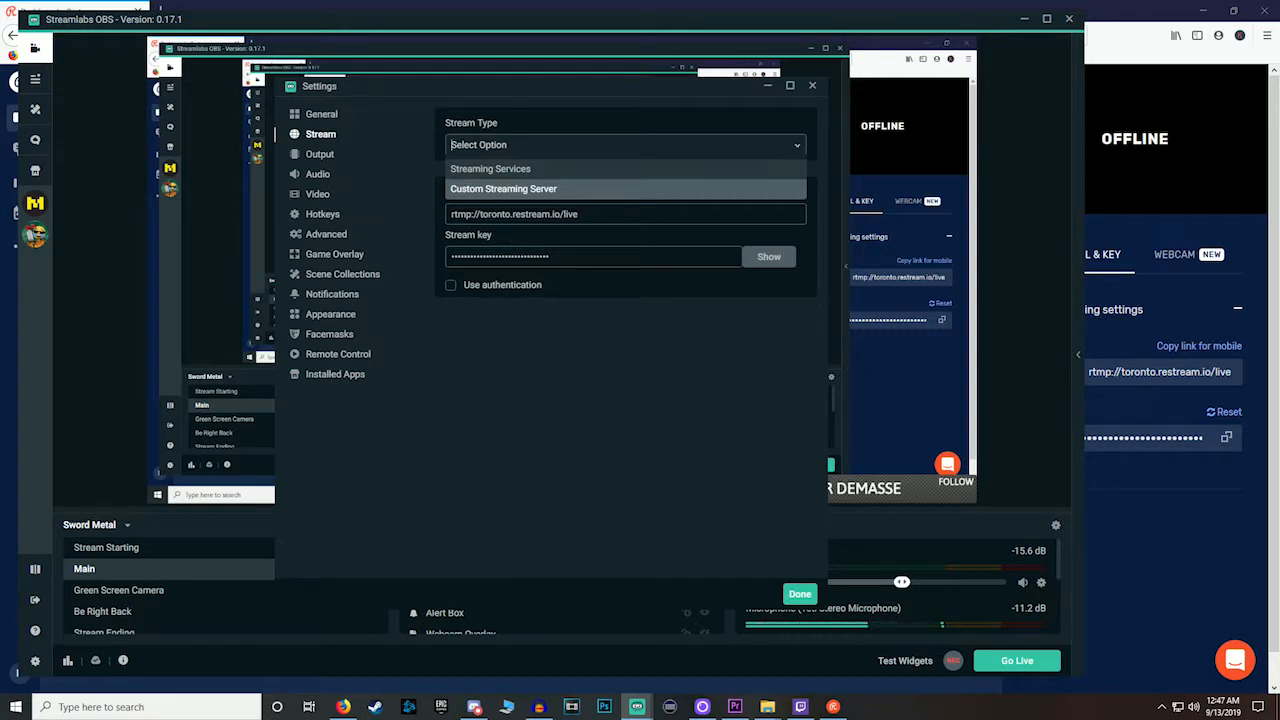
{"action": "left_click", "coordinate": [503, 188]}
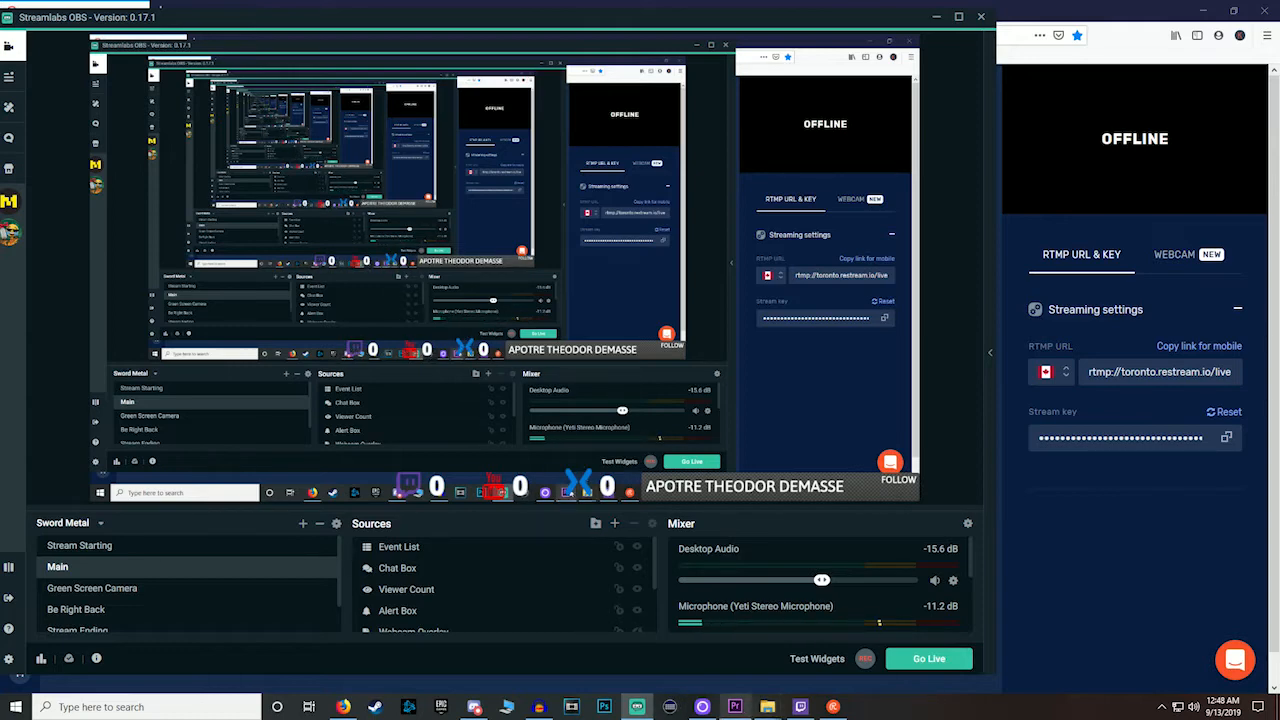
{"action": "mouse_move", "coordinate": [734, 706]}
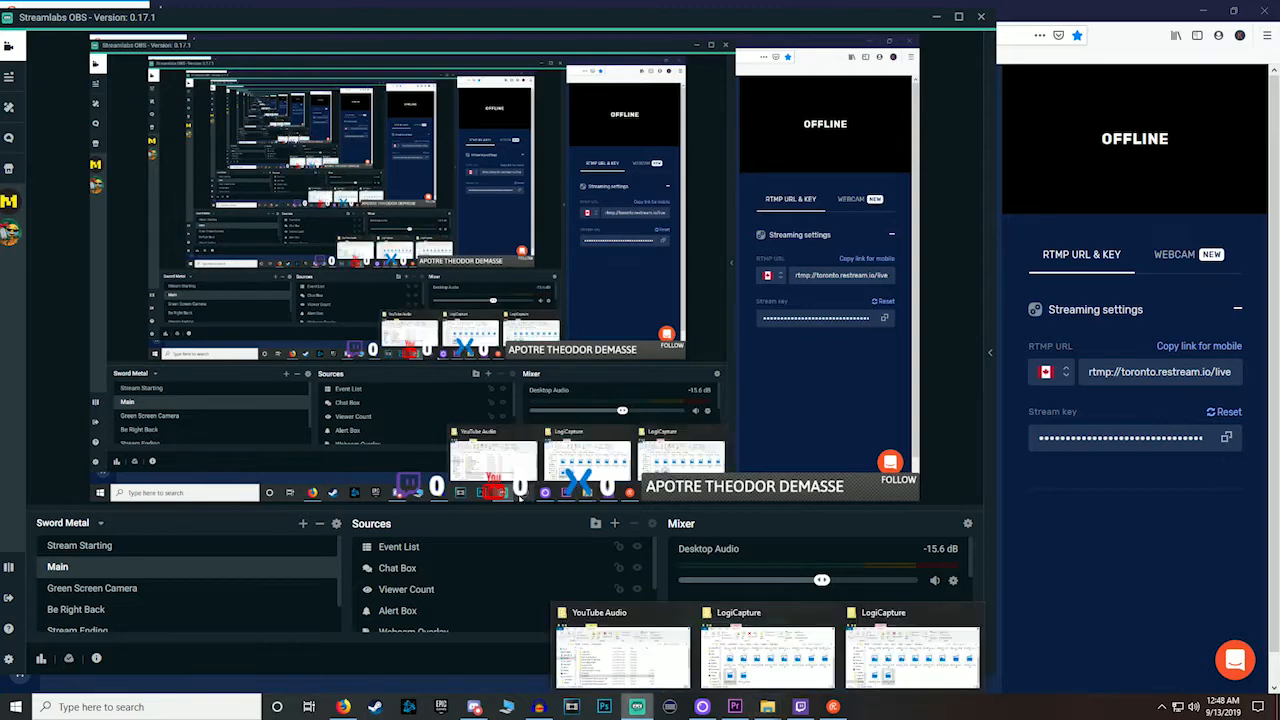
{"action": "mouse_move", "coordinate": [636, 707]}
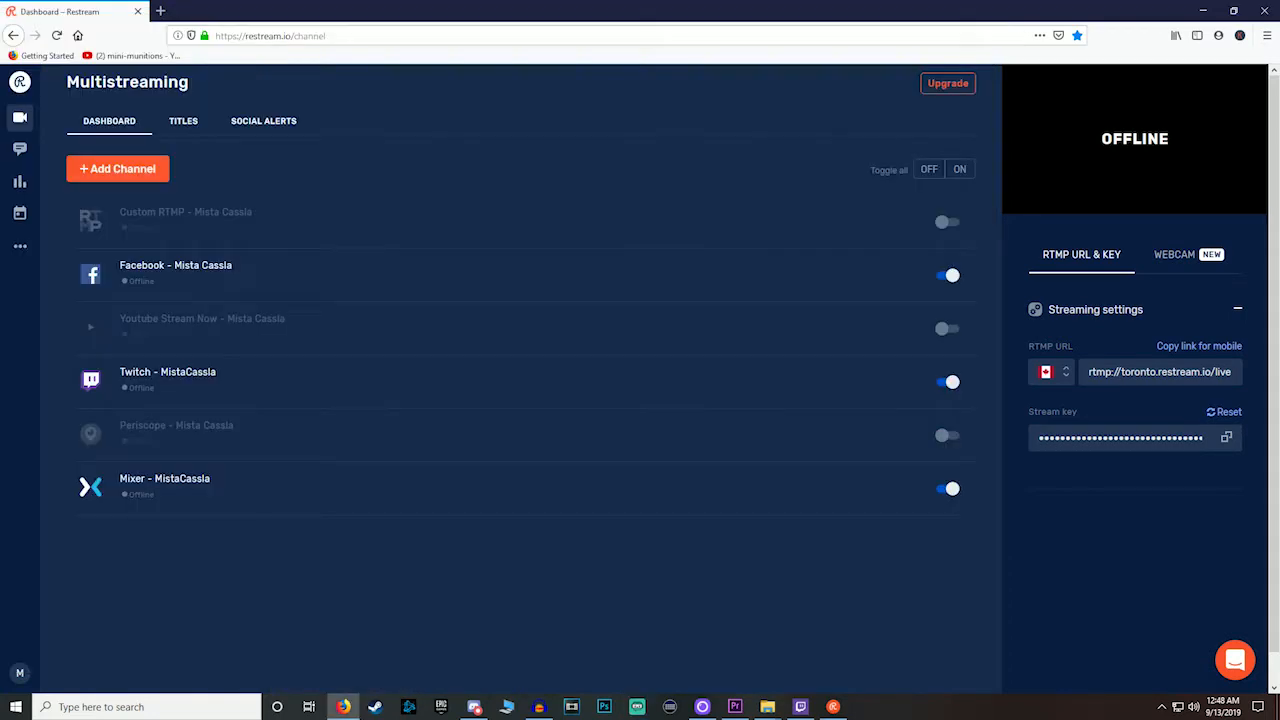
{"action": "mouse_move", "coordinate": [19, 181]}
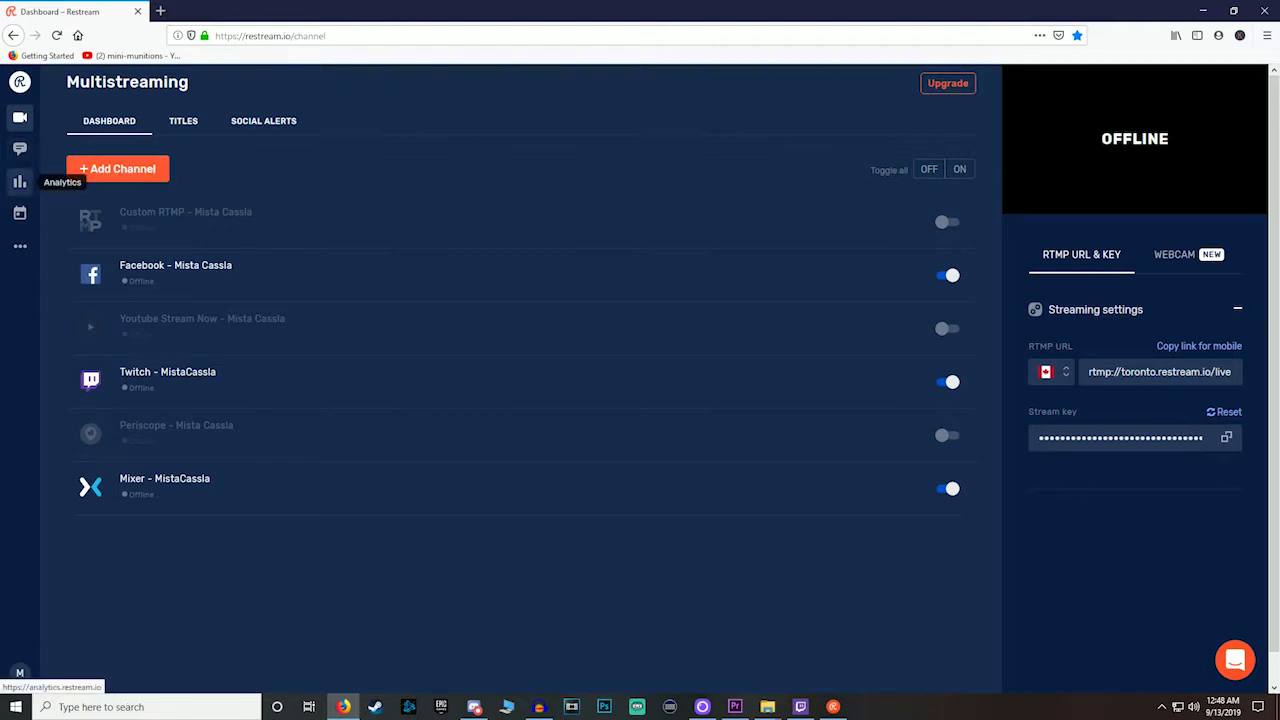
Step: Open Analytics, list all sessions and view the Sep 06, 2019 session with 1444 views
{"action": "left_click", "coordinate": [18, 182]}
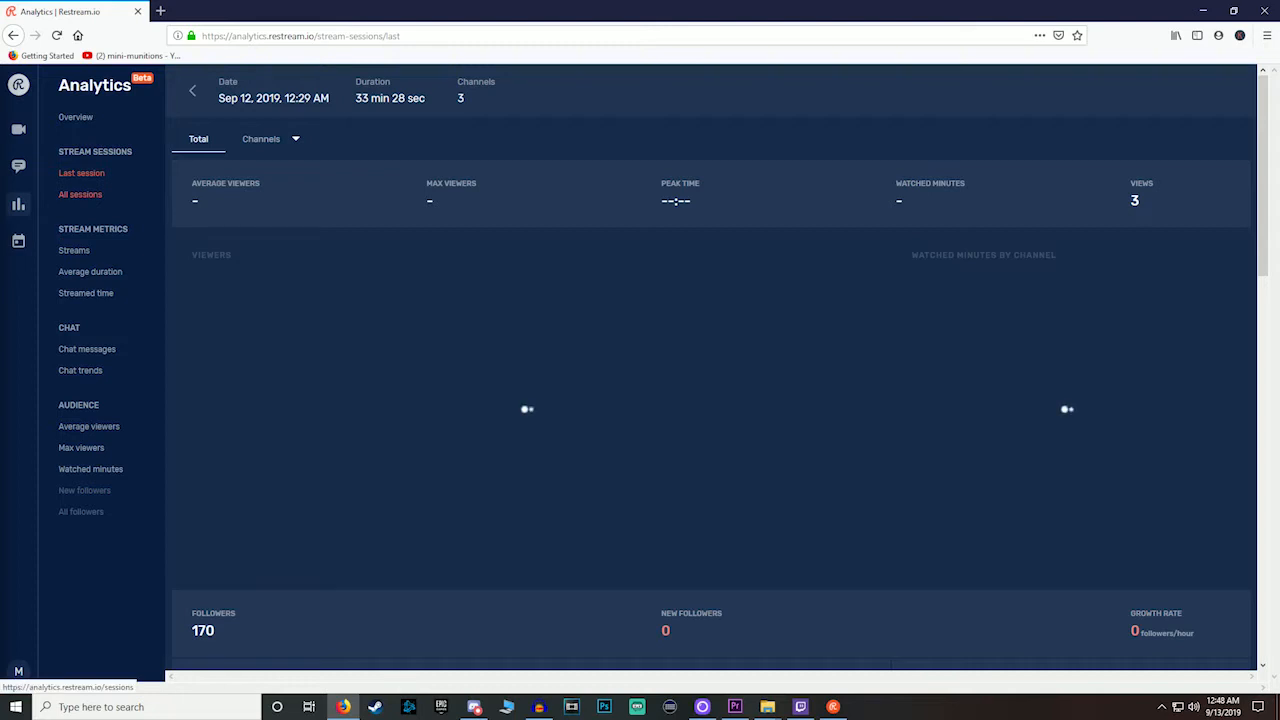
{"action": "left_click", "coordinate": [80, 194]}
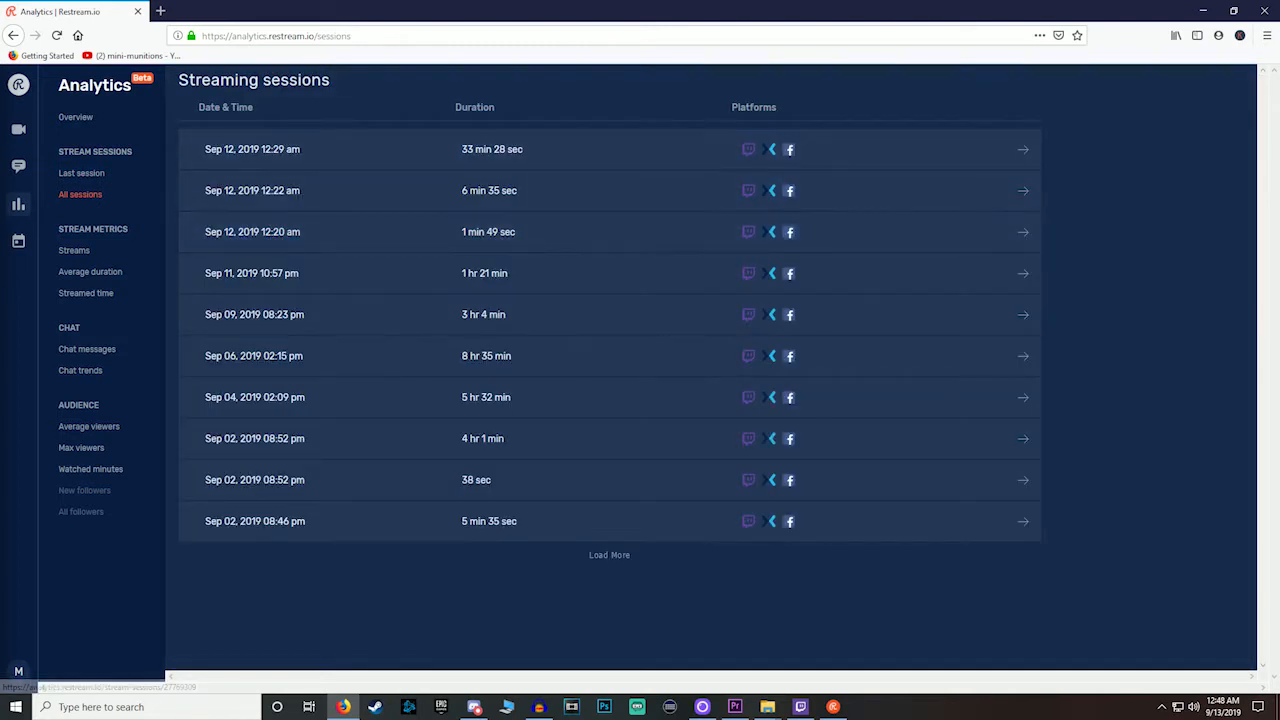
{"action": "mouse_move", "coordinate": [600, 149]}
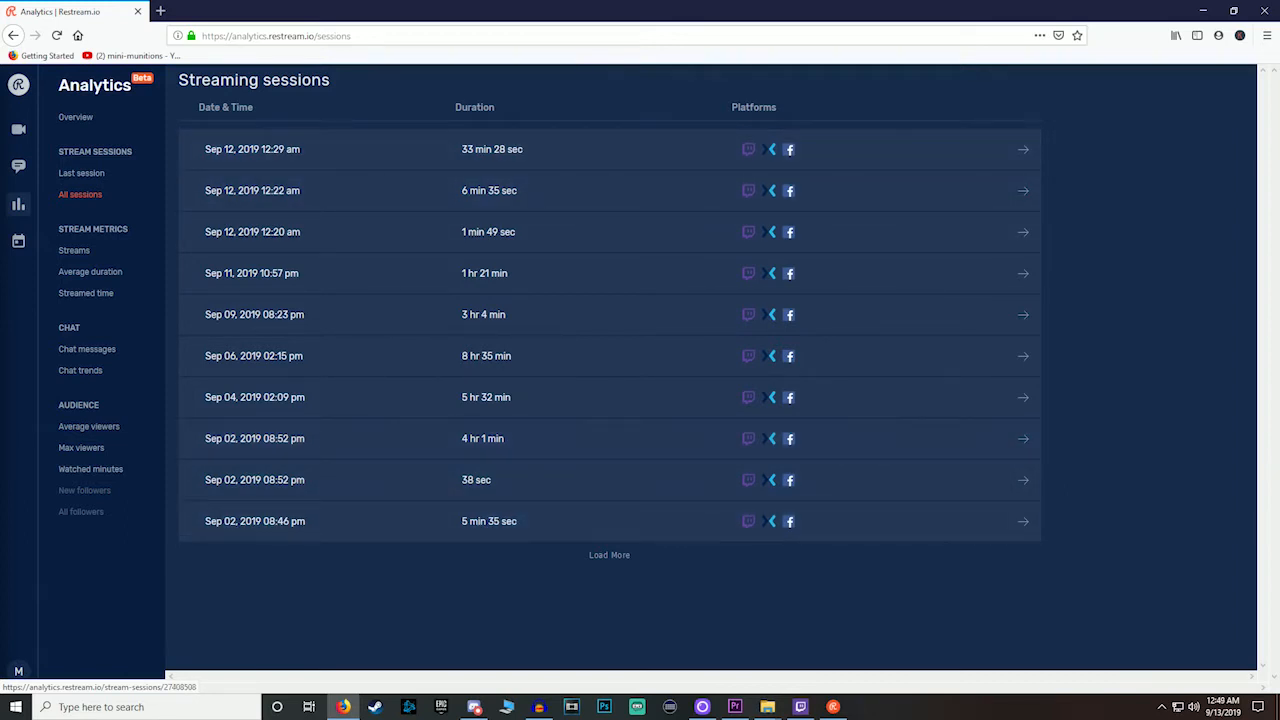
{"action": "left_click", "coordinate": [609, 190]}
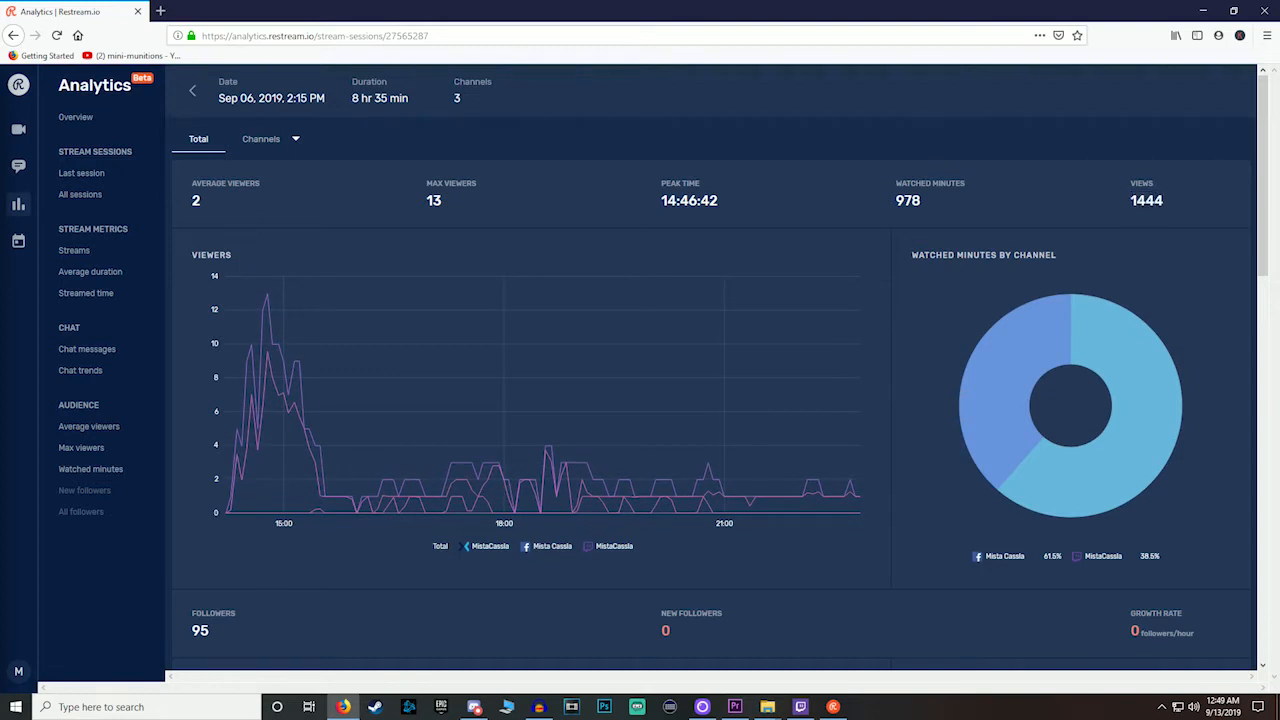
Step: Browse the Sep 6 session's follower and chat stats, then bring up the webcam go-live option
{"action": "double_click", "coordinate": [907, 200]}
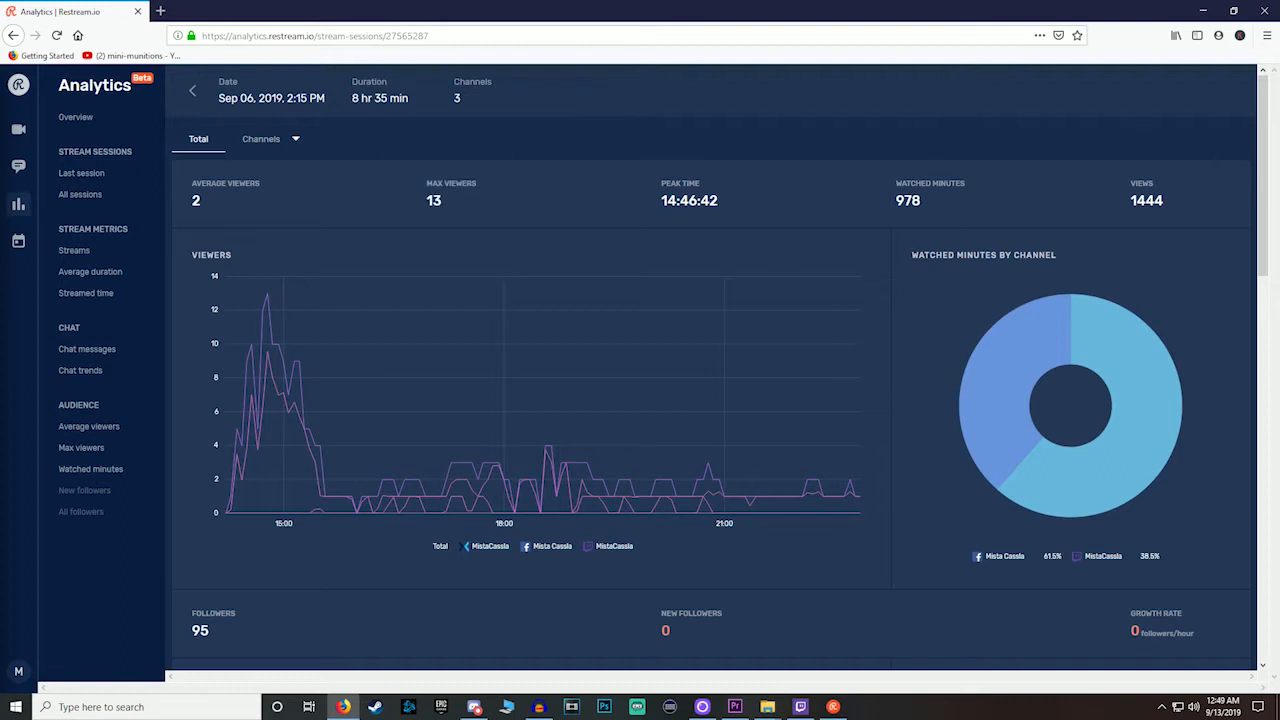
{"action": "scroll", "scroll_direction": "down", "scroll_amount": 3}
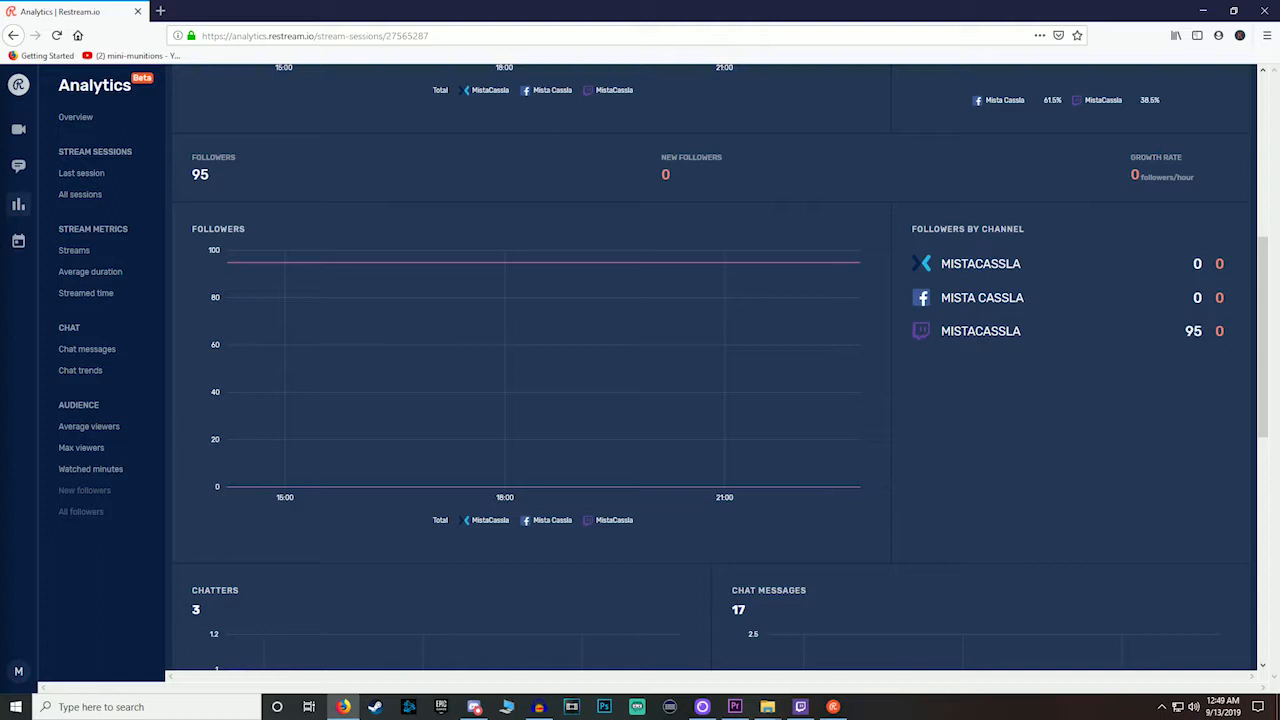
{"action": "scroll", "scroll_direction": "up", "scroll_amount": 3}
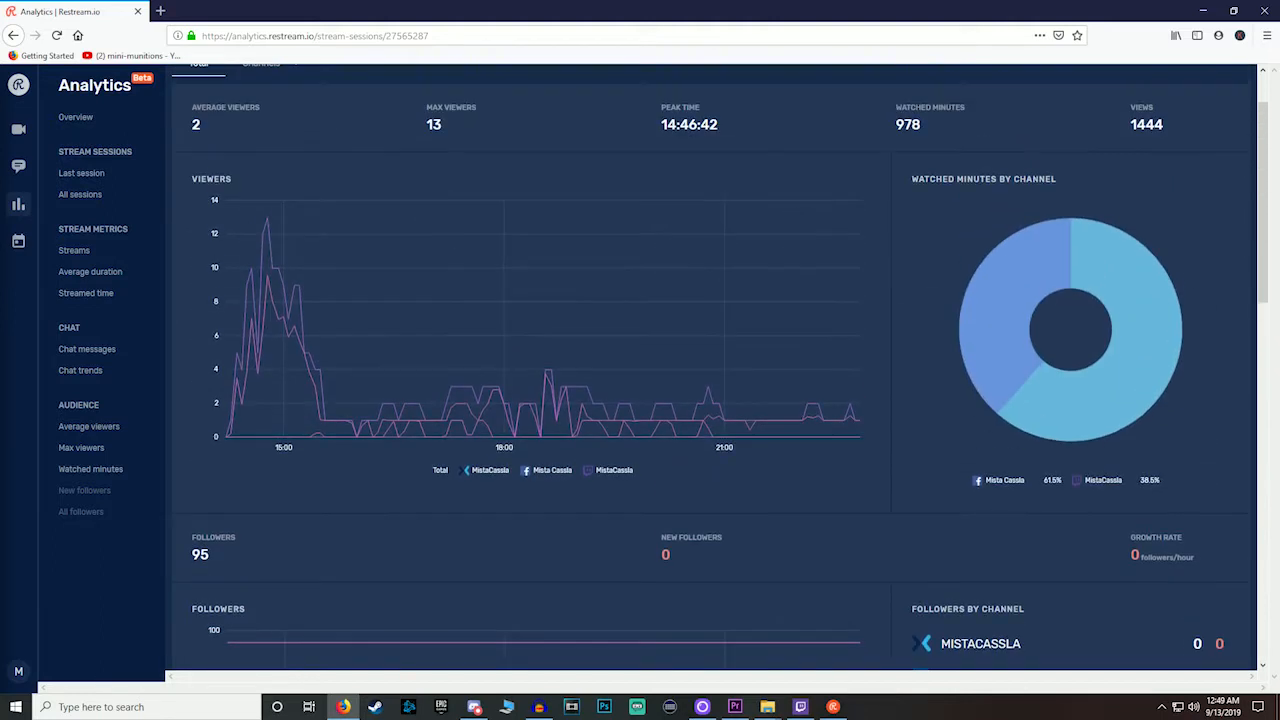
{"action": "scroll", "scroll_direction": "up", "scroll_amount": 3}
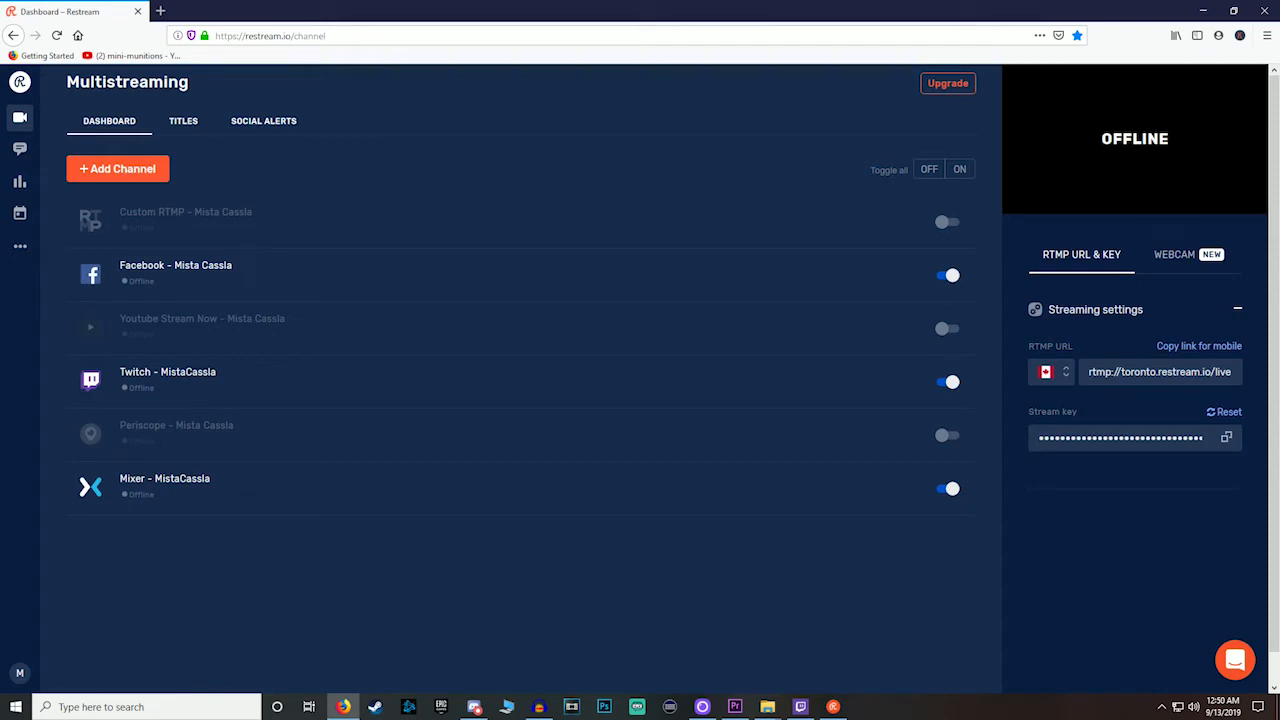
{"action": "left_click", "coordinate": [1173, 254]}
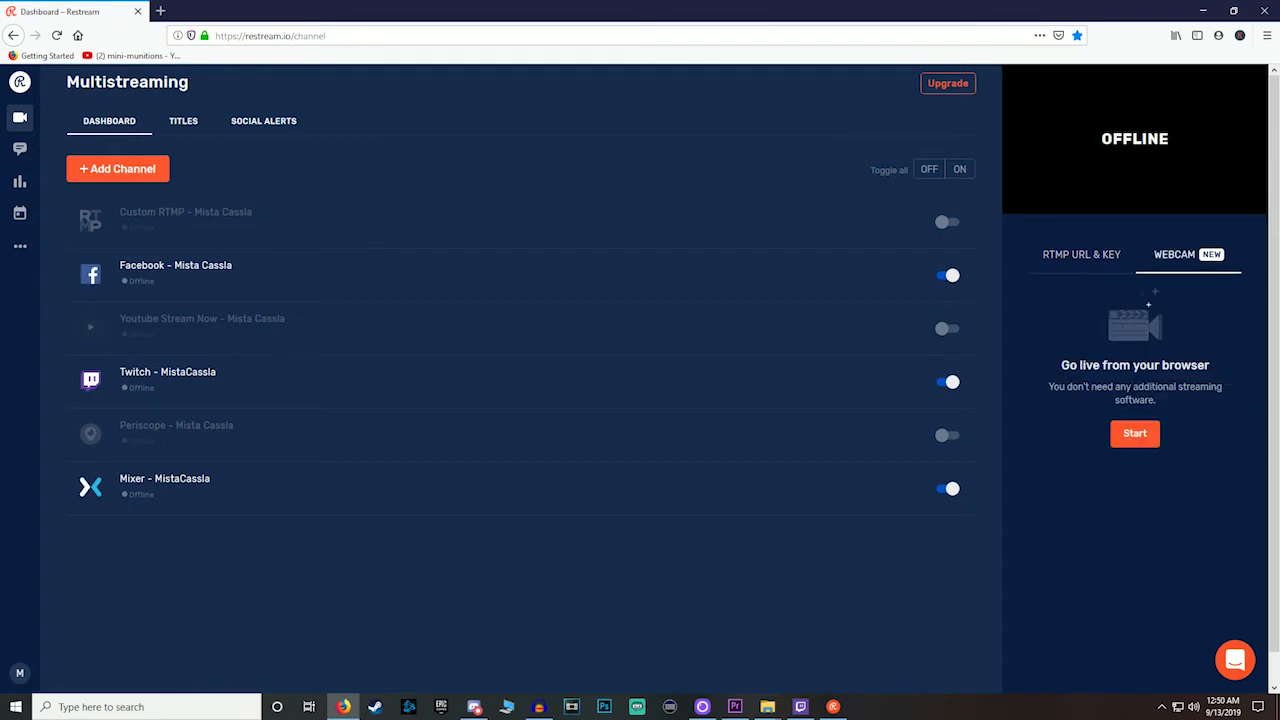
{"action": "left_click", "coordinate": [1081, 254]}
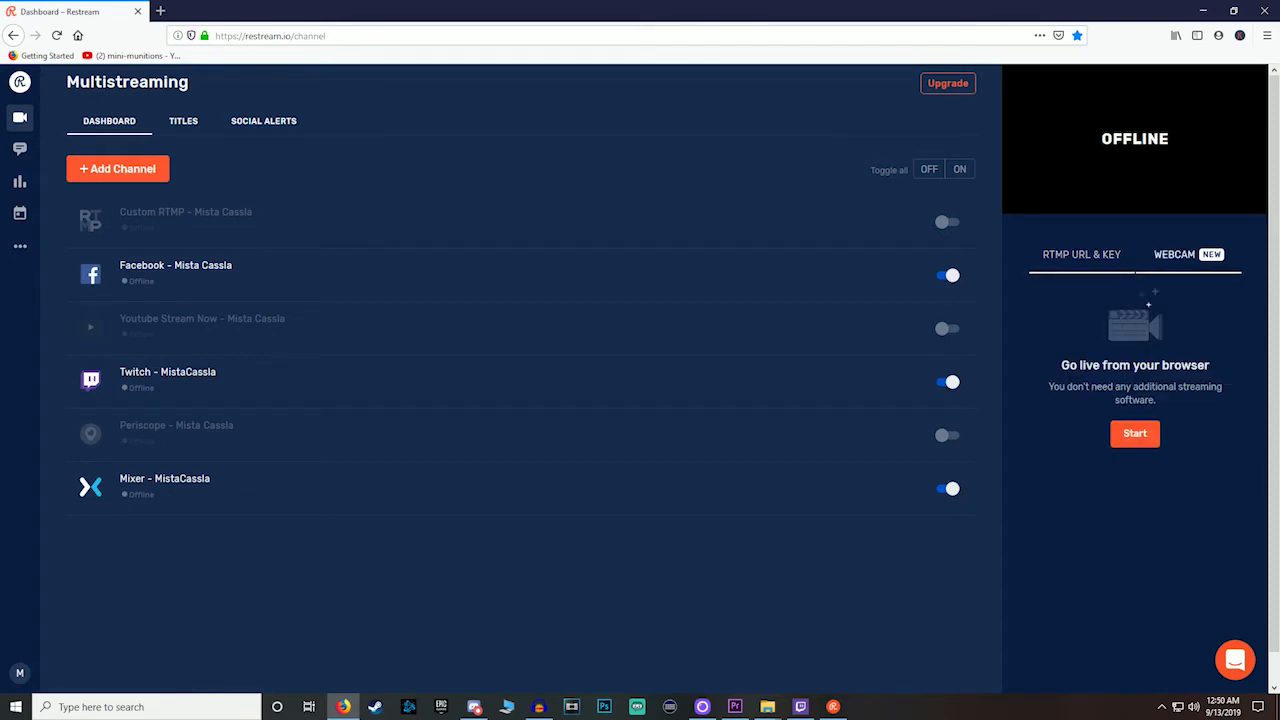